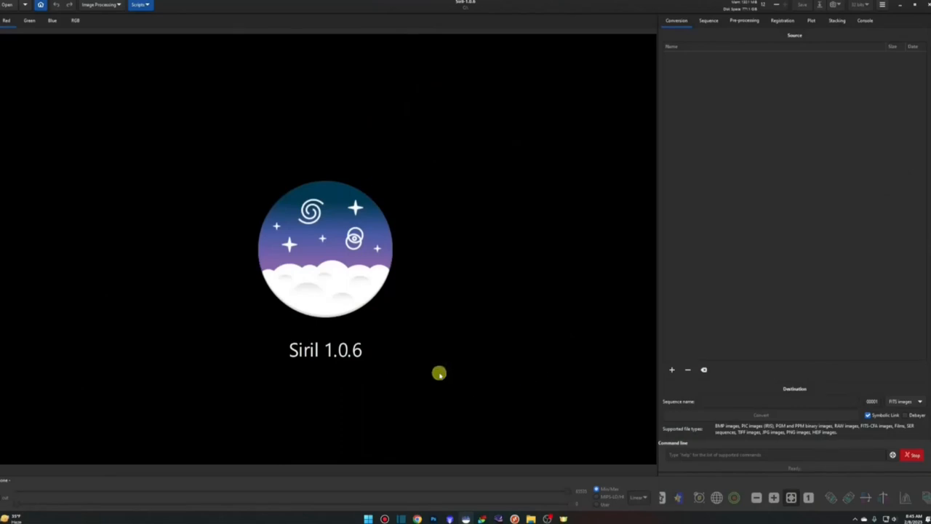
pyautogui.moveTo(535, 482)
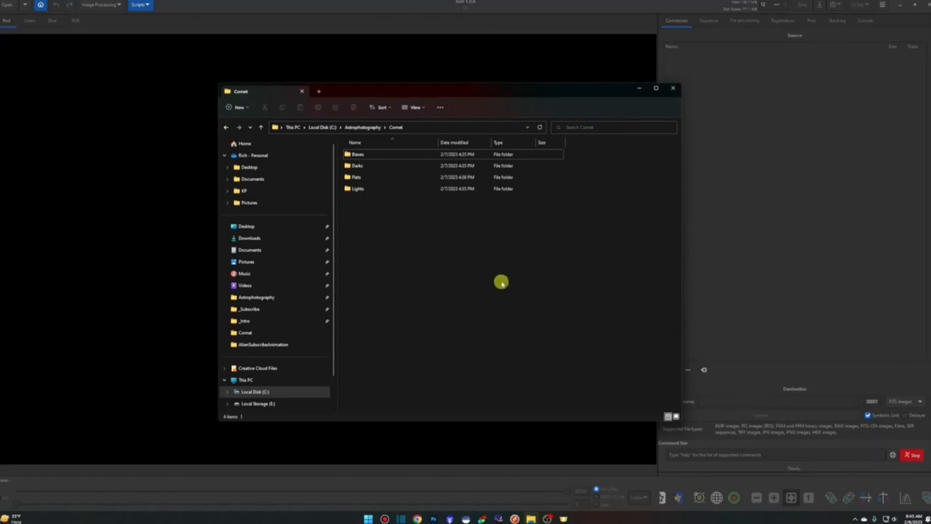
pyautogui.moveTo(411, 241)
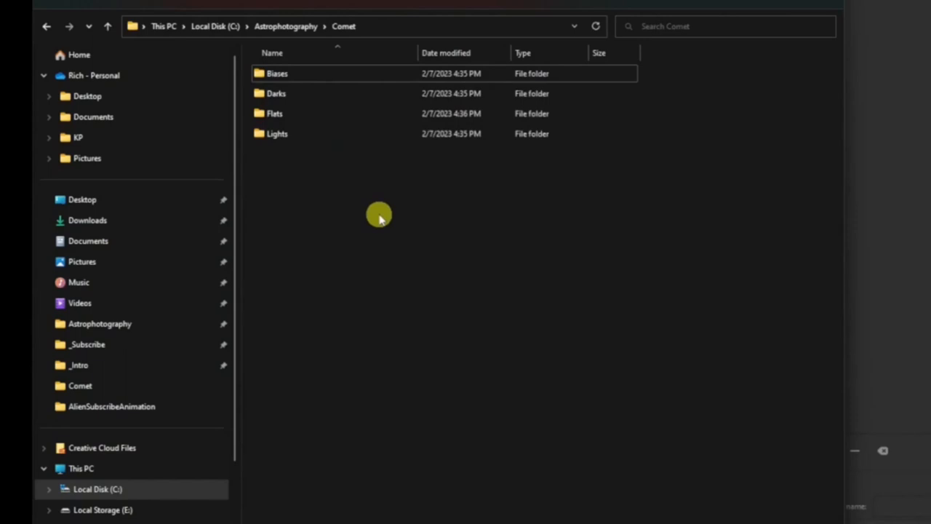
# Step: Create a new folder named NewFiles in the Comet folder
pyautogui.rightClick(378, 214)
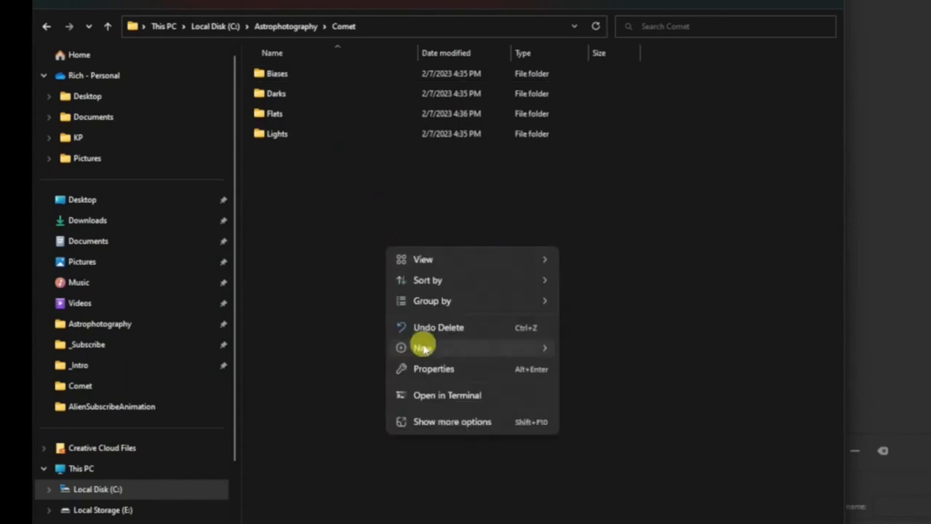
pyautogui.click(423, 348)
pyautogui.write('NewFiles')
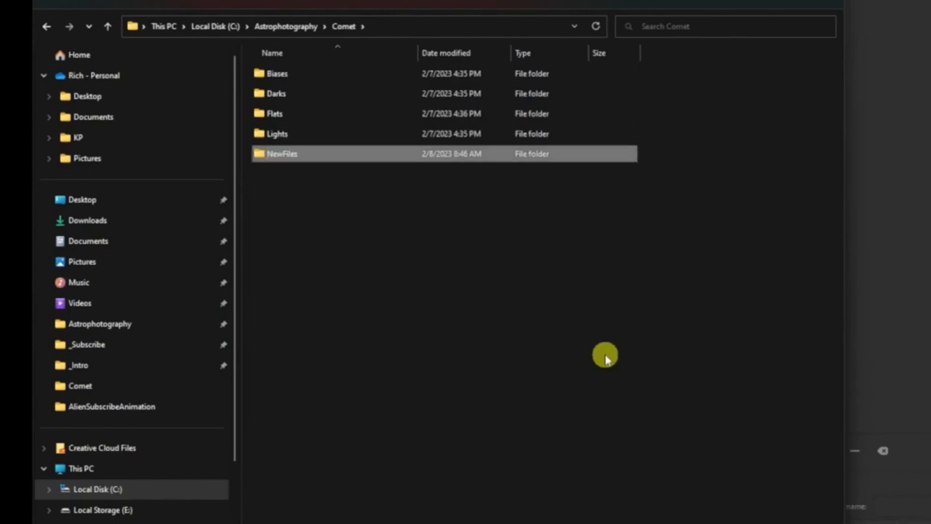
pyautogui.moveTo(414, 213)
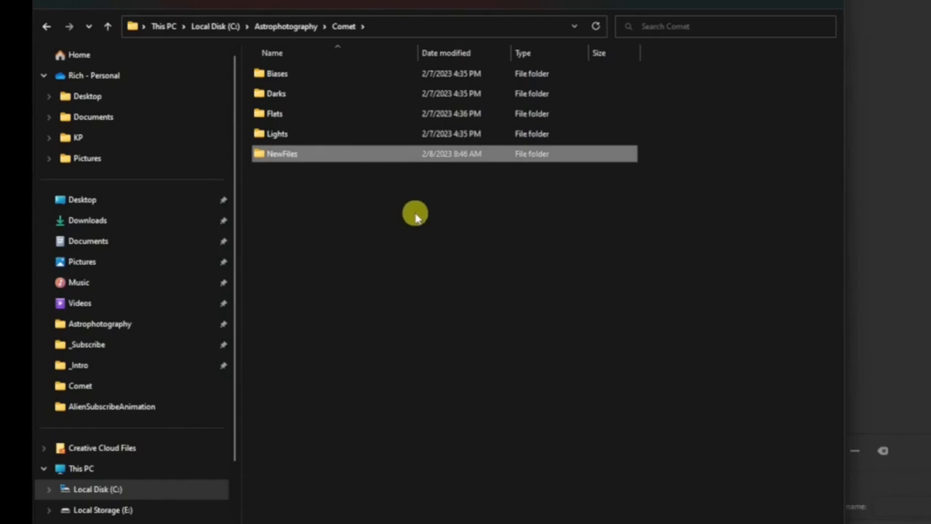
pyautogui.moveTo(676, 254)
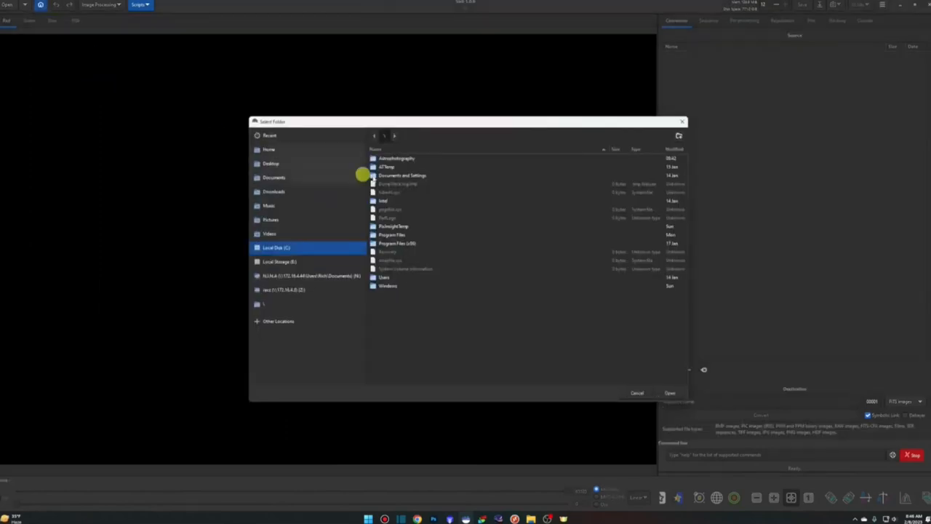
# Step: Set Astrophotography > Comet as the working directory and run the OSC_Preprocessing script
pyautogui.doubleClick(396, 159)
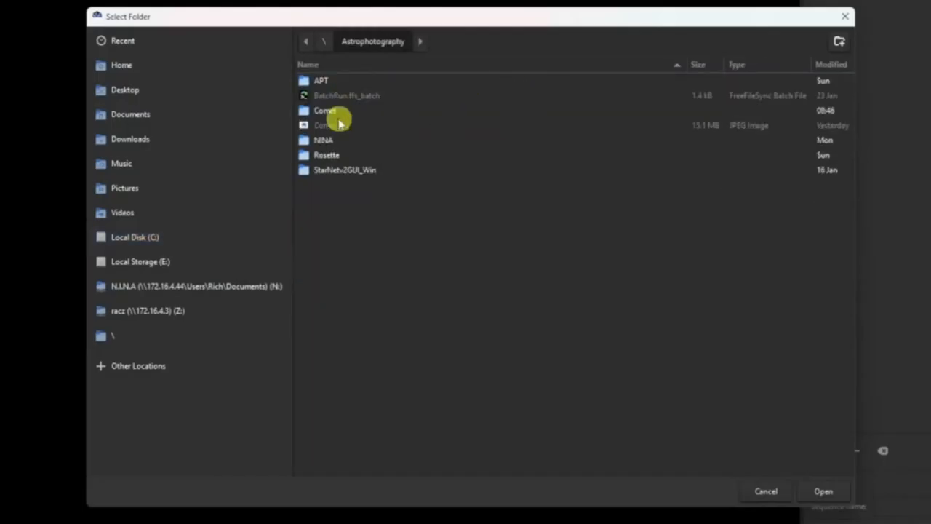
pyautogui.doubleClick(324, 110)
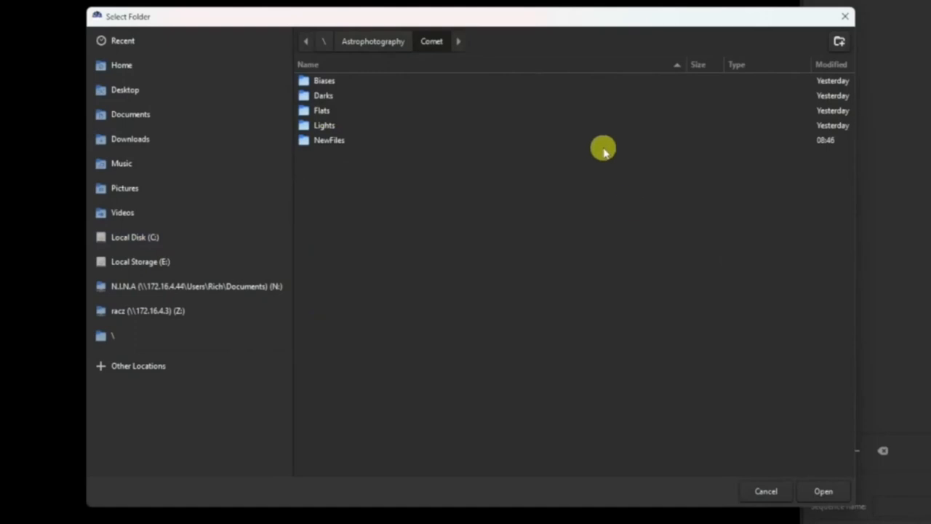
pyautogui.click(822, 490)
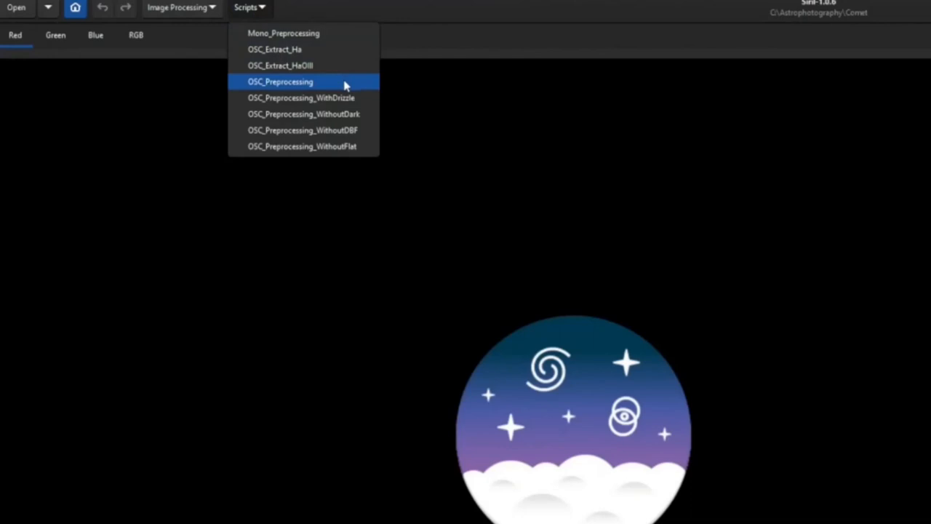
pyautogui.click(281, 82)
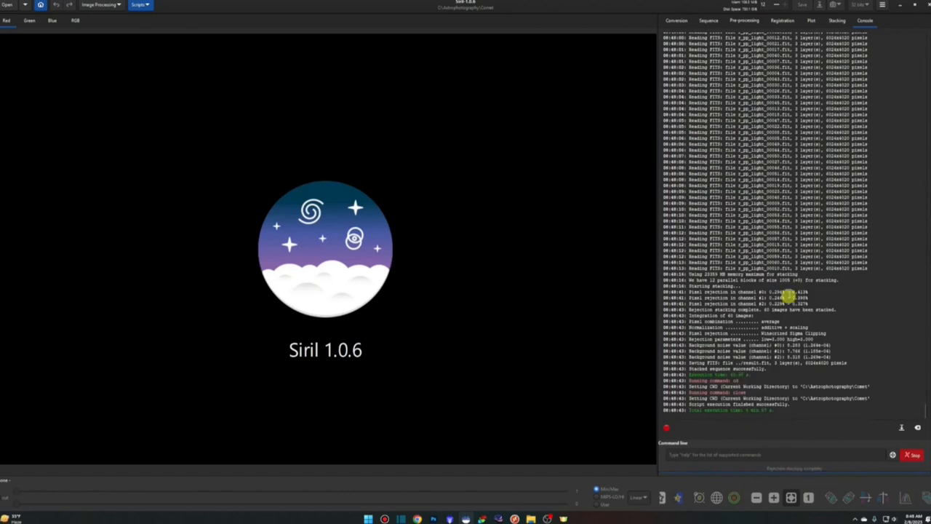
pyautogui.moveTo(550, 294)
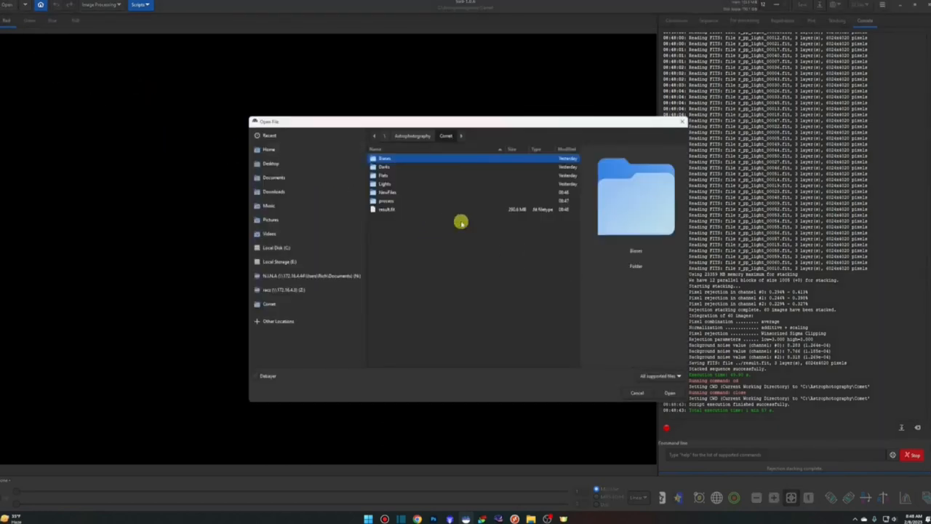
pyautogui.moveTo(644, 356)
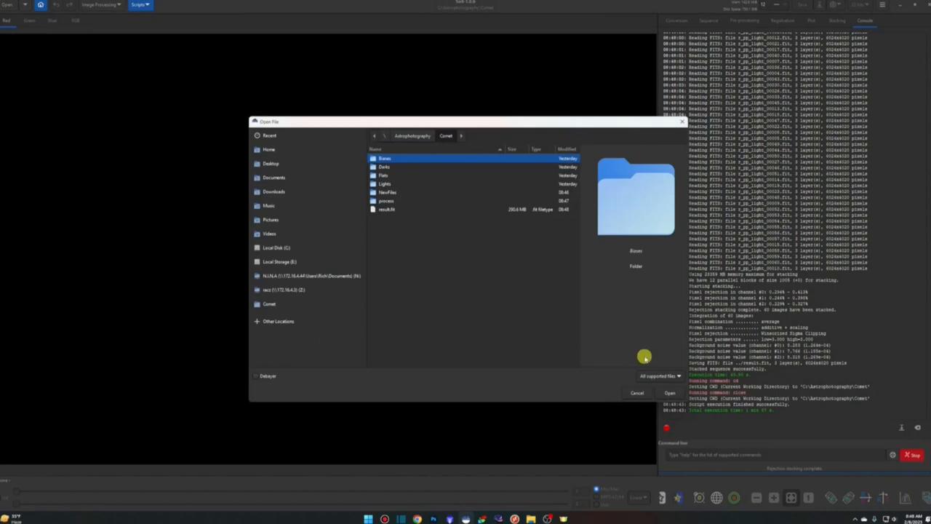
# Step: Browse Comet's process folder in File Explorer to review the bias, dark and flat files
pyautogui.click(637, 392)
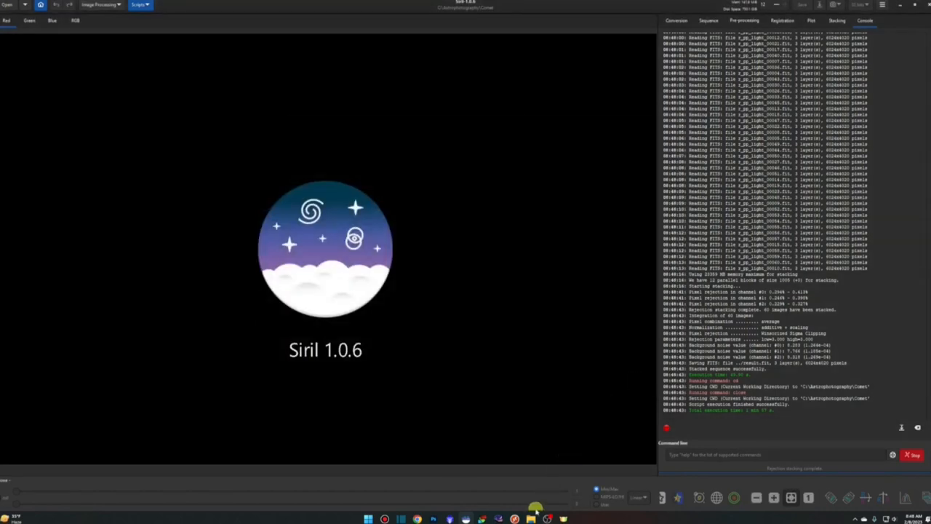
pyautogui.click(515, 518)
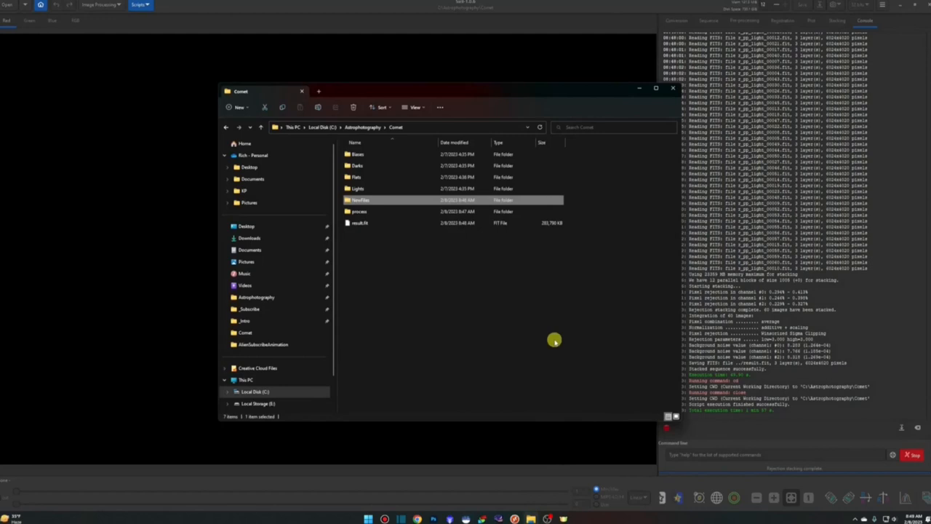
pyautogui.click(359, 211)
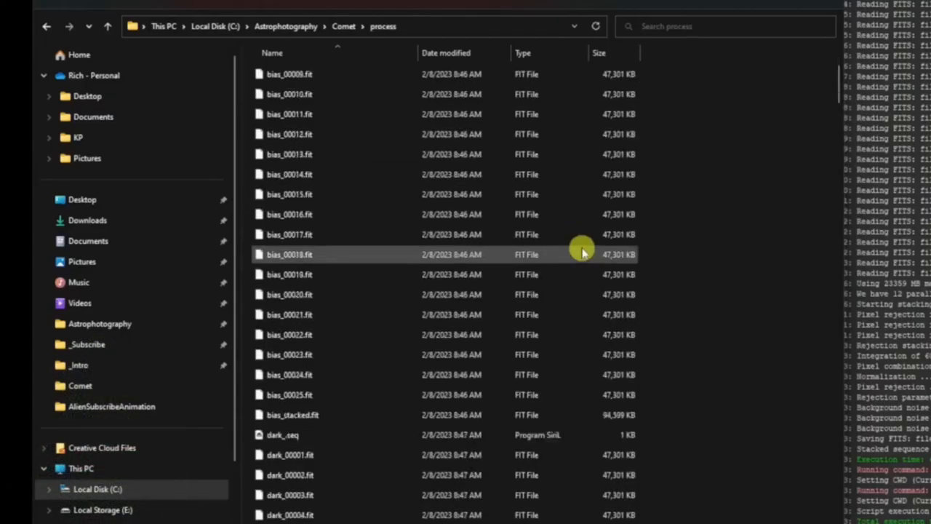
pyautogui.scroll(-3)
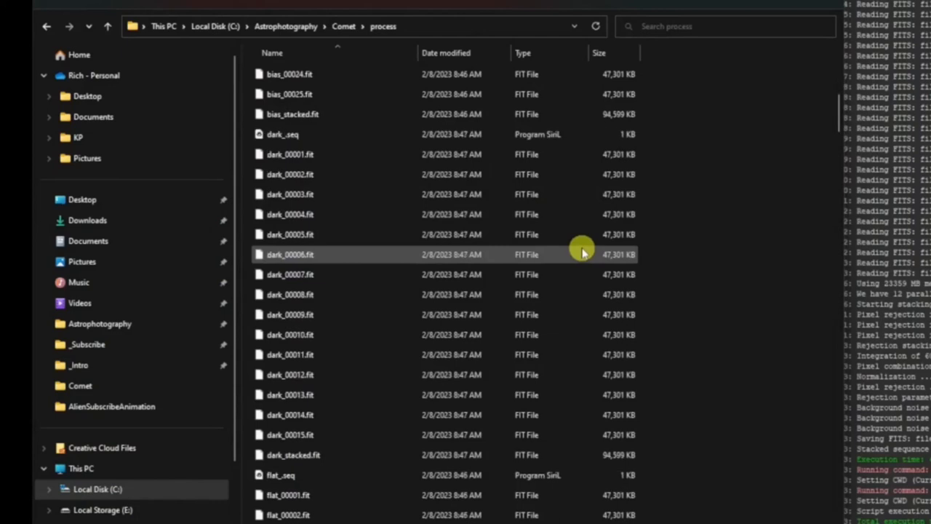
pyautogui.scroll(-3)
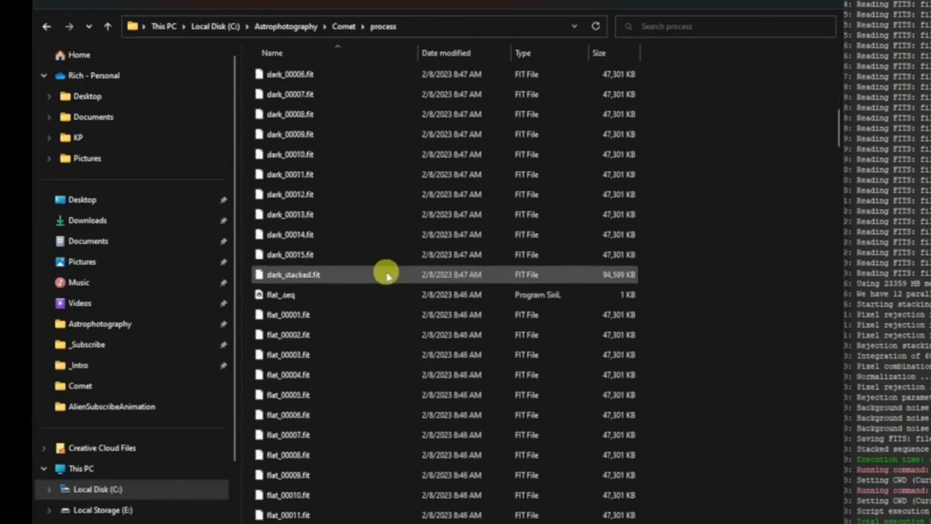
pyautogui.scroll(-3)
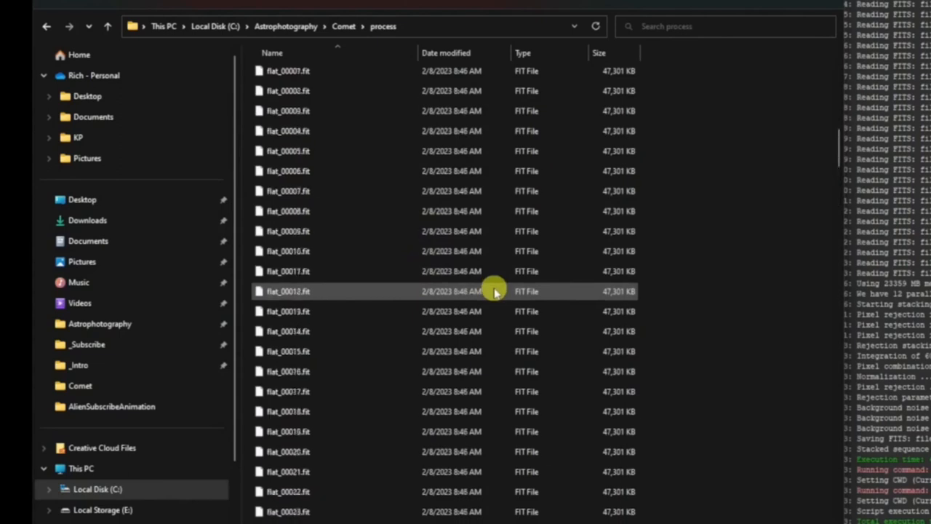
pyautogui.click(344, 26)
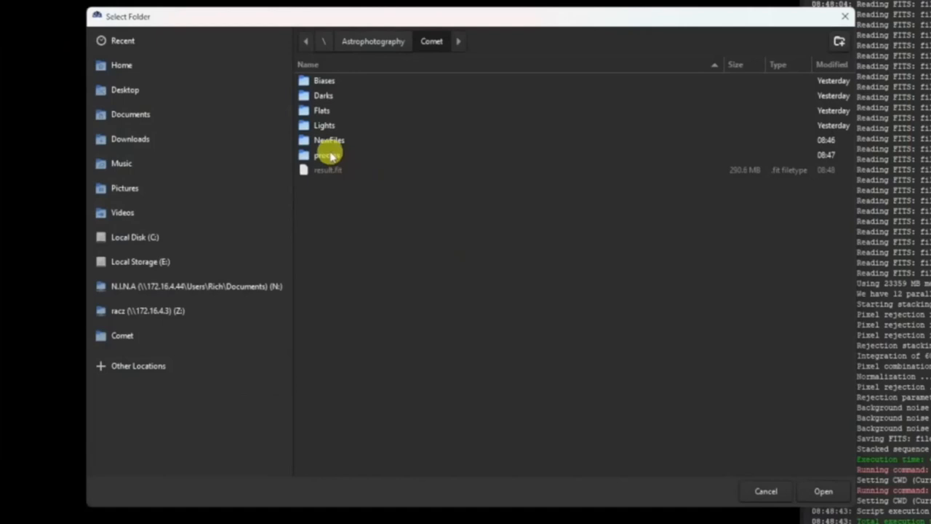
# Step: Set Comet > process as the working directory and load the pp_light_ sequence
pyautogui.doubleClick(323, 155)
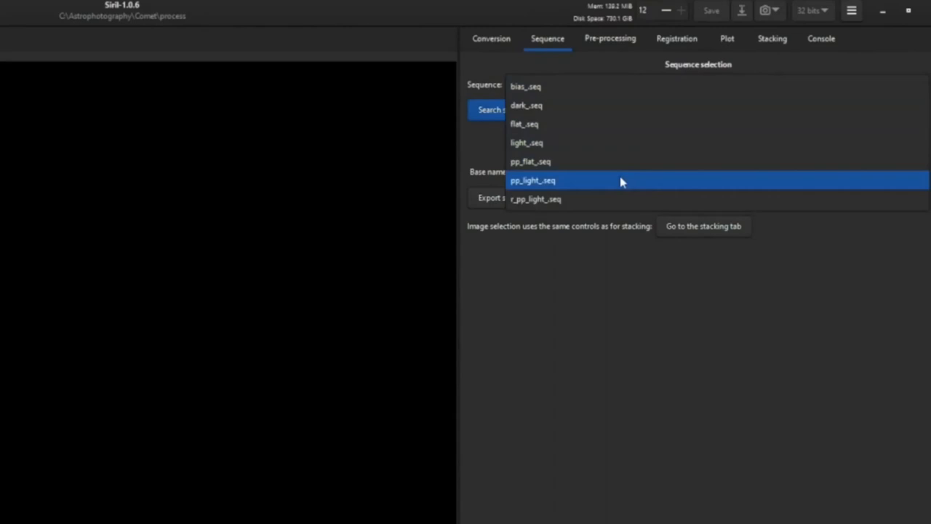
pyautogui.click(533, 179)
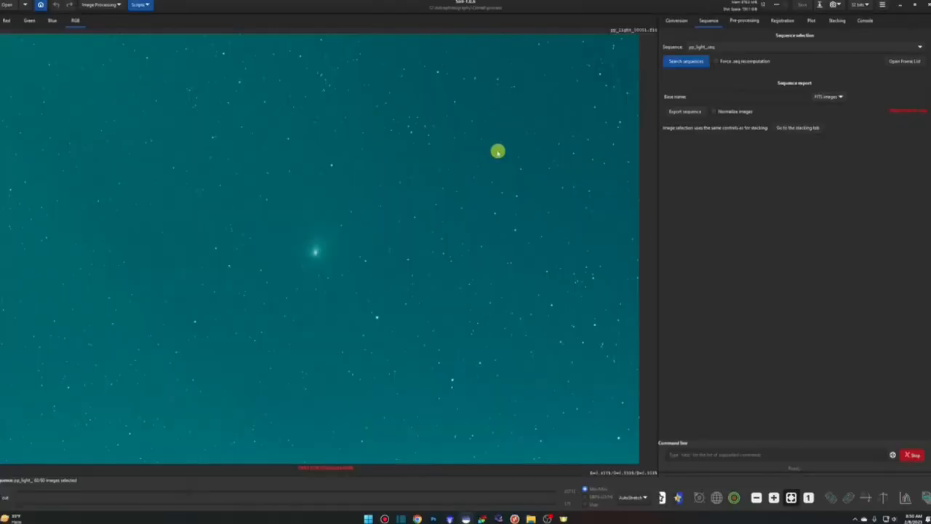
pyautogui.moveTo(73, 38)
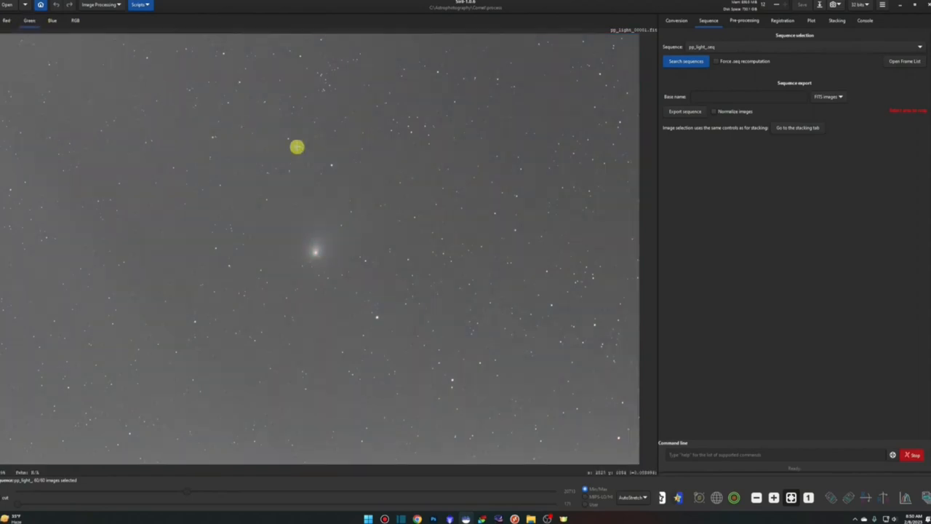
pyautogui.moveTo(685, 39)
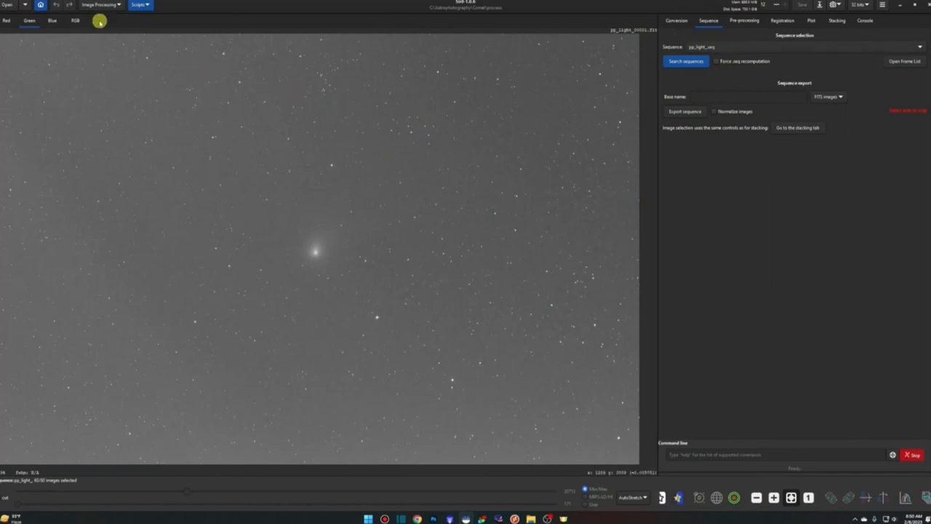
# Step: Set Background Extraction to polynomial degree 1, tolerance 4.00, and generate samples
pyautogui.click(101, 5)
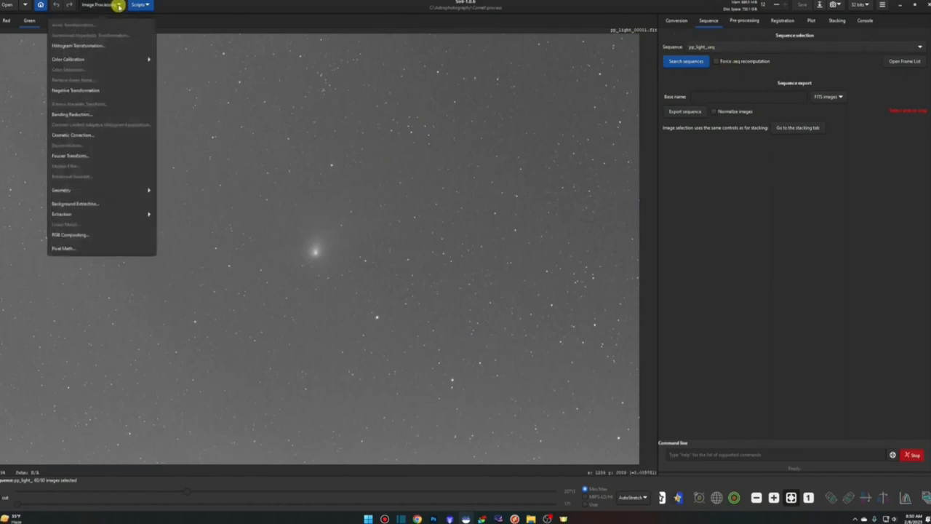
pyautogui.moveTo(101, 203)
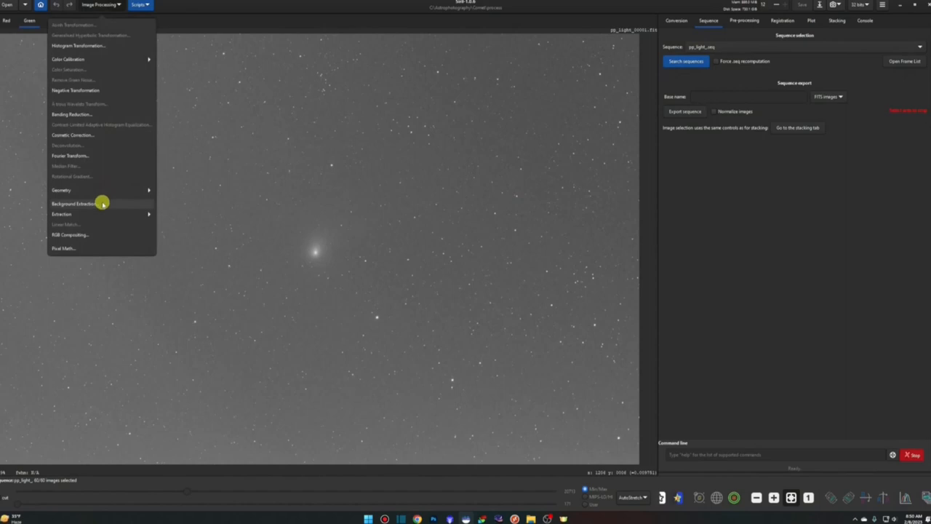
pyautogui.click(74, 203)
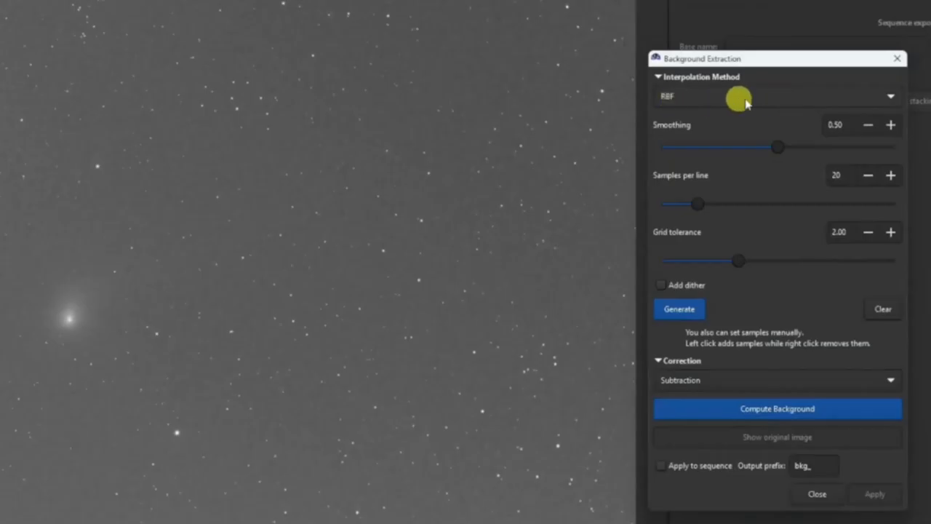
pyautogui.click(776, 96)
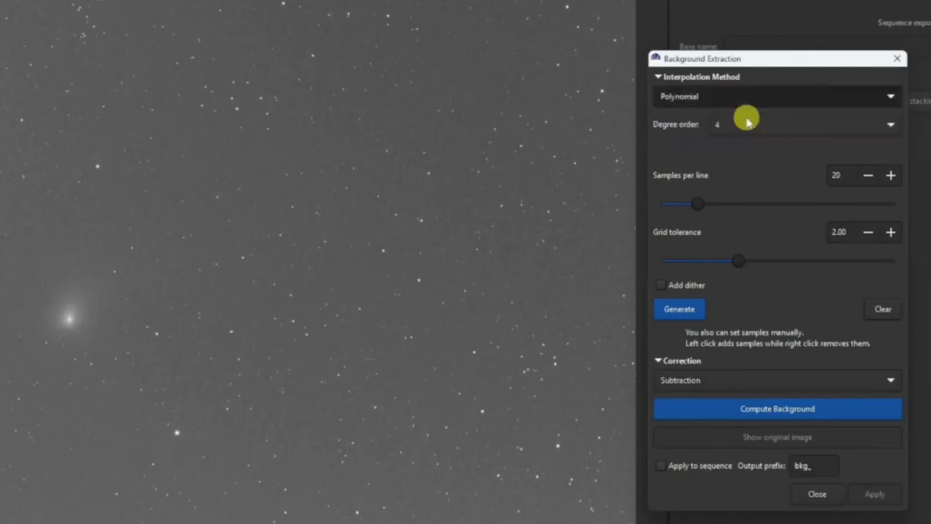
pyautogui.moveTo(774, 134)
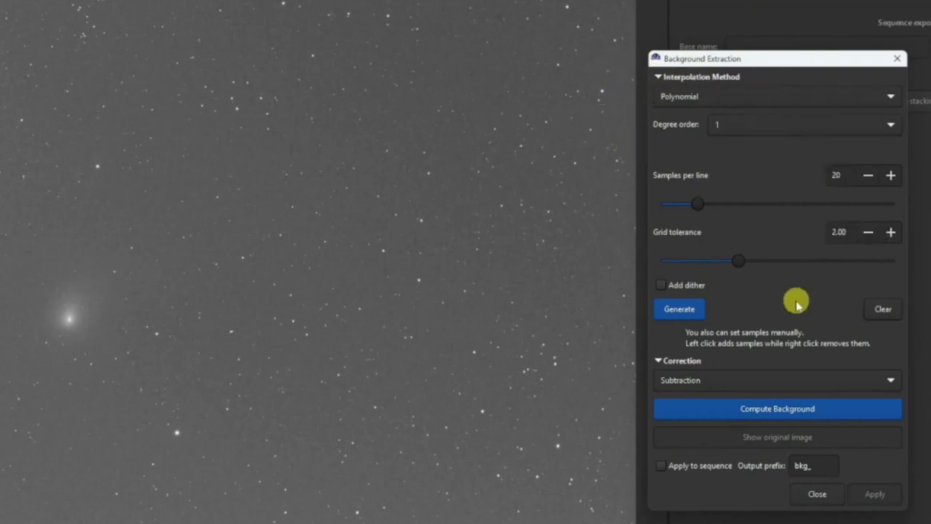
pyautogui.moveTo(800, 237)
pyautogui.write('4')
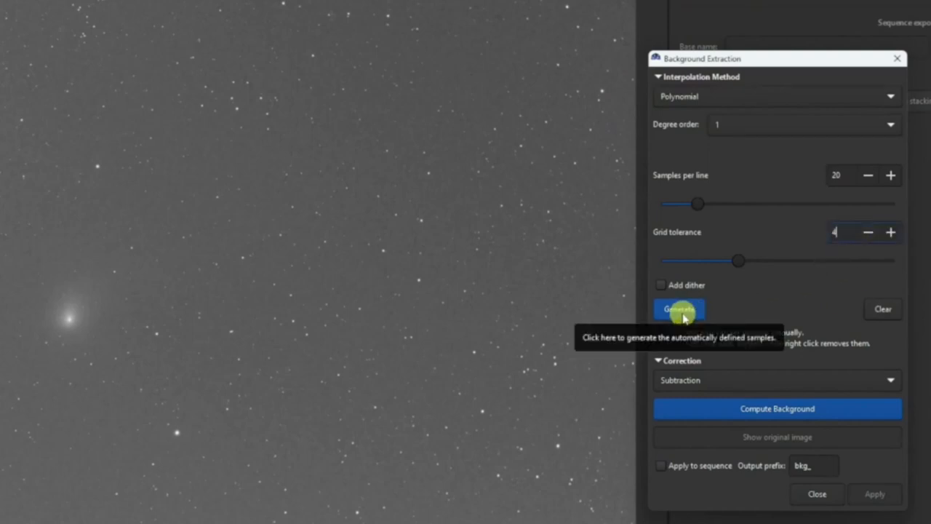
pyautogui.click(678, 309)
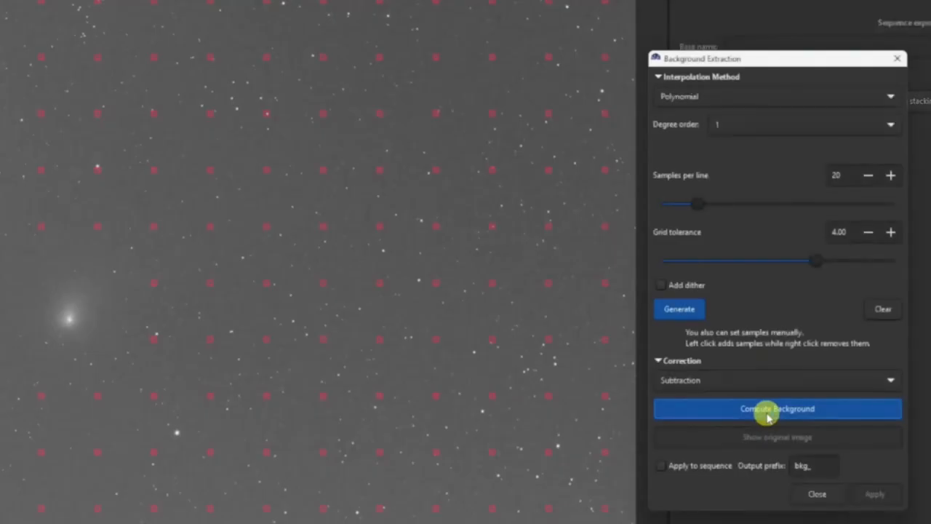
# Step: Compute the background and apply it to the whole sequence with prefix bkg_
pyautogui.click(777, 408)
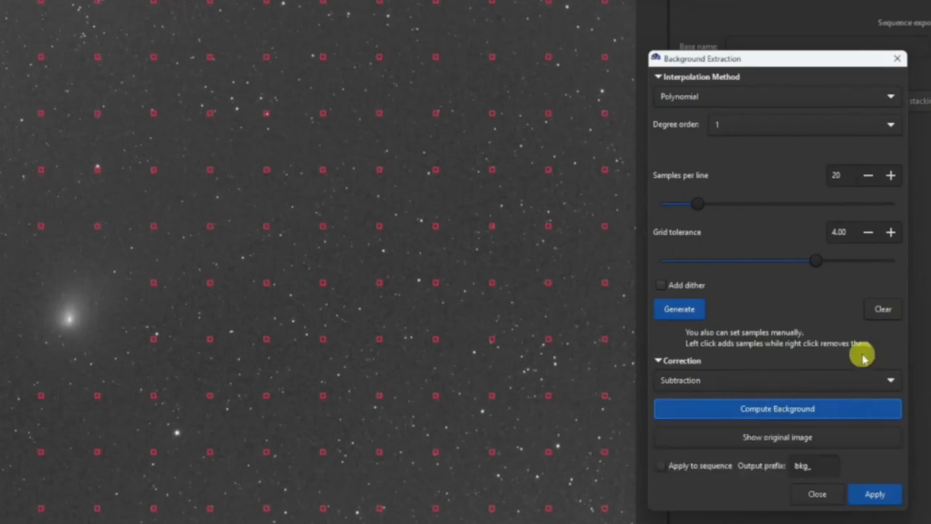
pyautogui.moveTo(668, 497)
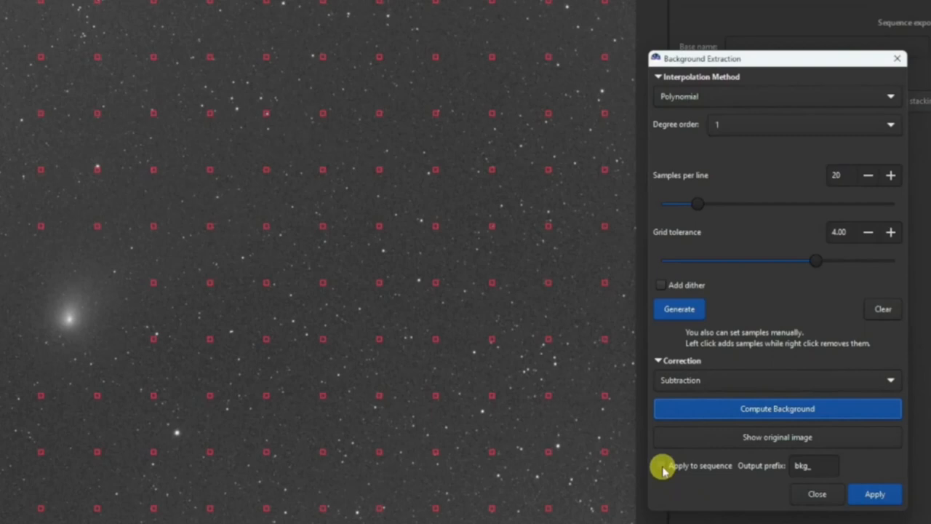
pyautogui.click(660, 465)
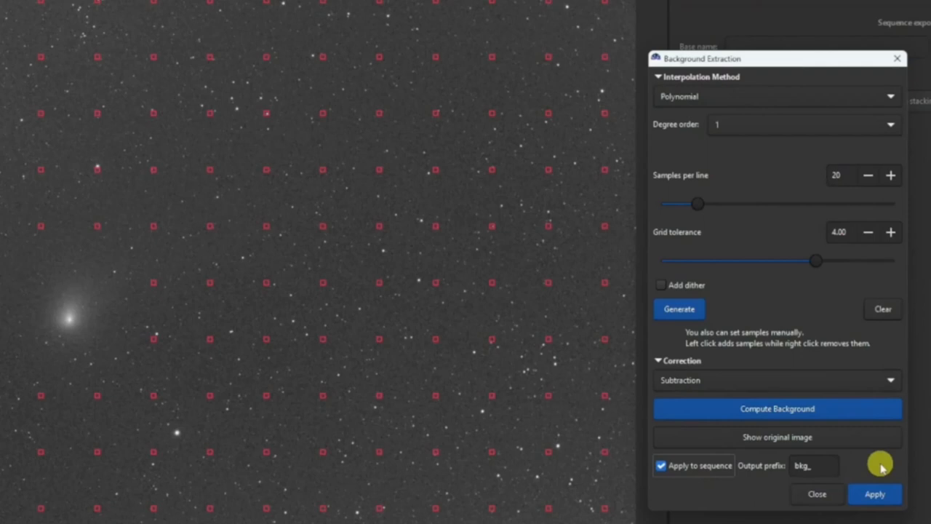
pyautogui.moveTo(840, 469)
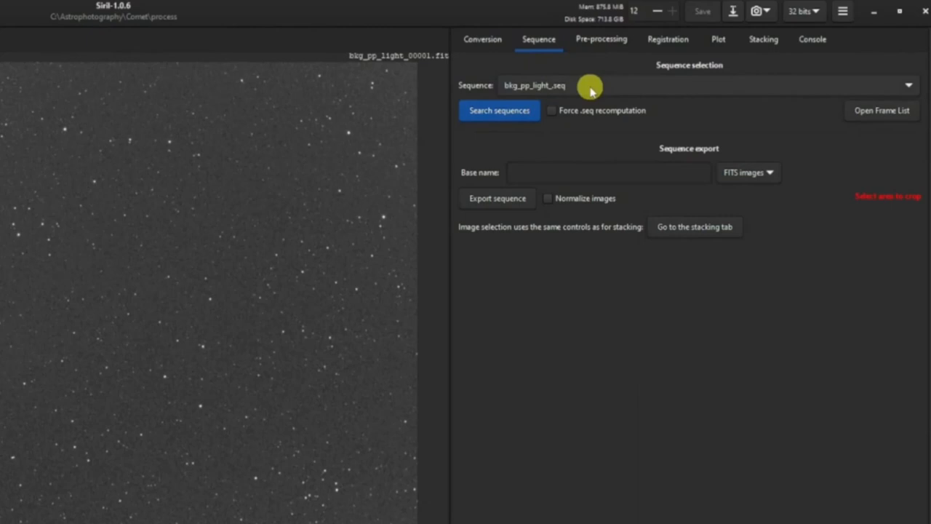
pyautogui.moveTo(569, 88)
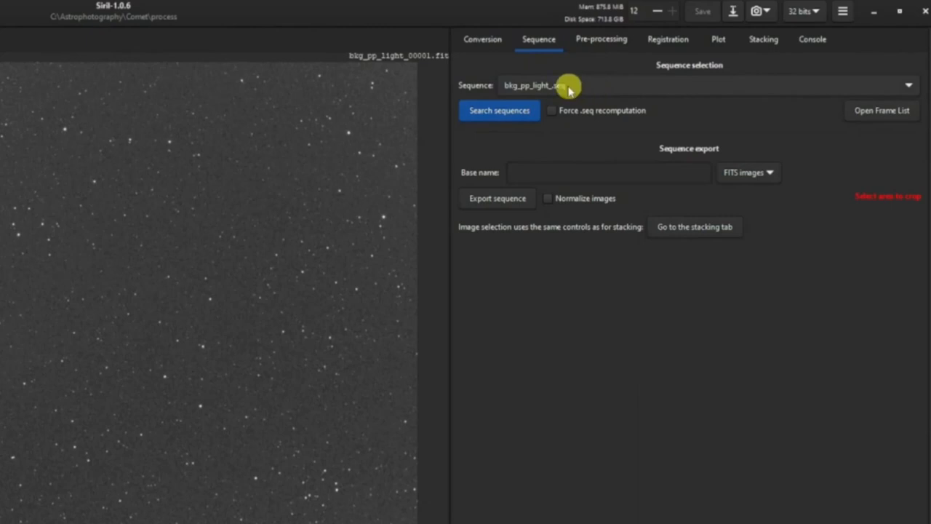
pyautogui.moveTo(544, 173)
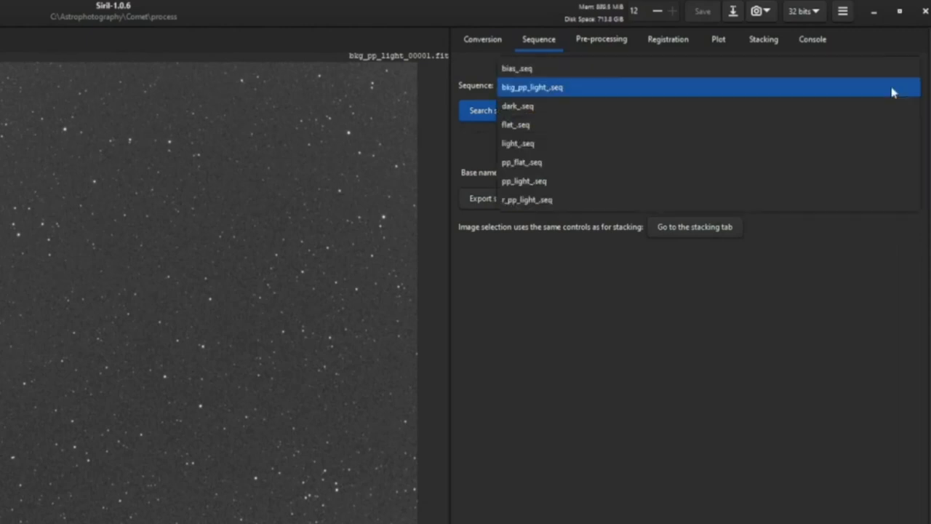
# Step: Load bkg_pp_light_.seq from the Sequence dropdown
pyautogui.click(532, 86)
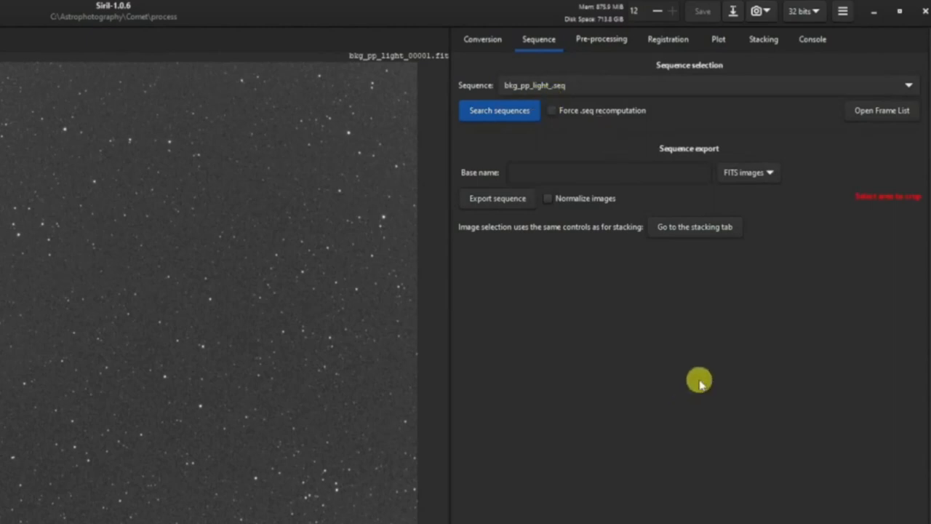
pyautogui.moveTo(889, 128)
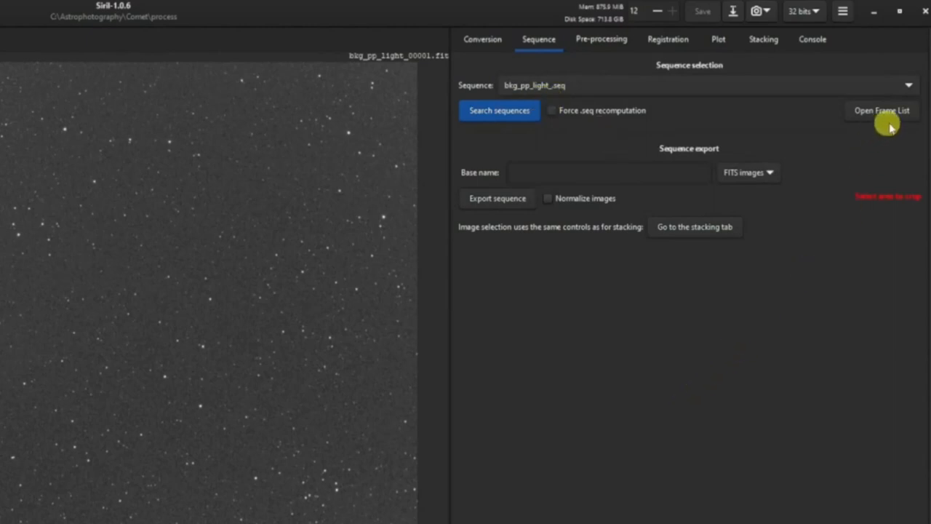
# Step: Mark frame 30 as the reference image in the Frame List, then close the list
pyautogui.click(880, 110)
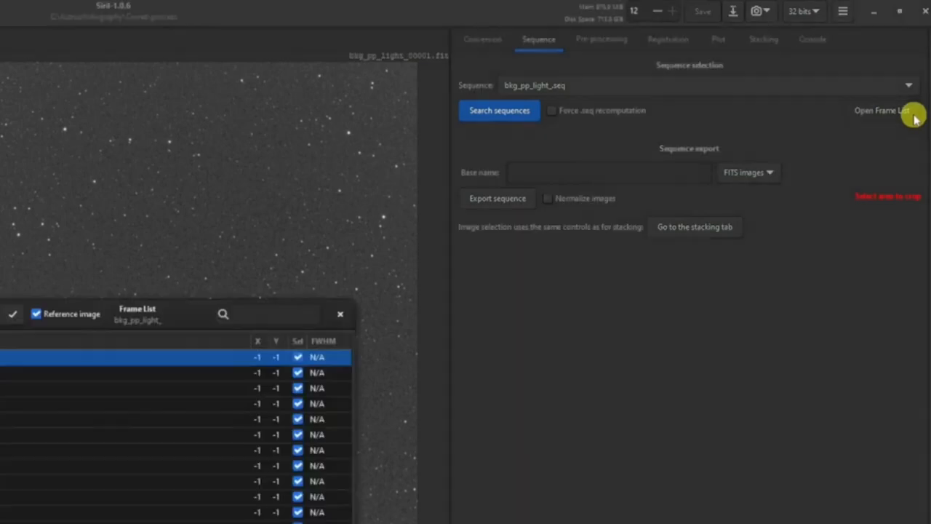
pyautogui.click(882, 110)
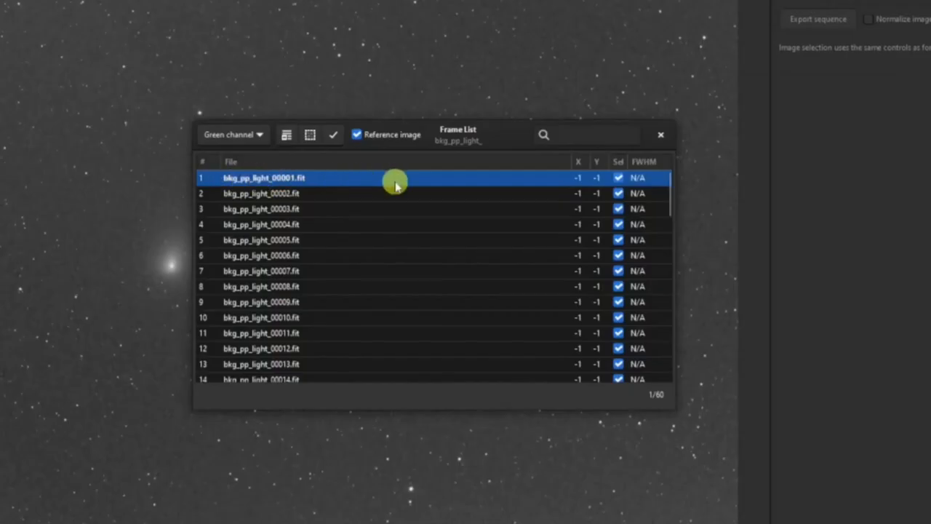
pyautogui.moveTo(356, 159)
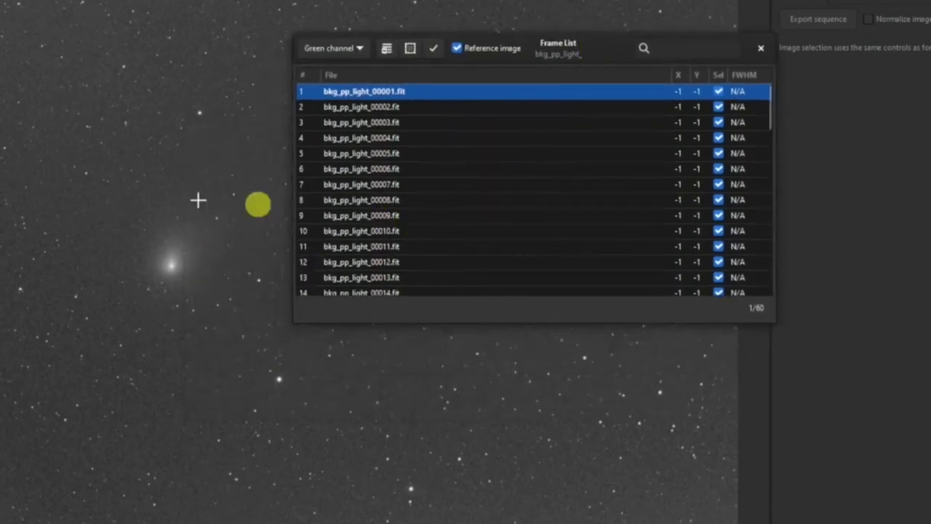
pyautogui.moveTo(447, 214)
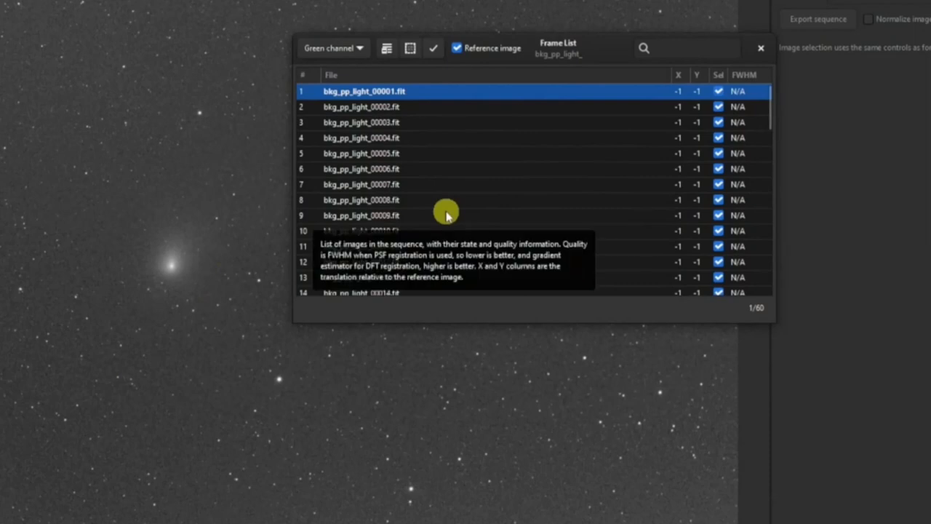
pyautogui.moveTo(673, 174)
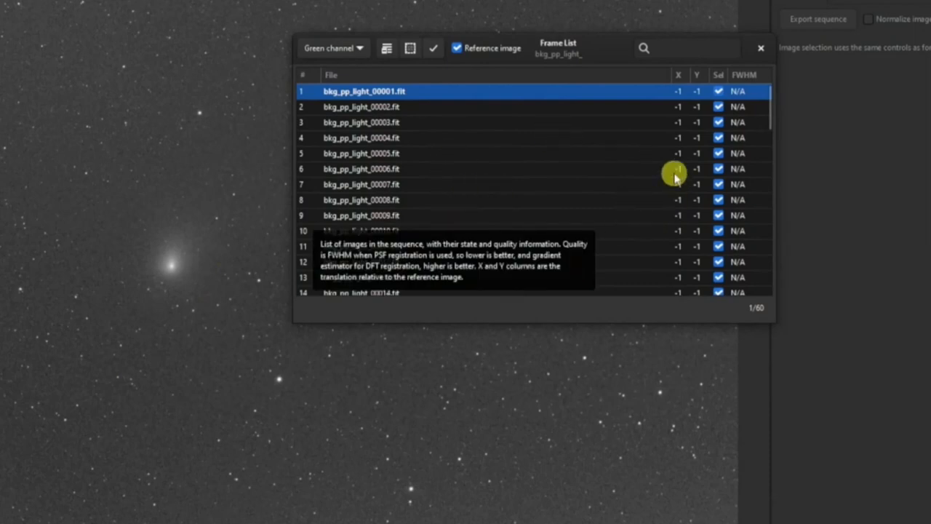
pyautogui.scroll(-3)
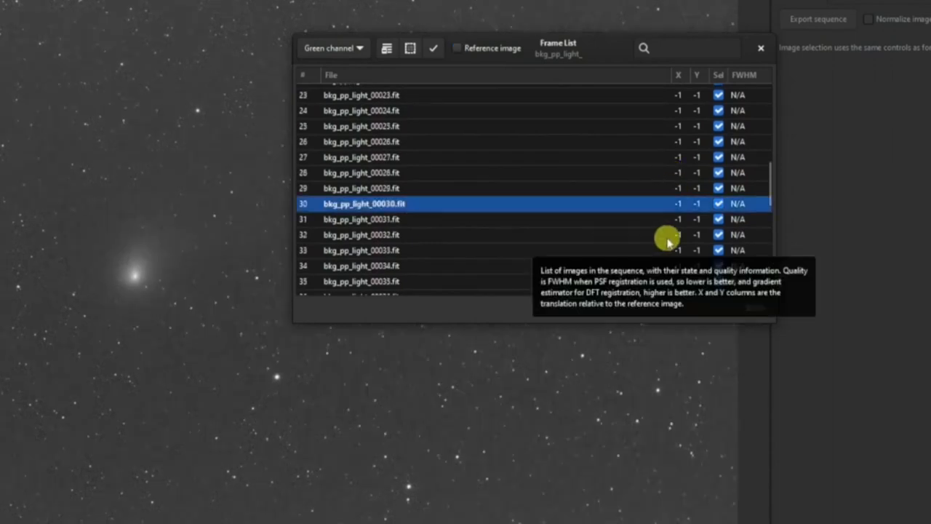
pyautogui.moveTo(478, 67)
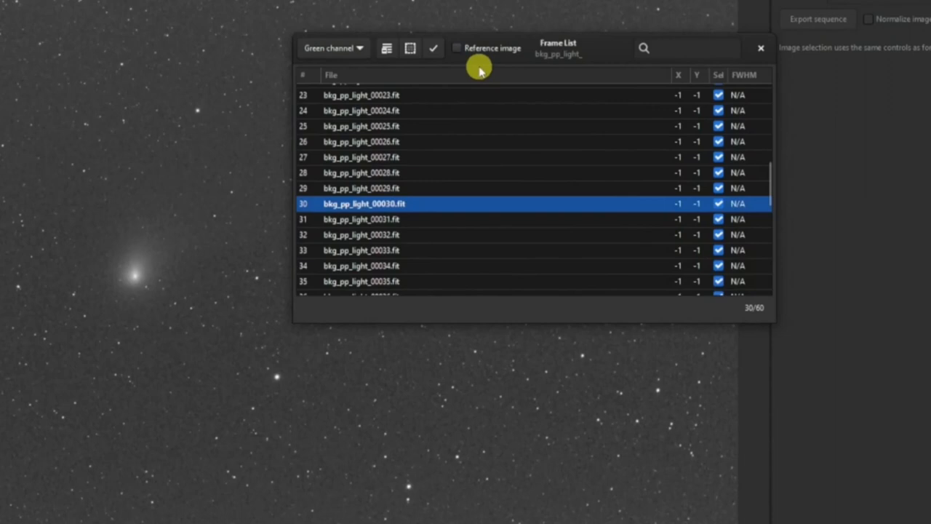
pyautogui.click(456, 48)
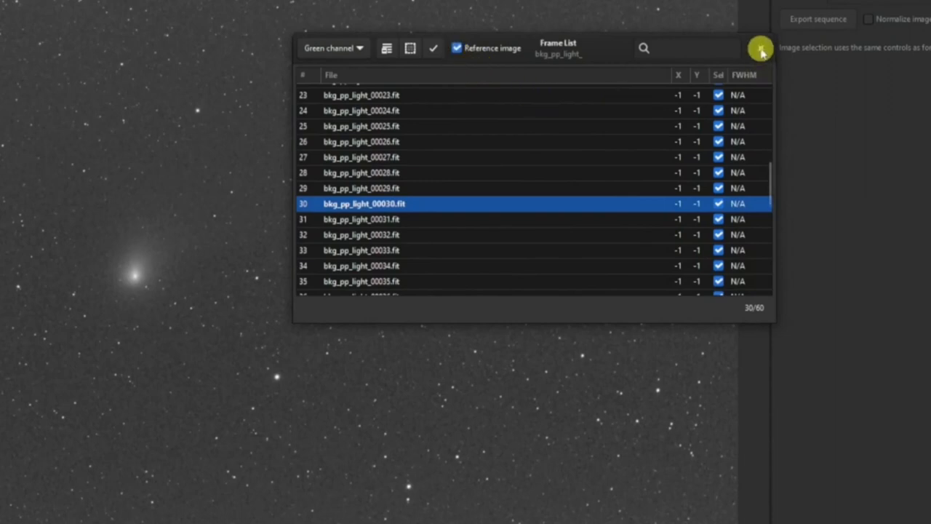
pyautogui.click(760, 48)
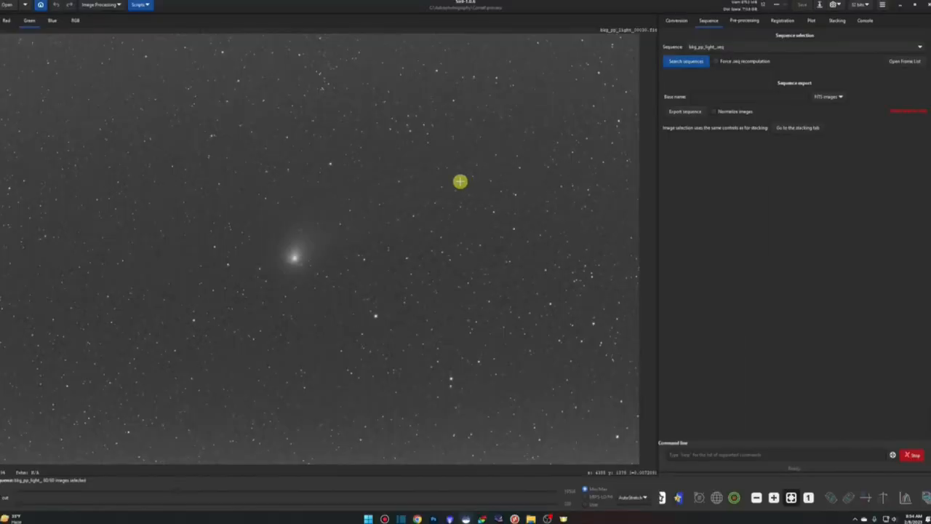
pyautogui.moveTo(321, 168)
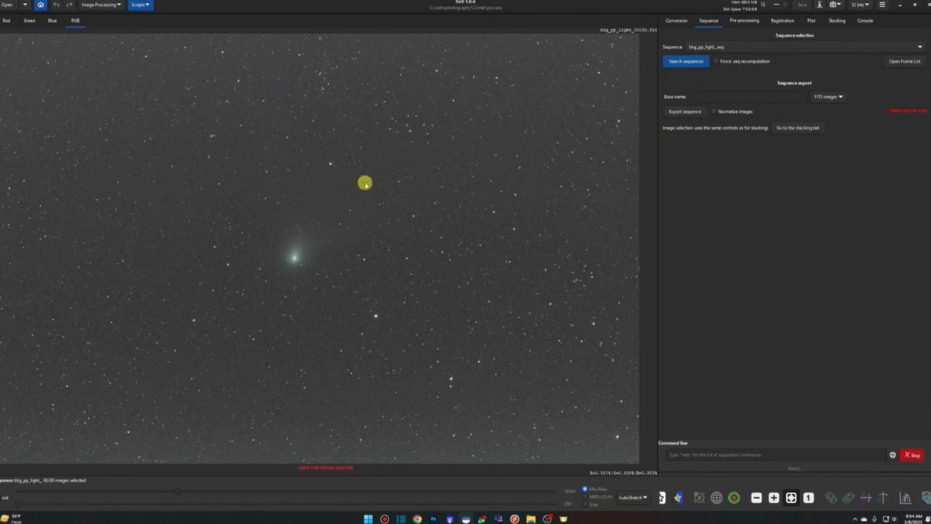
pyautogui.moveTo(232, 127)
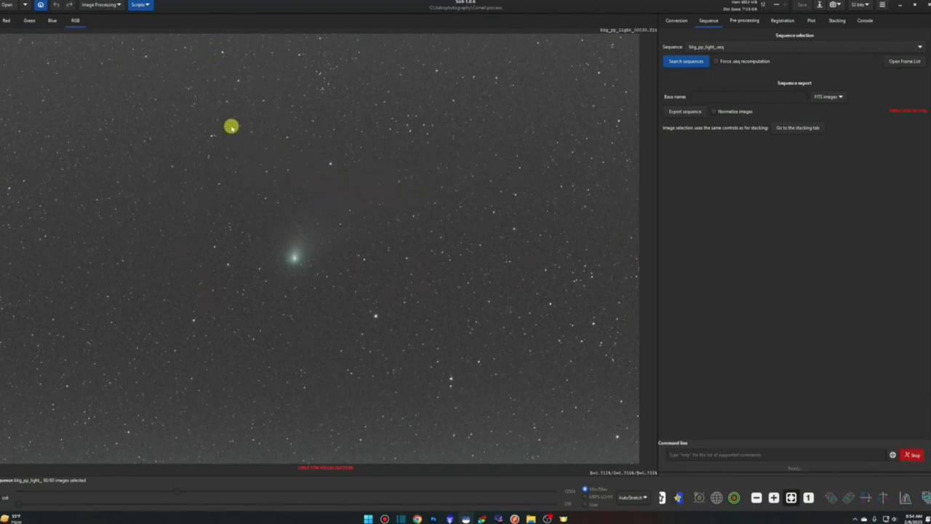
pyautogui.moveTo(447, 141)
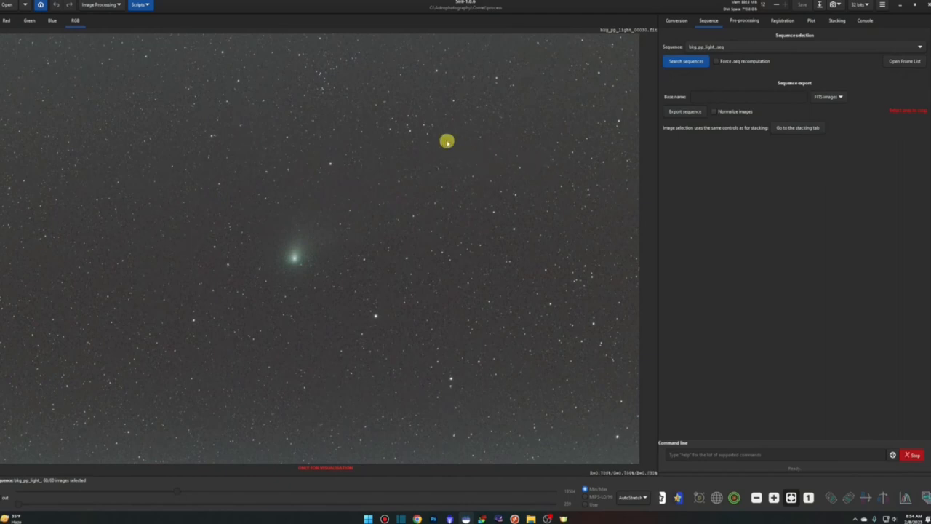
pyautogui.moveTo(650, 38)
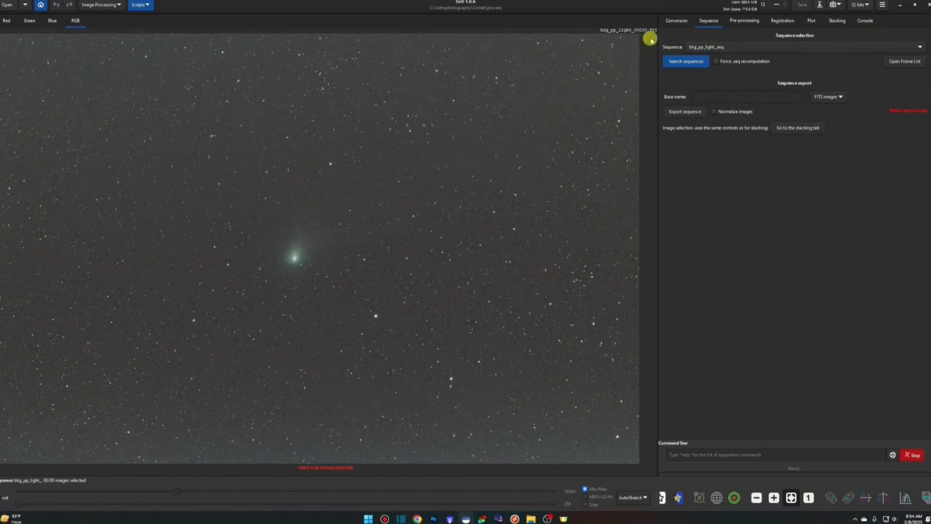
pyautogui.moveTo(583, 38)
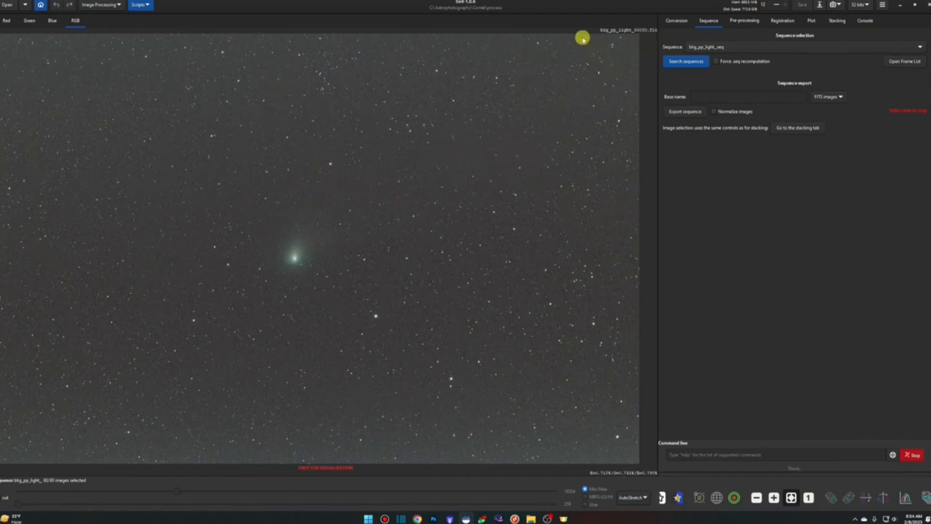
pyautogui.moveTo(616, 90)
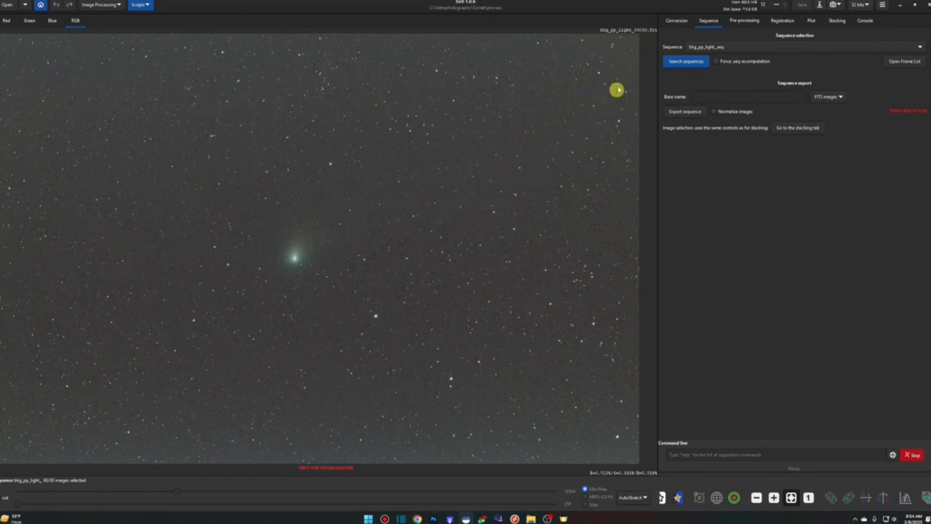
pyautogui.moveTo(743, 56)
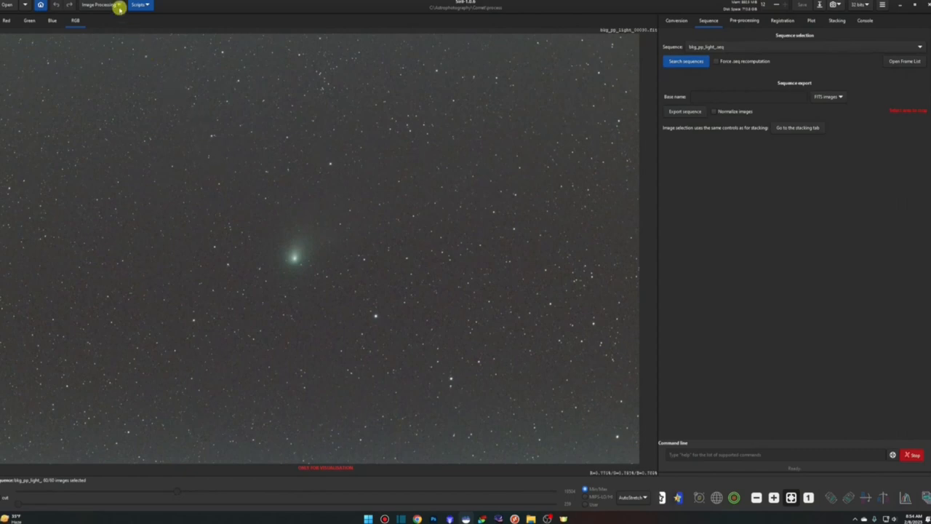
# Step: Bring up the Open File dialog browsing Comet's process folder
pyautogui.click(96, 5)
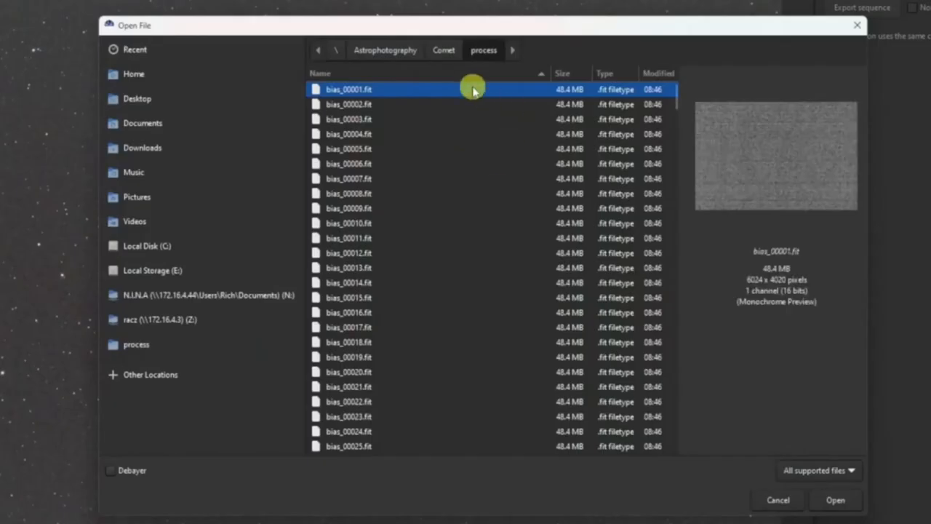
pyautogui.moveTo(400, 204)
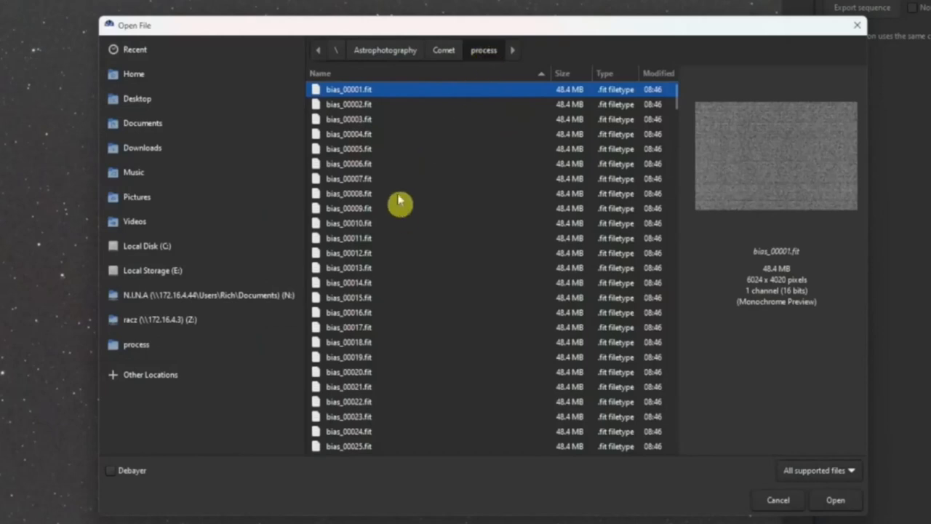
# Step: Open bkg_pp_light_00030.fit as a standalone image
pyautogui.scroll(-3)
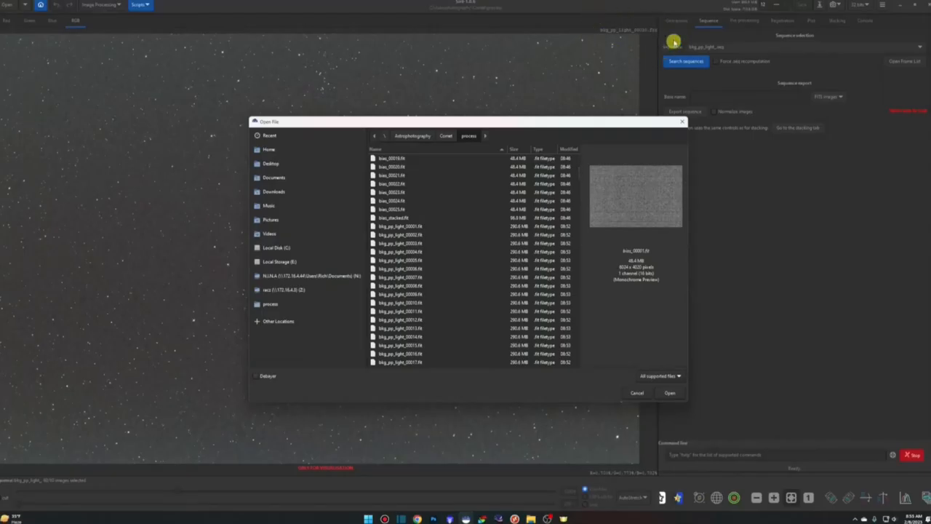
pyautogui.moveTo(594, 46)
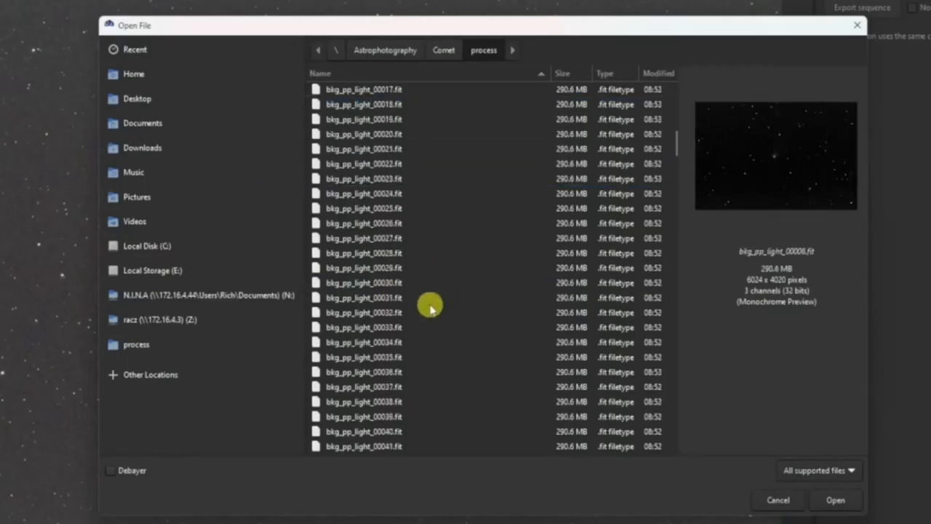
pyautogui.click(364, 282)
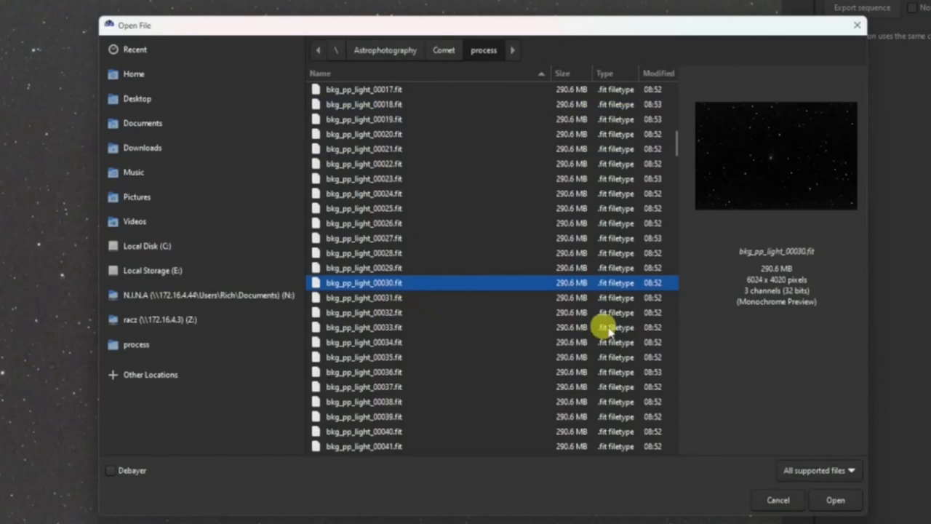
pyautogui.click(835, 500)
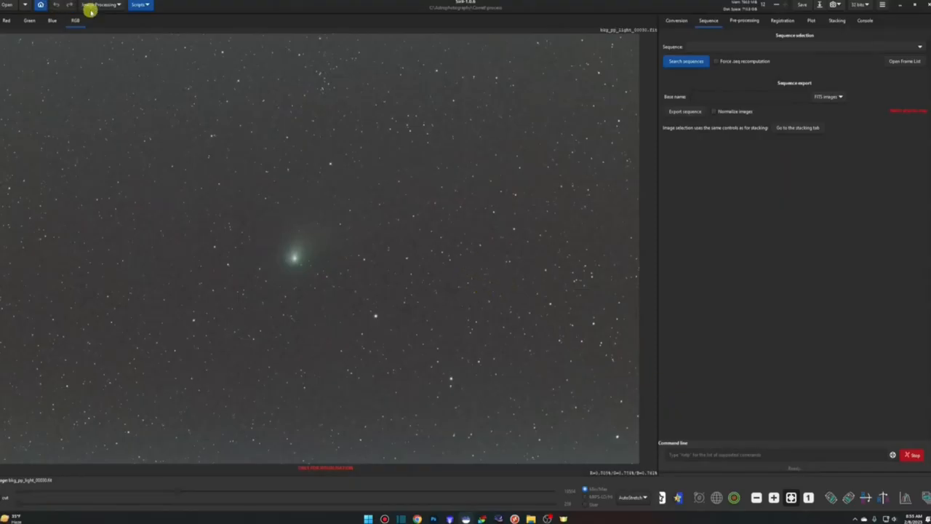
# Step: Open Photometric Color Calibration from the Image Processing menu for the comet frame
pyautogui.click(100, 5)
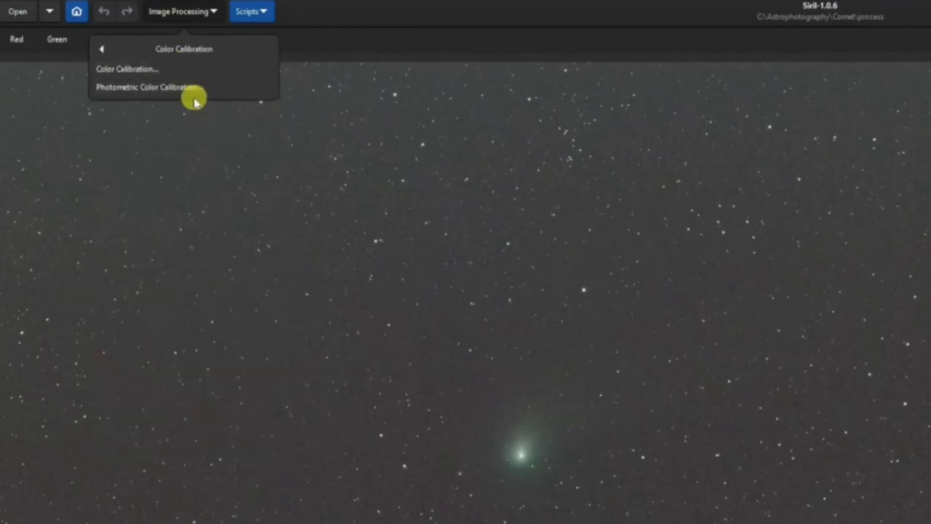
pyautogui.moveTo(267, 78)
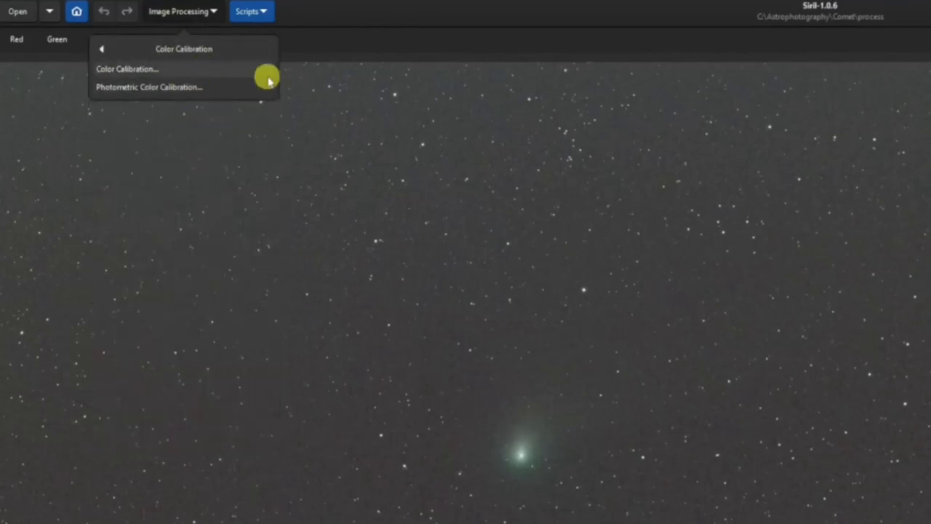
pyautogui.click(150, 87)
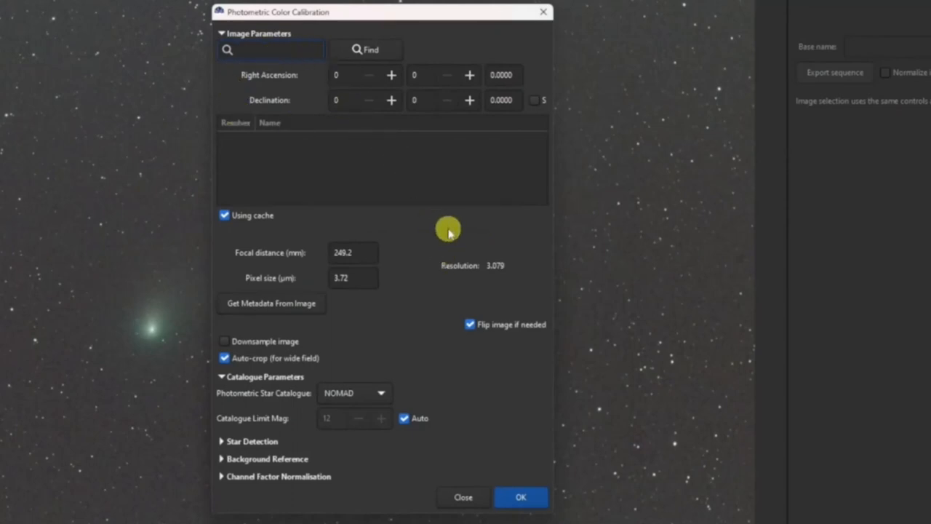
# Step: Change the calibration pixel size to 3.70 µm, giving resolution 3.063 at 249.2 mm
pyautogui.click(270, 50)
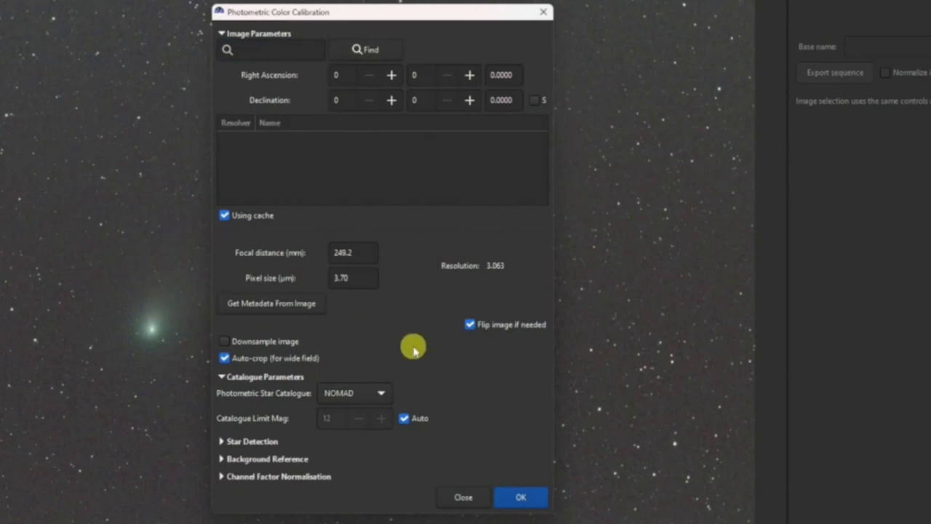
pyautogui.moveTo(346, 326)
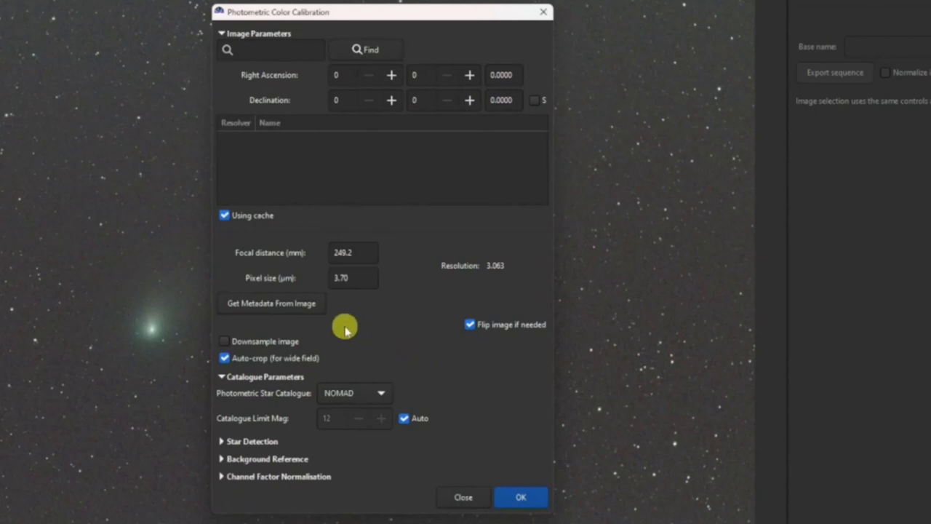
pyautogui.moveTo(291, 116)
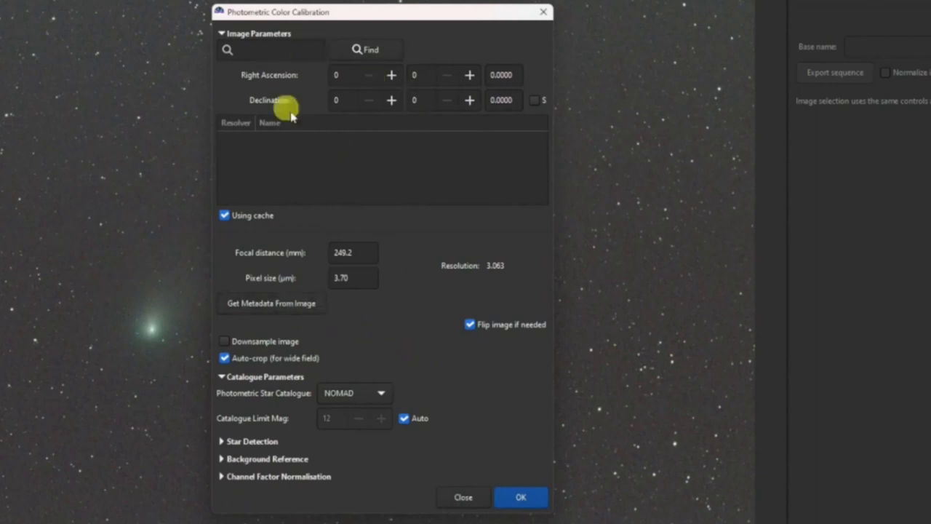
pyautogui.moveTo(466, 177)
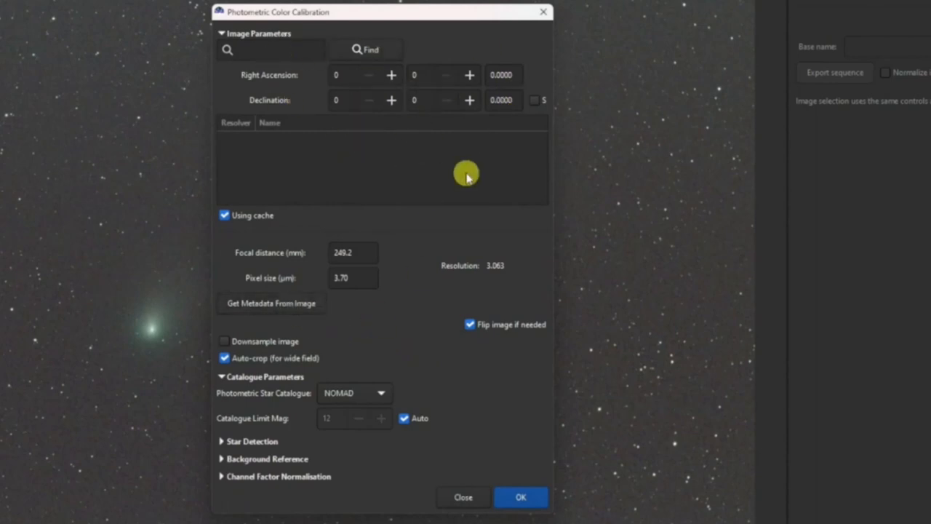
pyautogui.moveTo(424, 327)
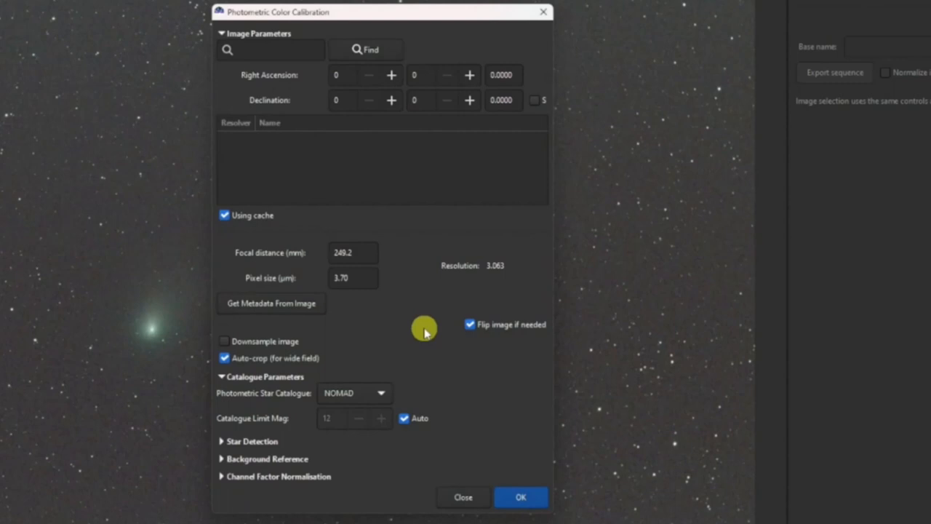
pyautogui.moveTo(484, 368)
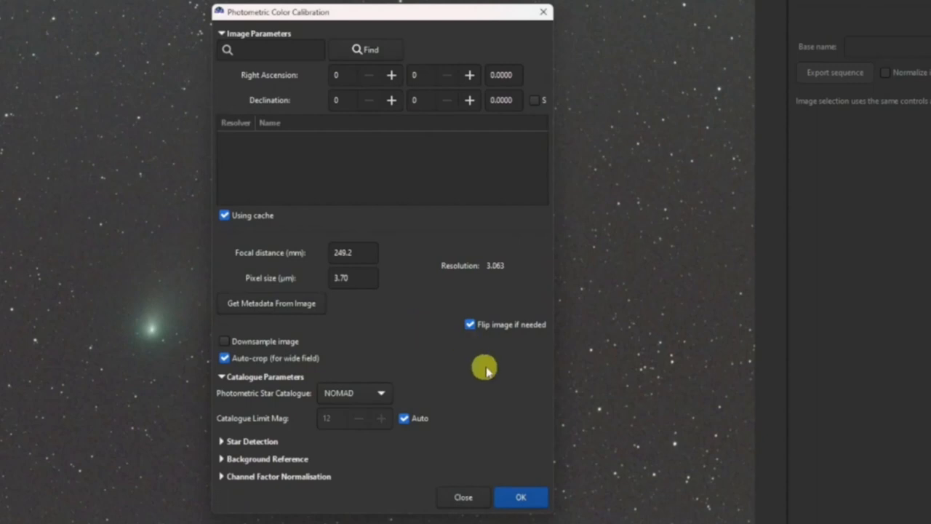
pyautogui.moveTo(503, 398)
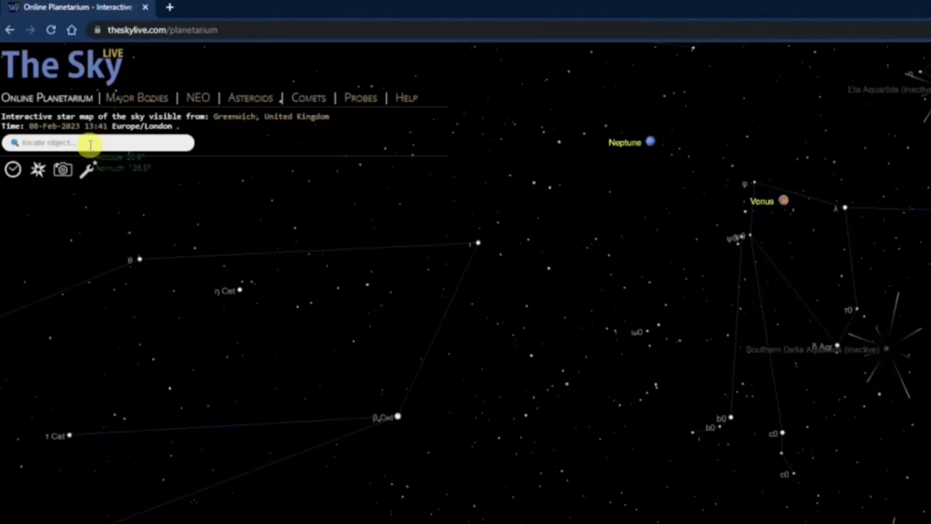
# Step: Search TheSkyLive for 'c/2022 e3 ztf' and select Comet C/2022 E3 (ZTF)
pyautogui.click(95, 143)
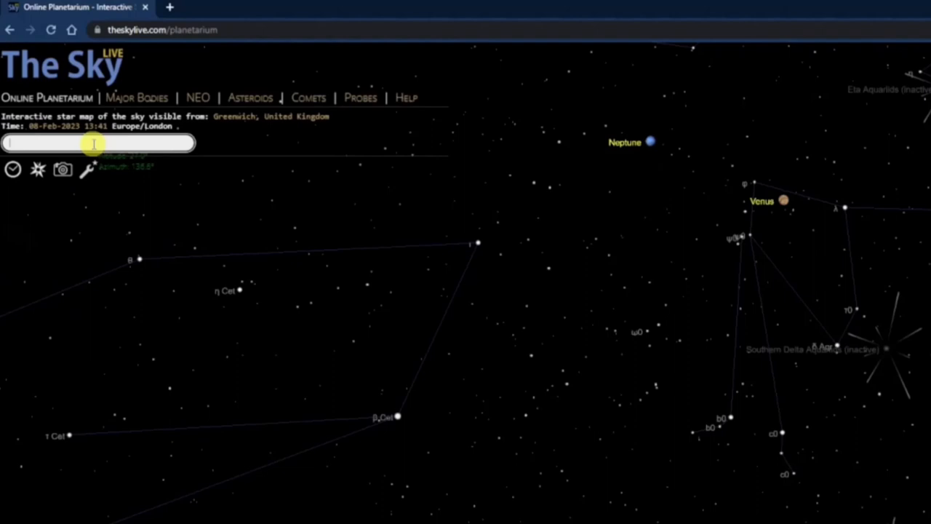
pyautogui.write('c/2022 e3 ztf')
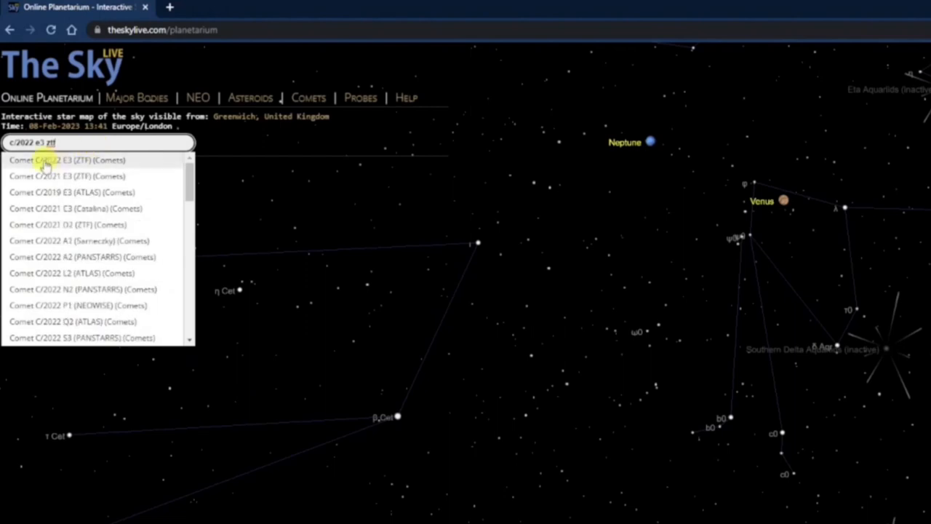
pyautogui.click(67, 160)
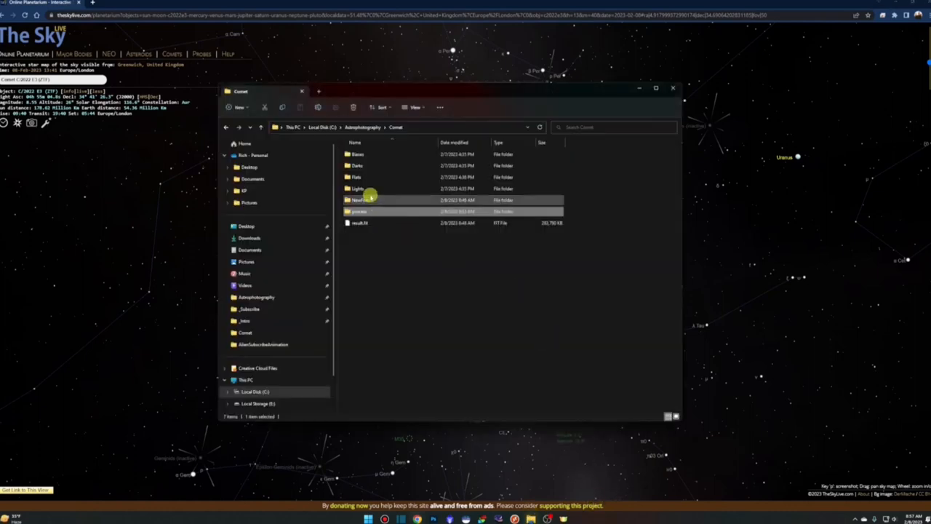
# Step: Open the Lights folder and check the CR3 capture time, 3 Feb 2023 near 10 PM
pyautogui.doubleClick(356, 188)
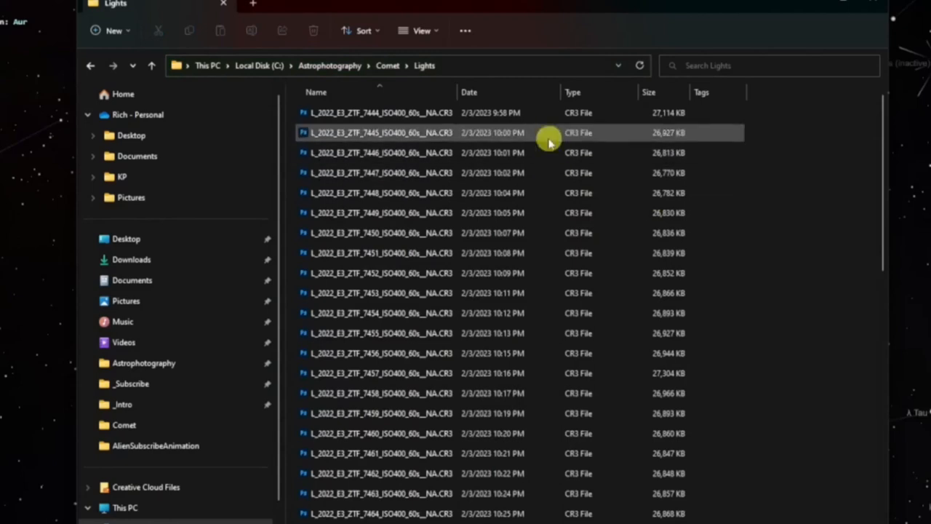
pyautogui.click(527, 513)
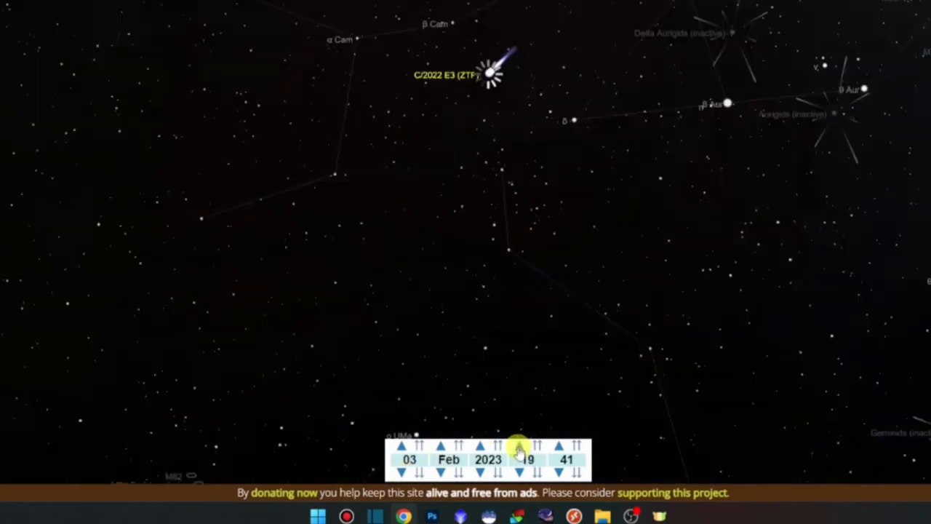
# Step: Step the sky map's hour and minutes forward to late evening on 03 Feb 2023
pyautogui.click(527, 444)
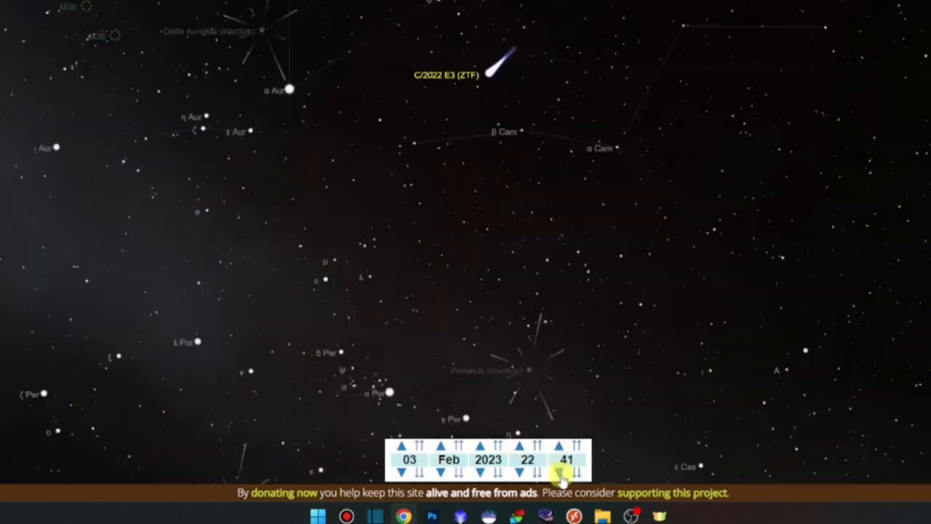
pyautogui.click(565, 445)
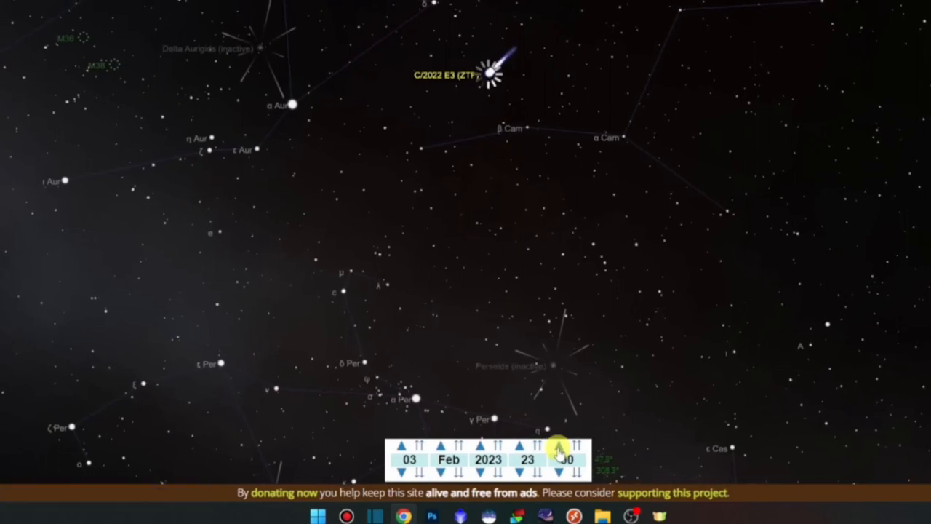
pyautogui.click(527, 473)
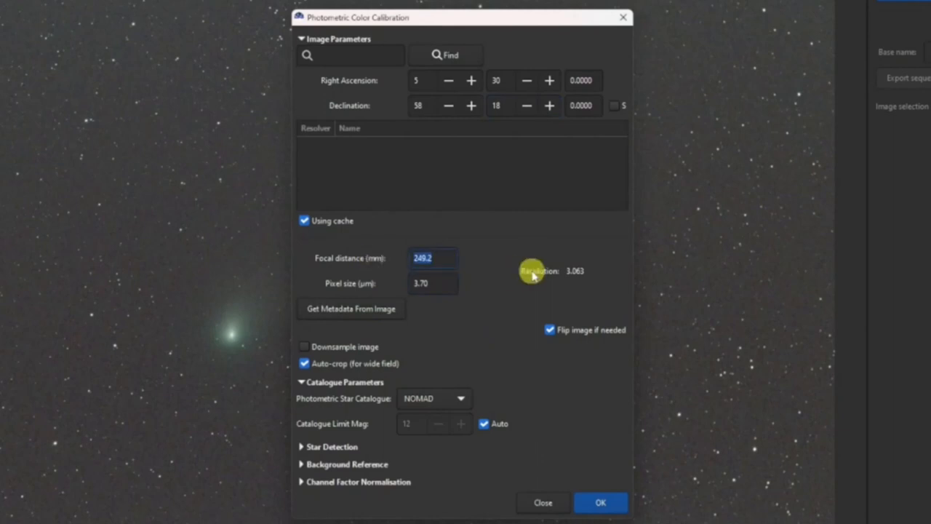
# Step: Enter focal distance 250 mm and pixel size 3.72 µm, then run the calibration
pyautogui.write('250')
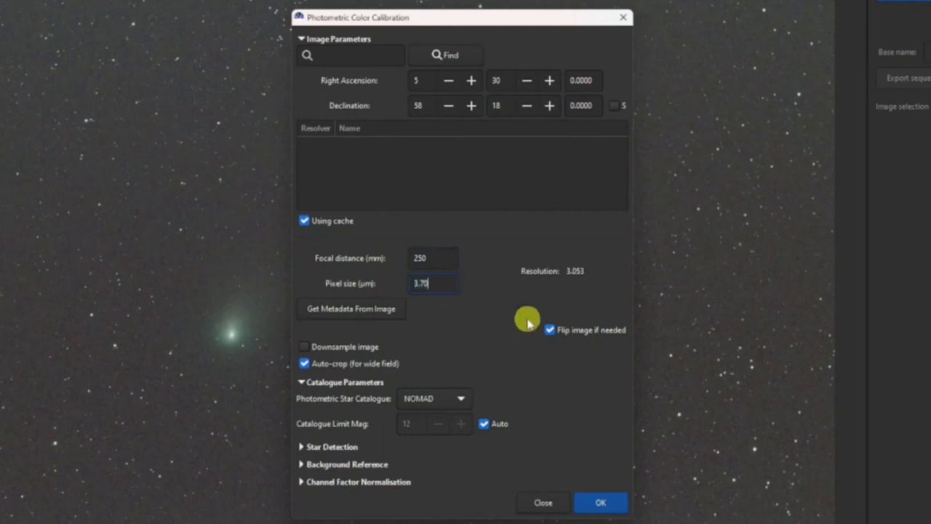
pyautogui.write('3.72')
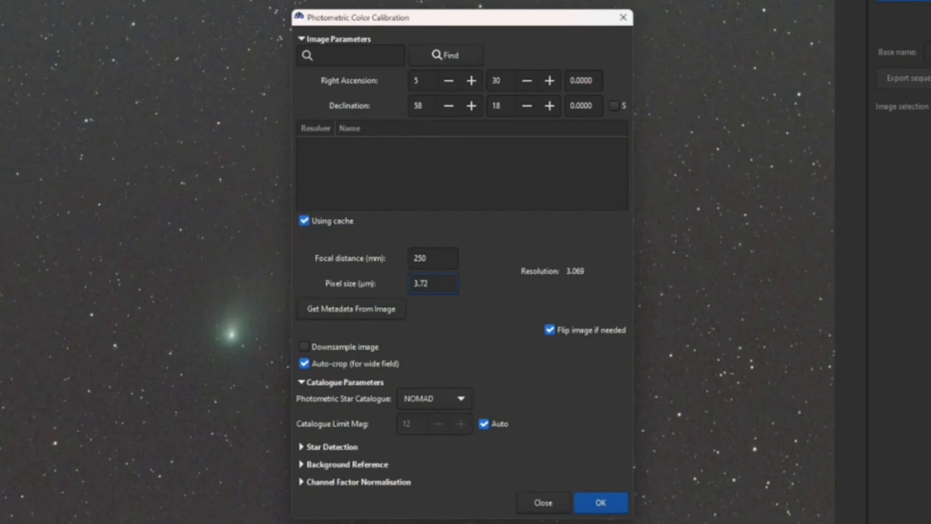
pyautogui.click(600, 503)
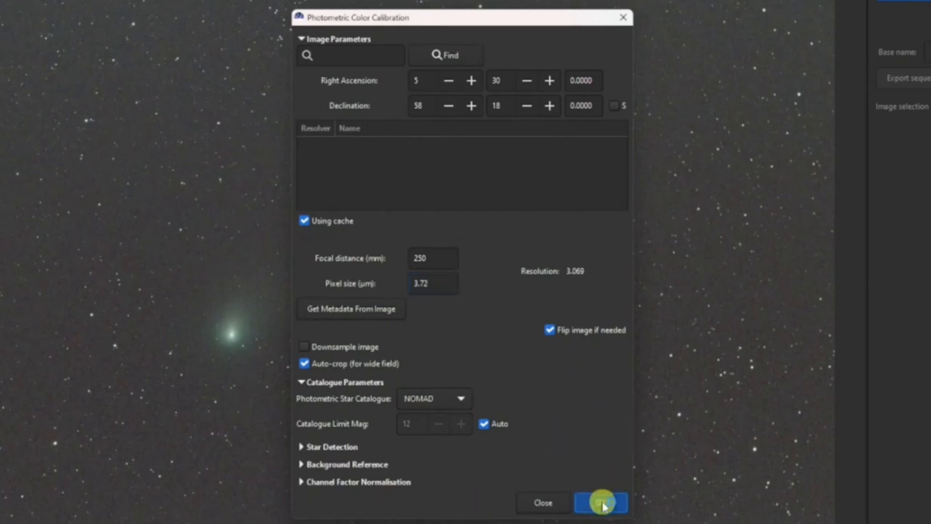
pyautogui.click(600, 502)
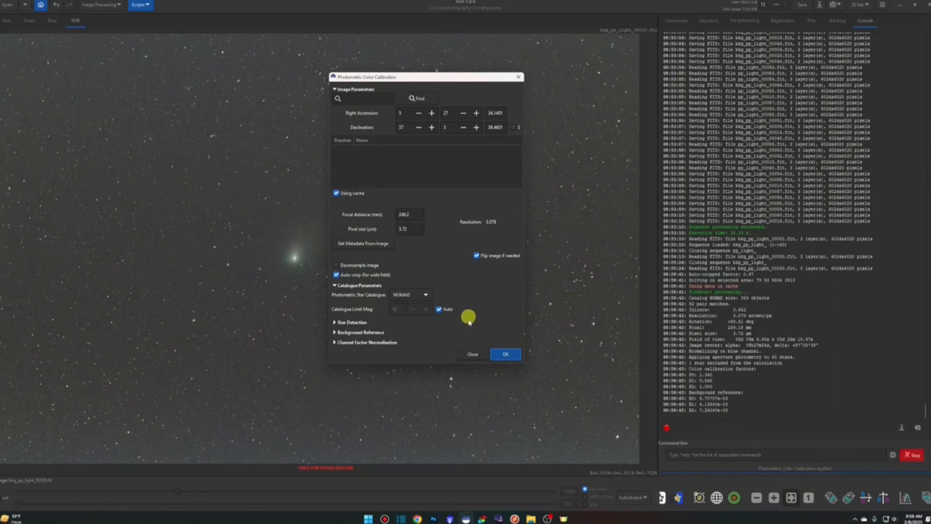
# Step: Close the Photometric Color Calibration dialog
pyautogui.click(505, 354)
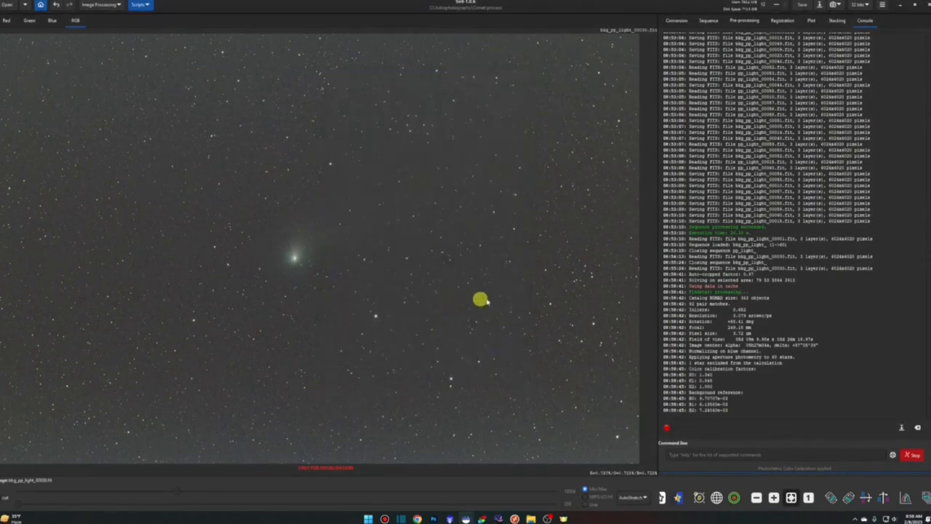
pyautogui.moveTo(492, 284)
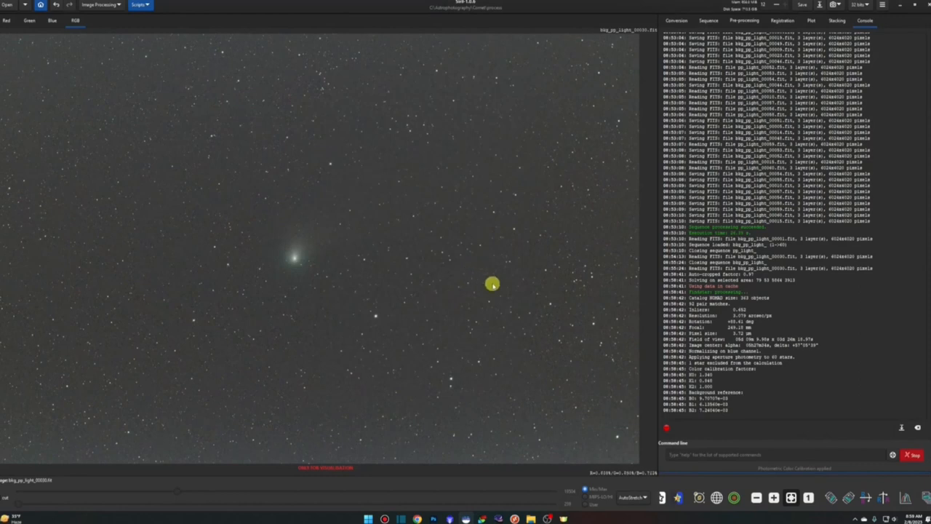
pyautogui.moveTo(494, 282)
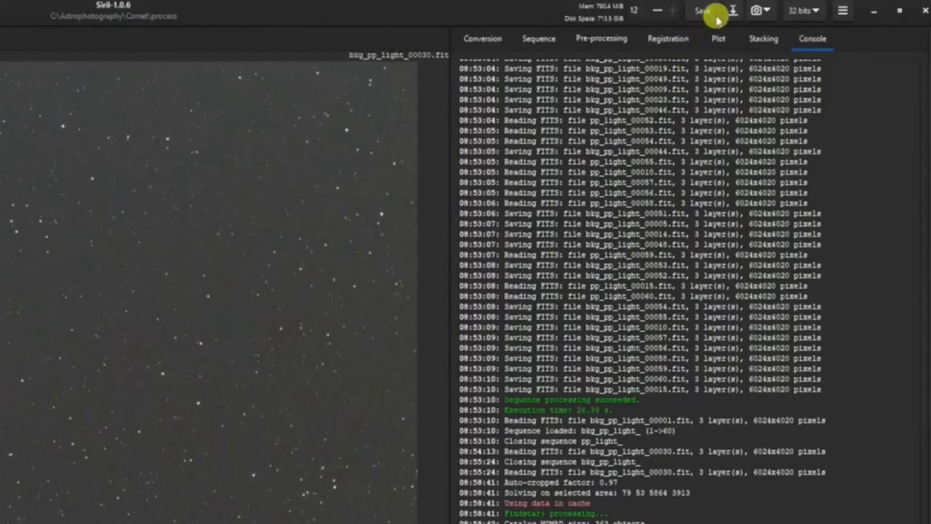
pyautogui.moveTo(702, 10)
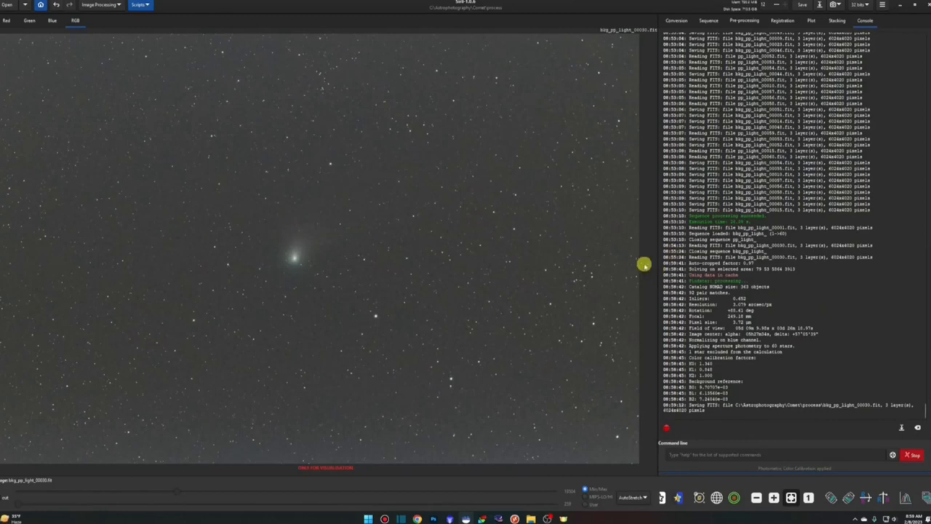
pyautogui.moveTo(655, 265)
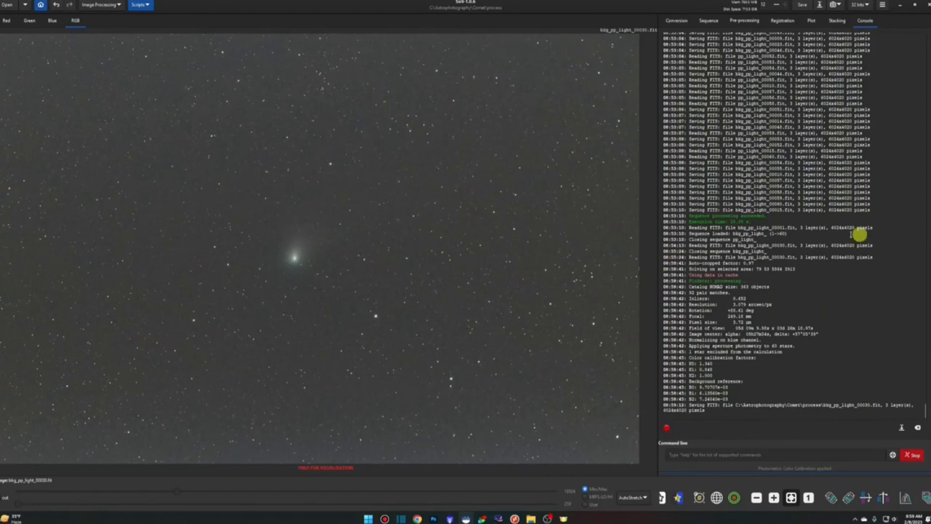
# Step: Pick bkg_pp_light_.seq from the Sequence tab's sequence dropdown
pyautogui.click(538, 39)
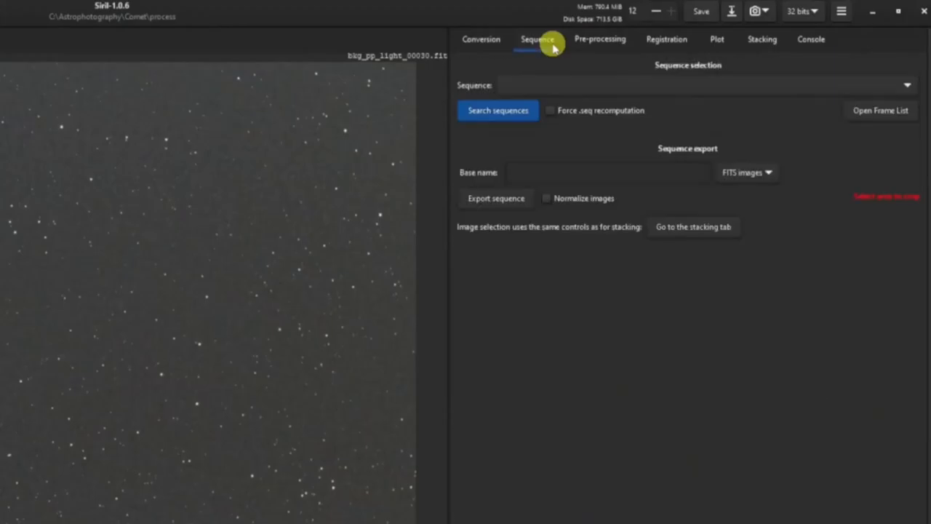
pyautogui.moveTo(608, 85)
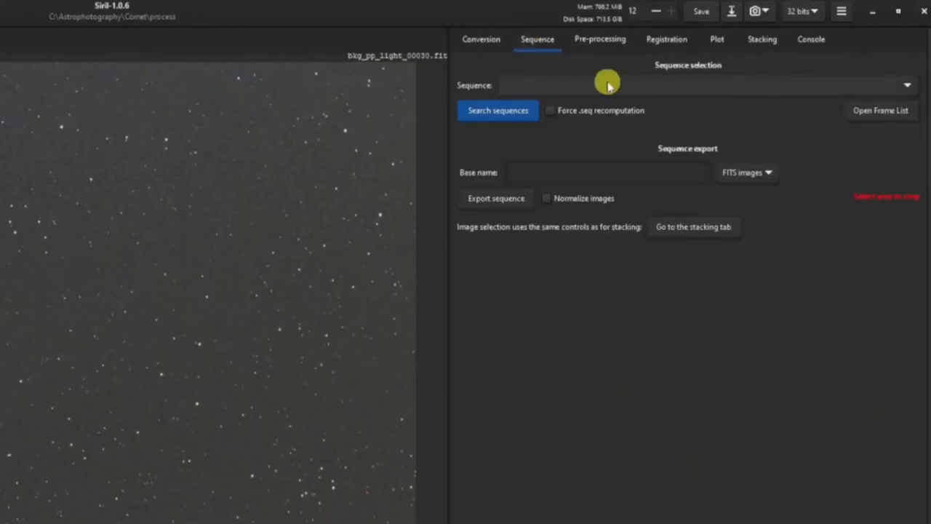
pyautogui.moveTo(639, 88)
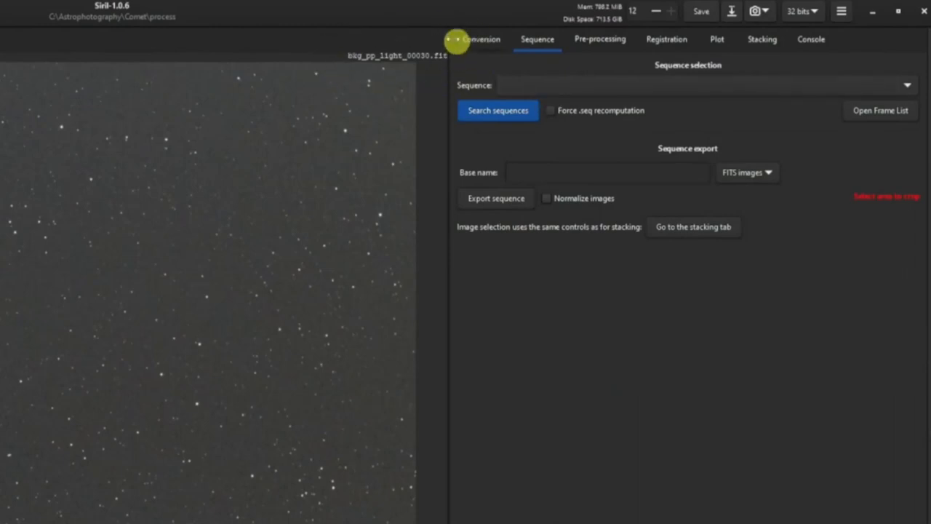
pyautogui.moveTo(572, 95)
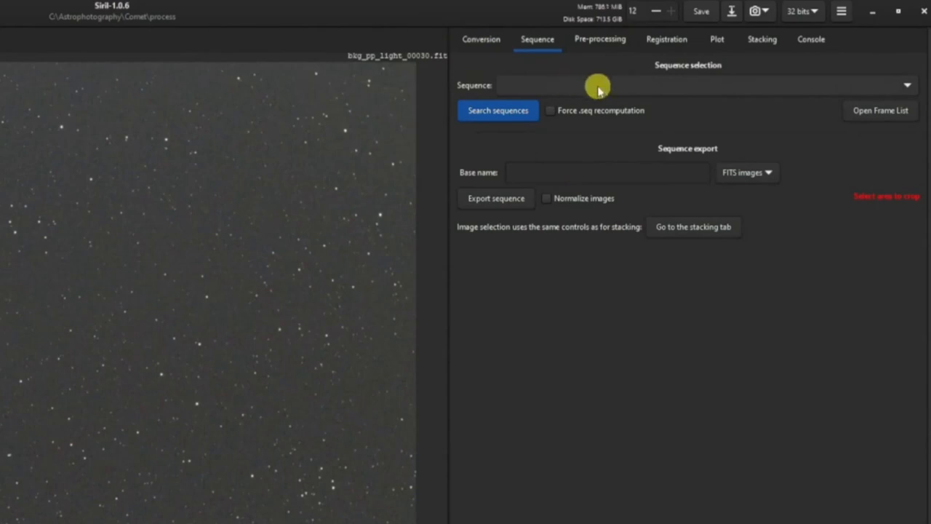
pyautogui.click(906, 86)
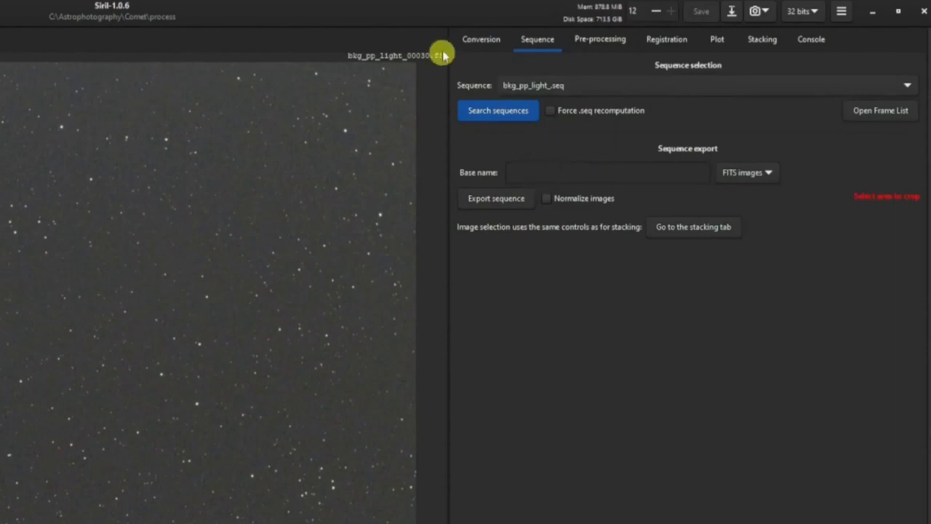
pyautogui.moveTo(358, 70)
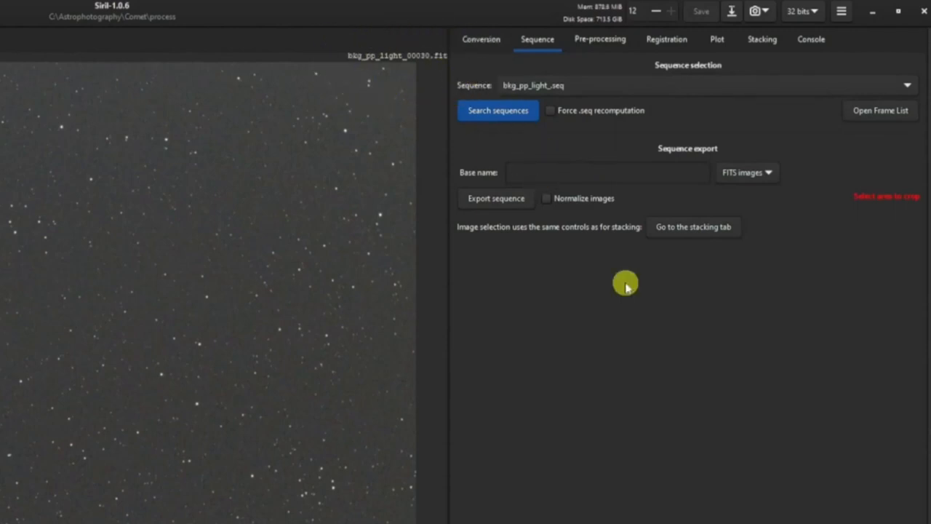
pyautogui.moveTo(687, 45)
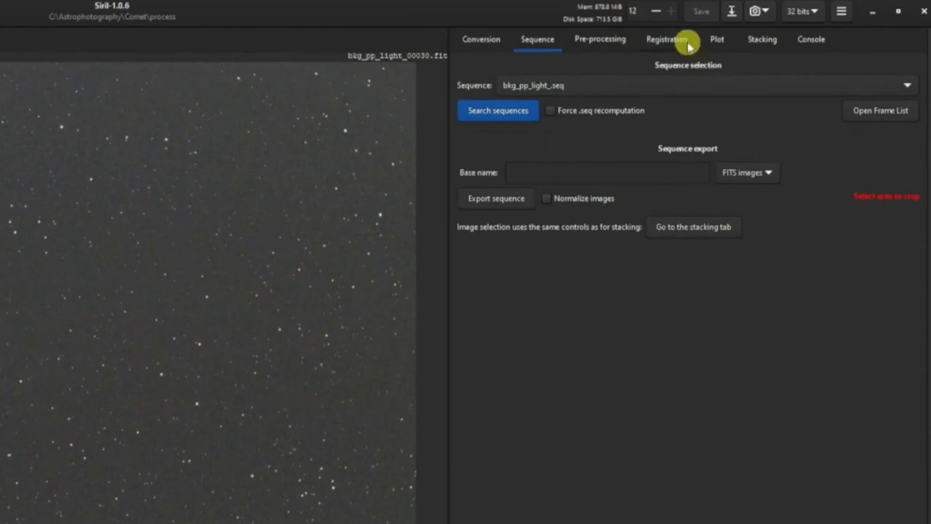
# Step: Register all frames with Global Star Alignment, producing the r_bkg_pp_light_ sequence
pyautogui.click(665, 38)
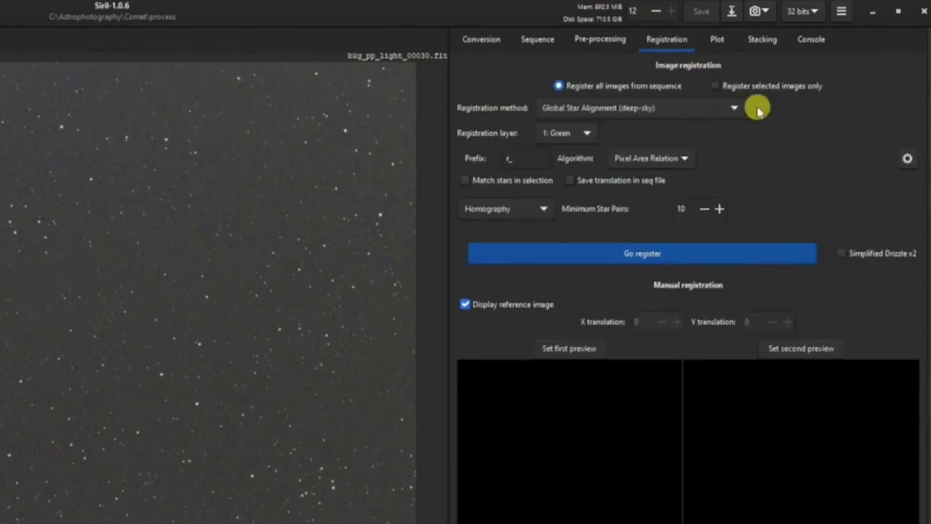
pyautogui.moveTo(878, 300)
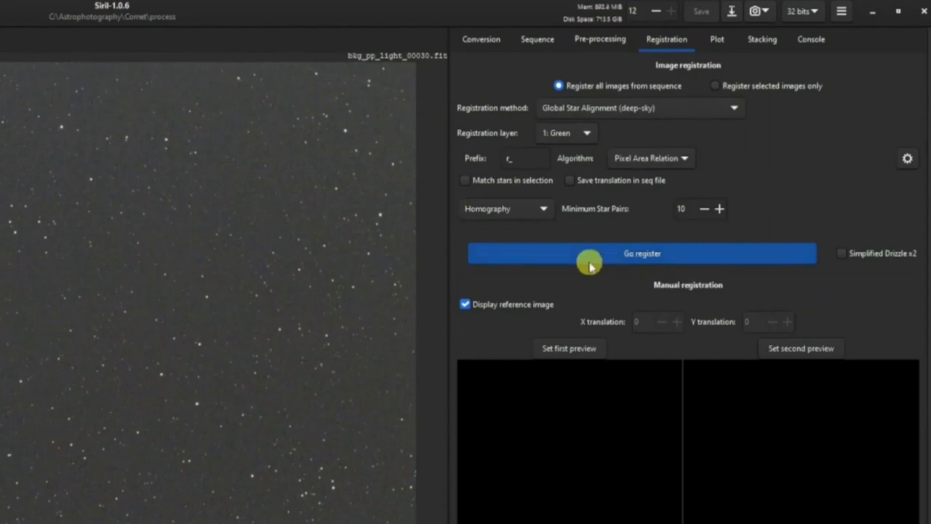
pyautogui.click(642, 253)
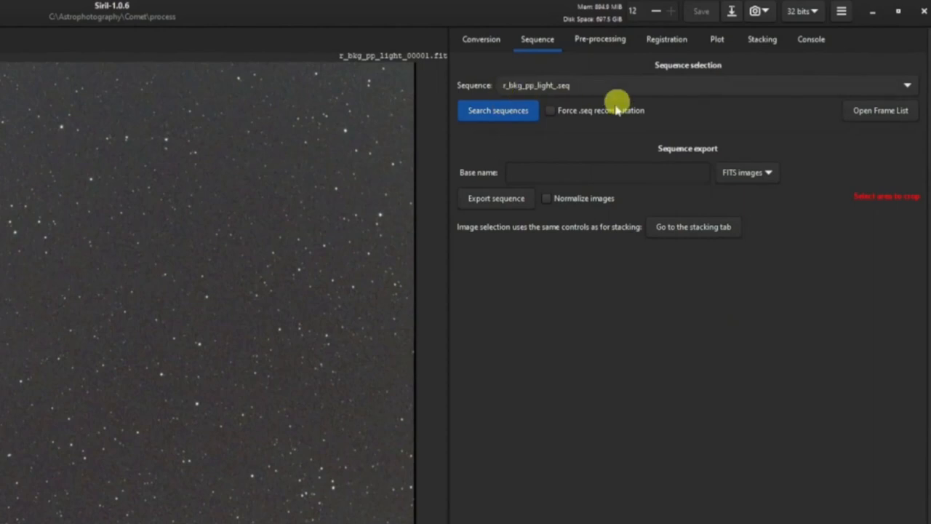
pyautogui.moveTo(615, 52)
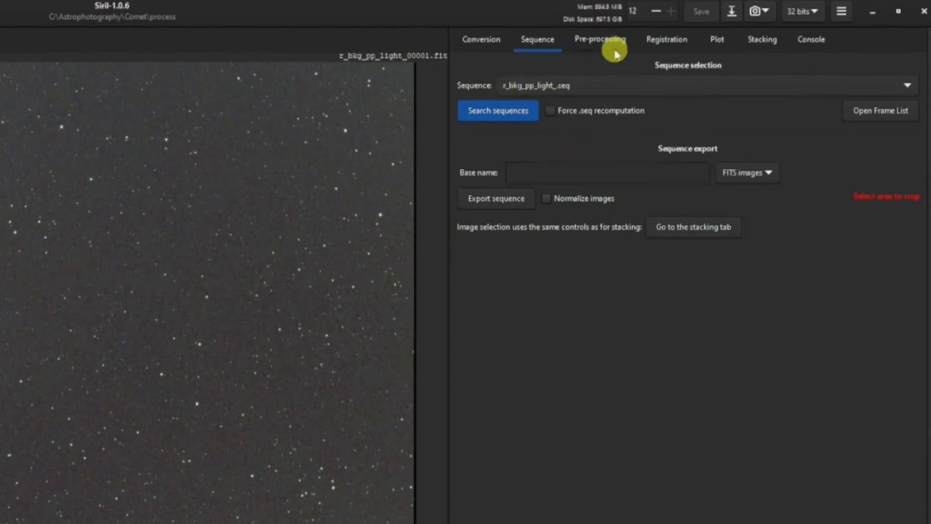
pyautogui.moveTo(682, 365)
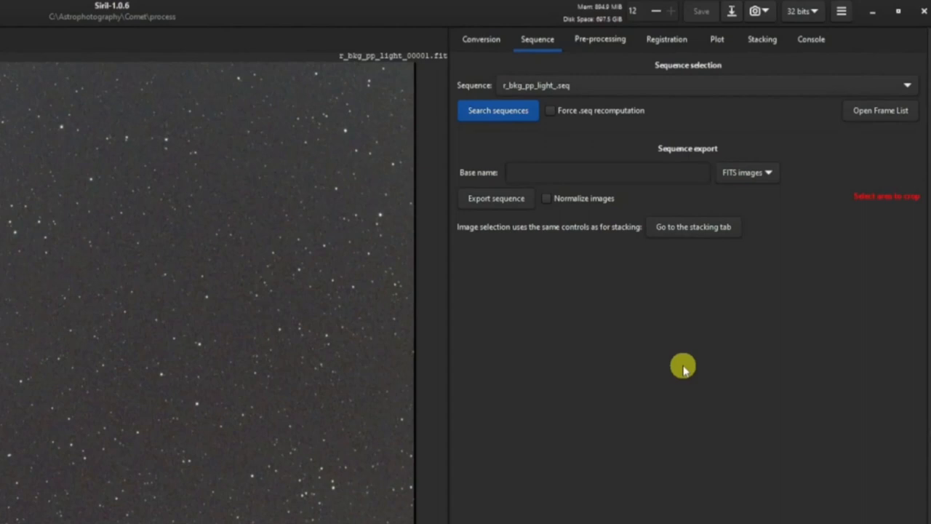
pyautogui.moveTo(318, 58)
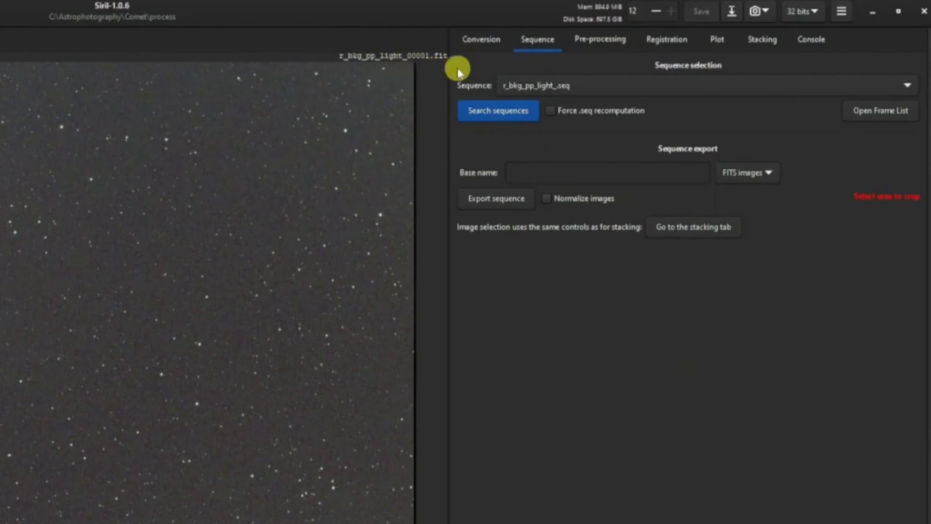
pyautogui.moveTo(392, 55)
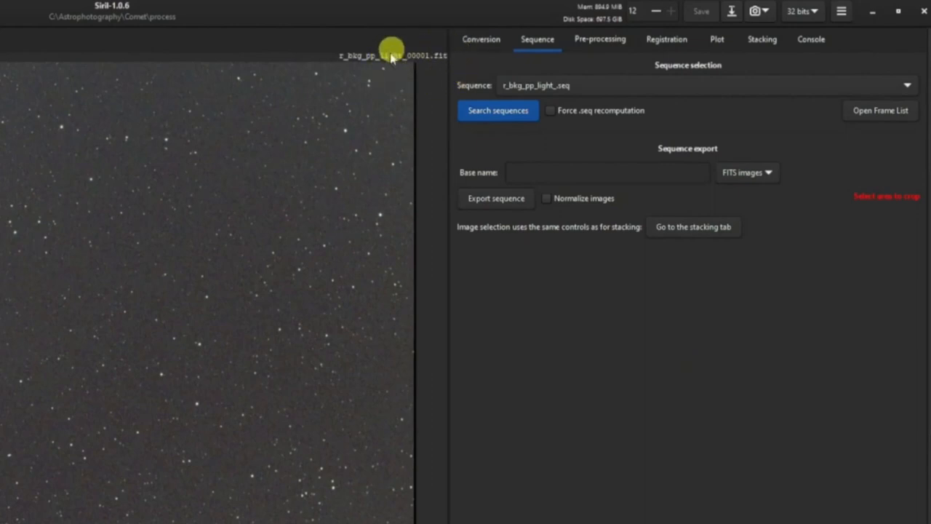
pyautogui.moveTo(442, 84)
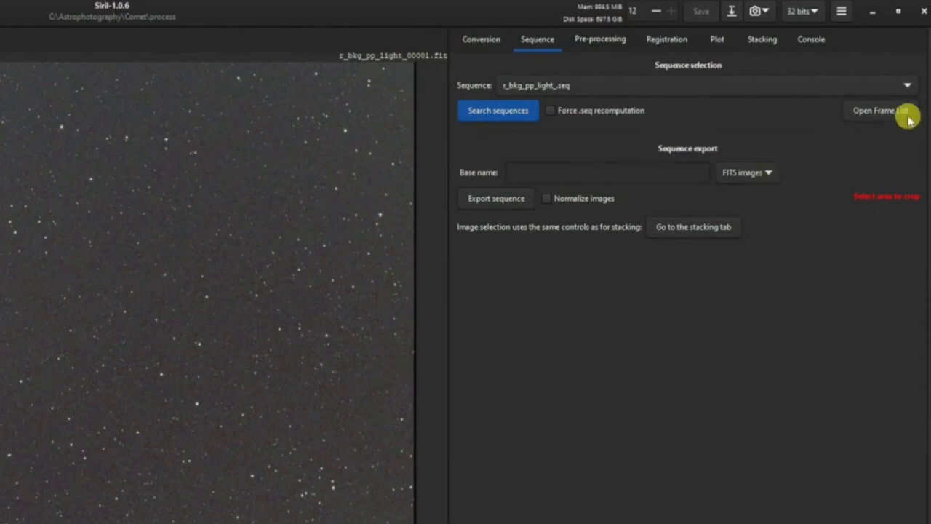
# Step: Select r_bkg_pp_light_00030.fit in the frame list and tick it as reference image
pyautogui.click(880, 109)
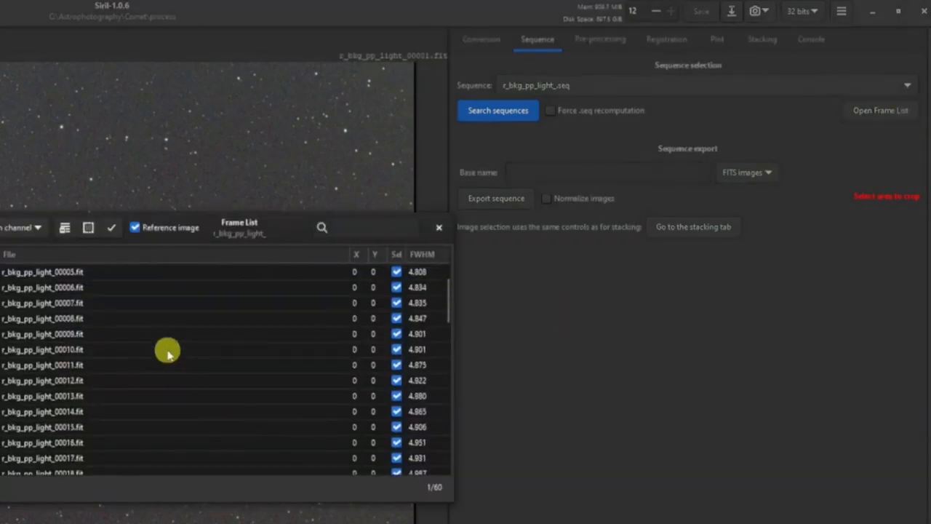
pyautogui.scroll(-3)
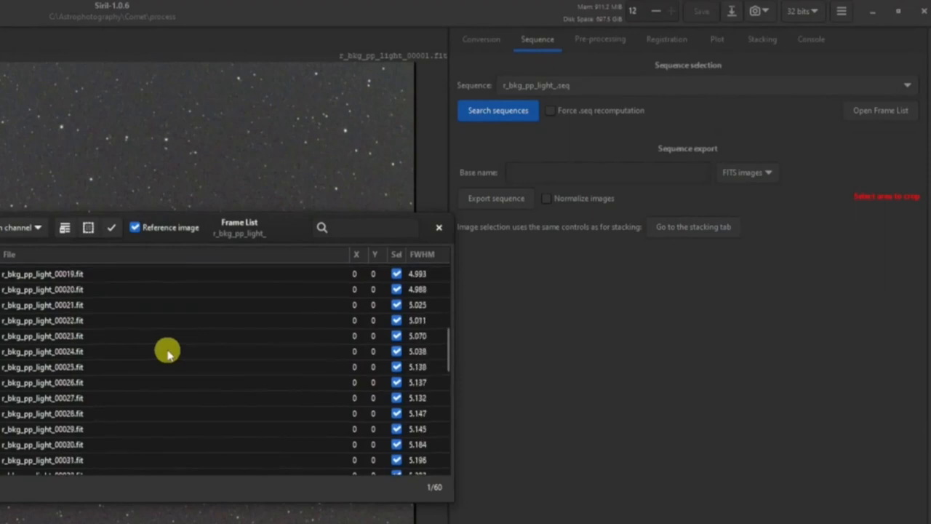
pyautogui.click(204, 414)
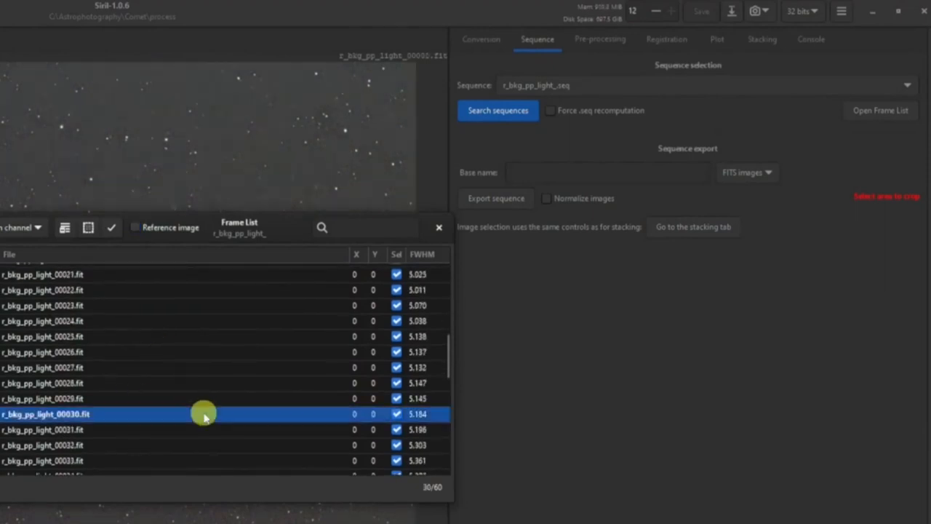
pyautogui.moveTo(110, 227)
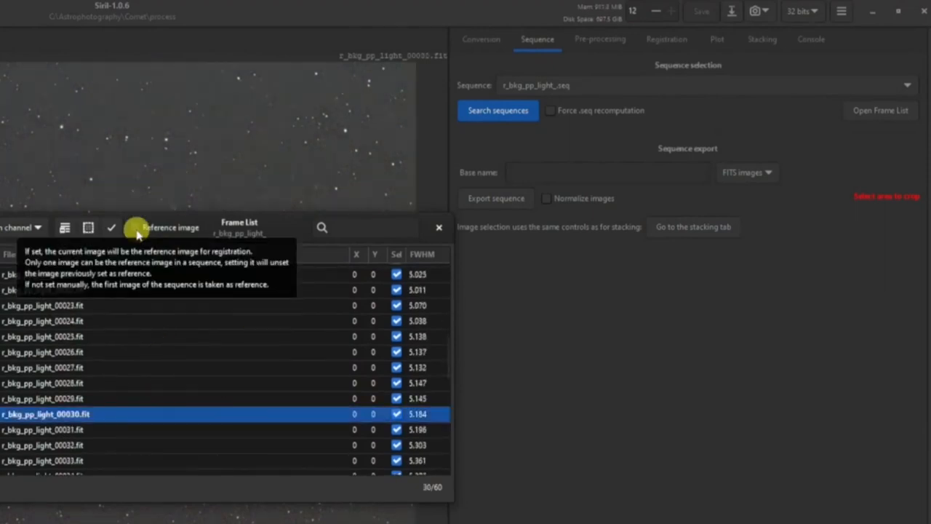
pyautogui.click(134, 227)
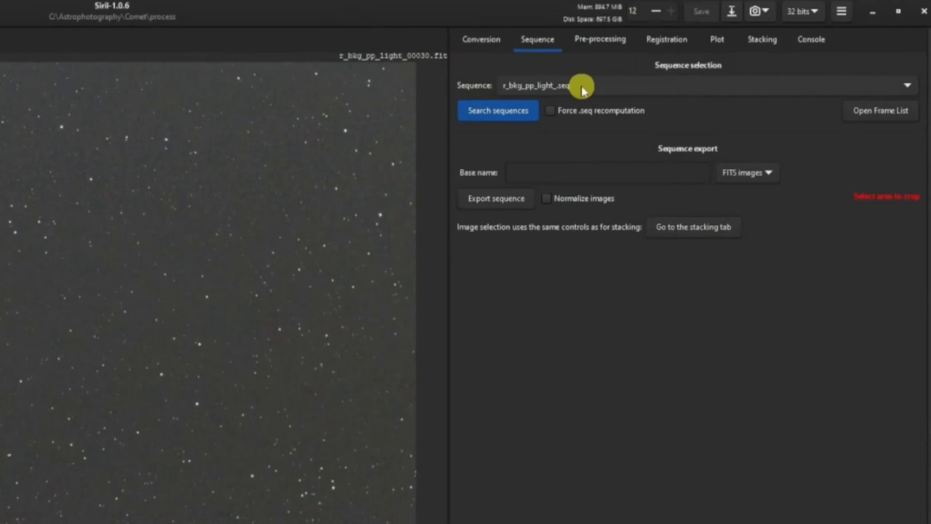
pyautogui.moveTo(393, 37)
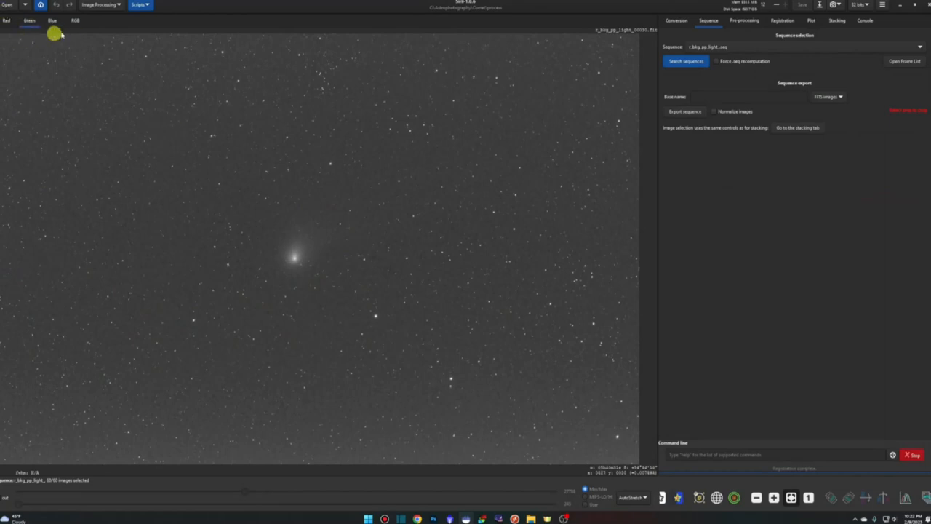
pyautogui.moveTo(105, 138)
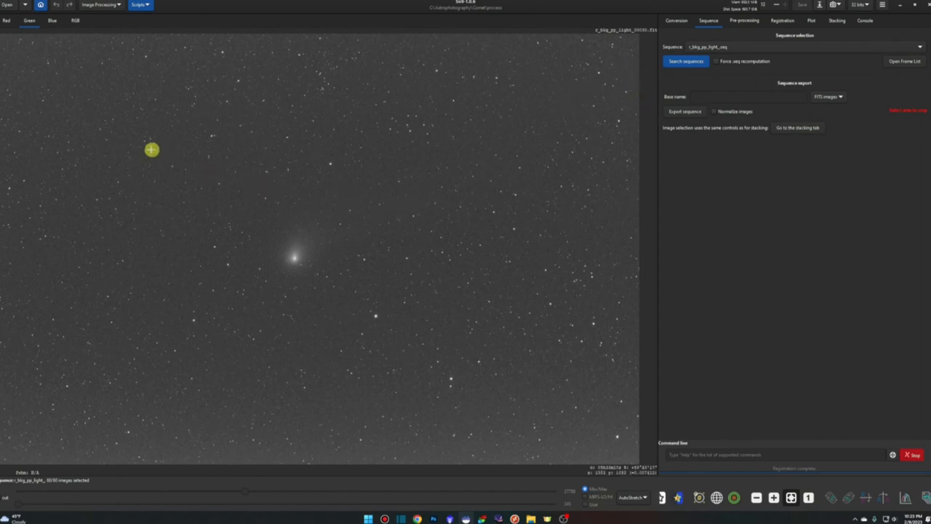
# Step: Draw a rectangular selection around the comet and nearby stars on frame 30
pyautogui.rightClick(297, 257)
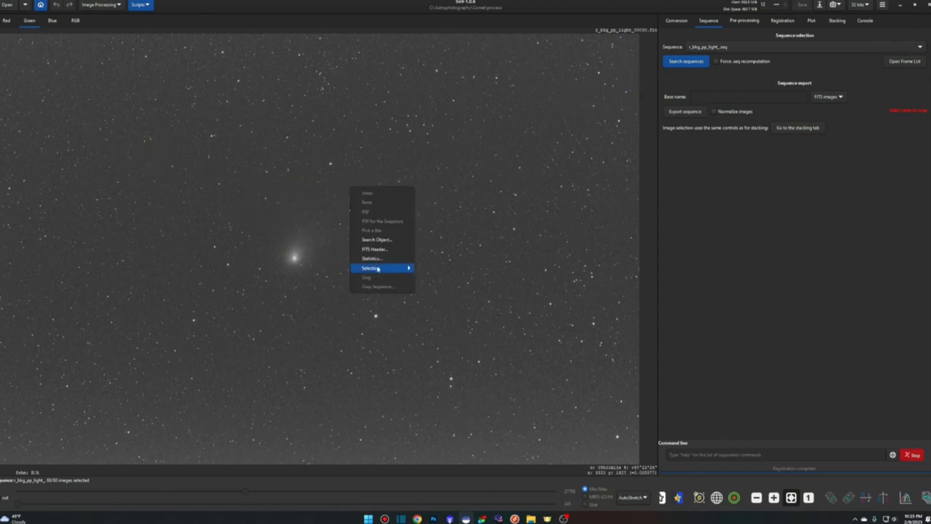
pyautogui.moveTo(377, 268)
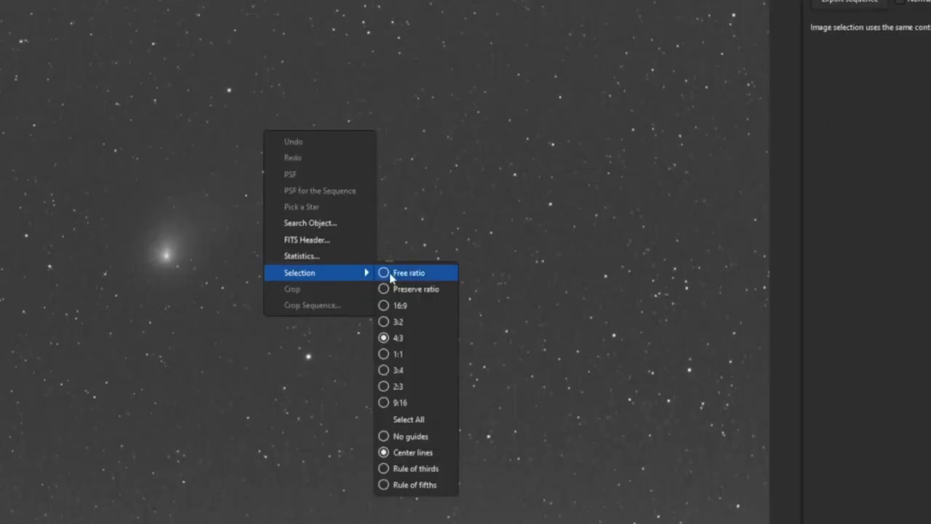
pyautogui.moveTo(410, 341)
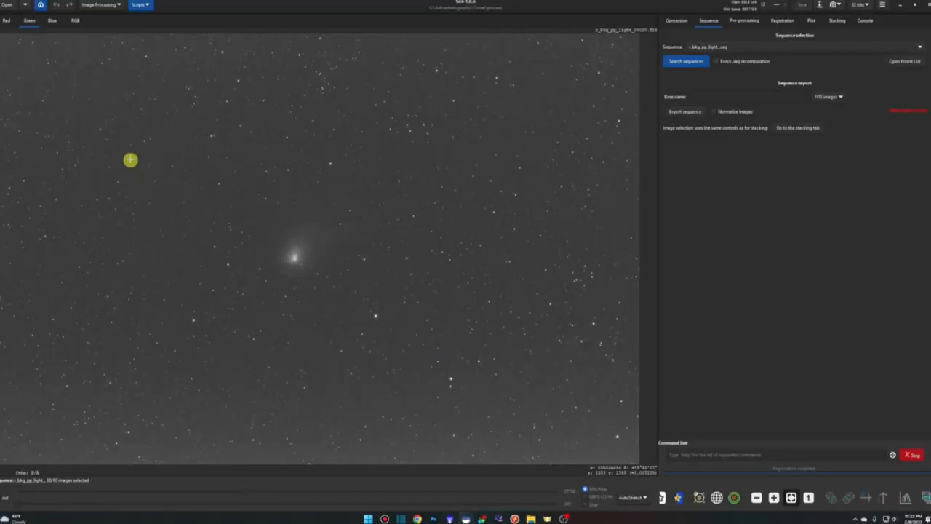
pyautogui.moveTo(130, 160); pyautogui.dragTo(547, 405)
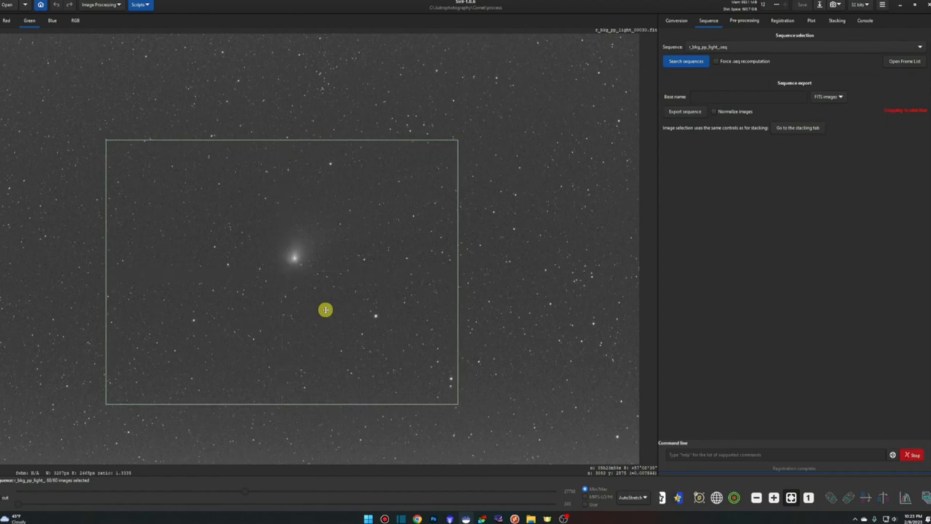
pyautogui.moveTo(363, 314)
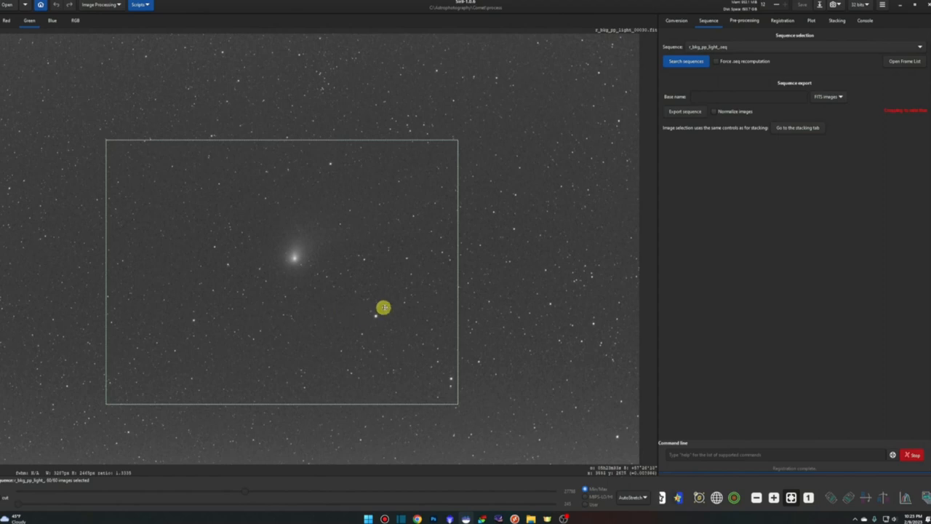
pyautogui.moveTo(532, 329)
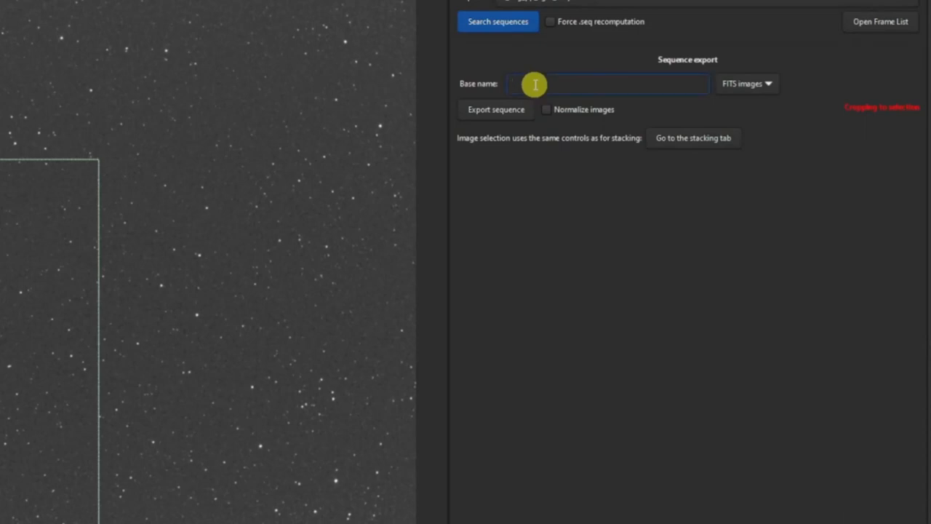
# Step: Export the registered frames as normalized FITS named CometAnimation, confirming the crop to the selection
pyautogui.write('Comet')
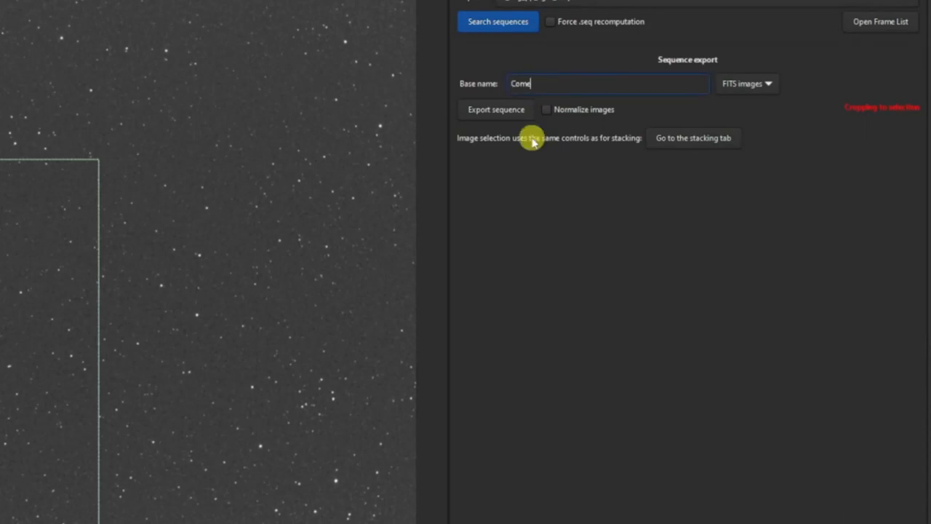
pyautogui.write('tAnimat')
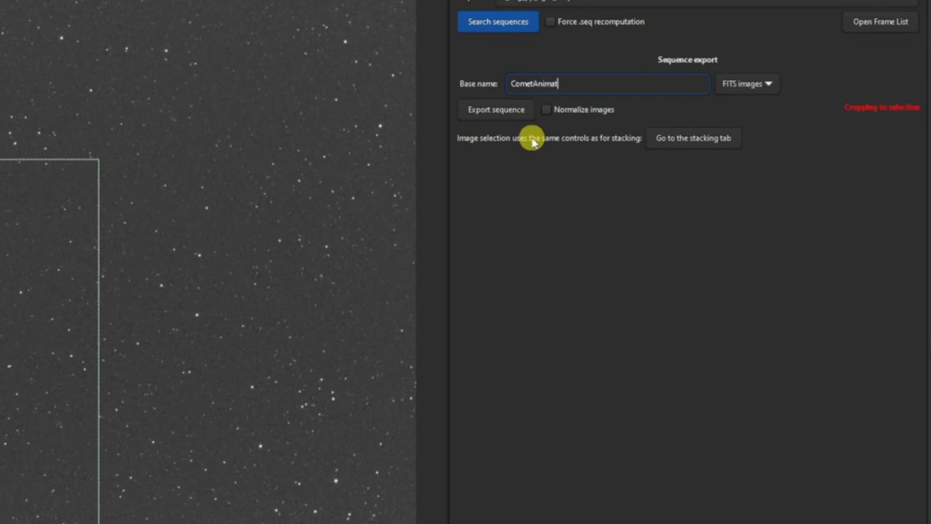
pyautogui.click(547, 110)
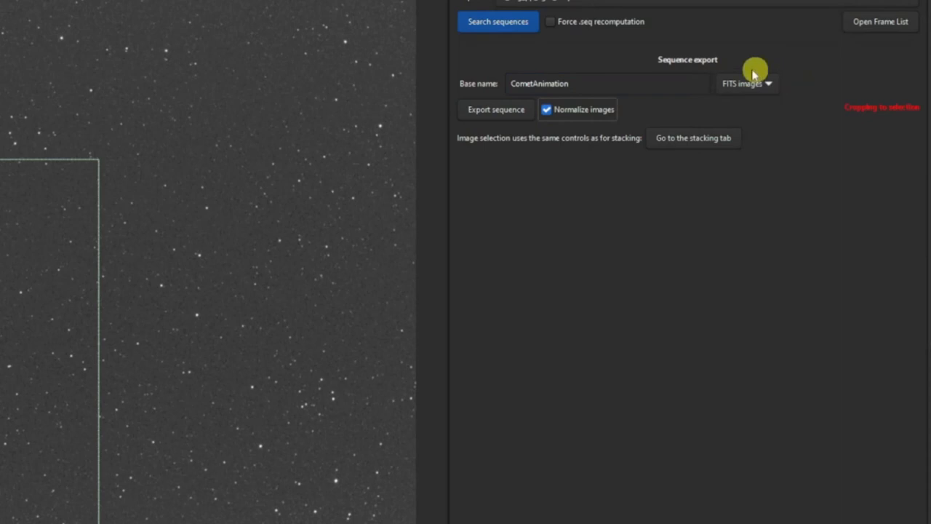
pyautogui.moveTo(724, 139)
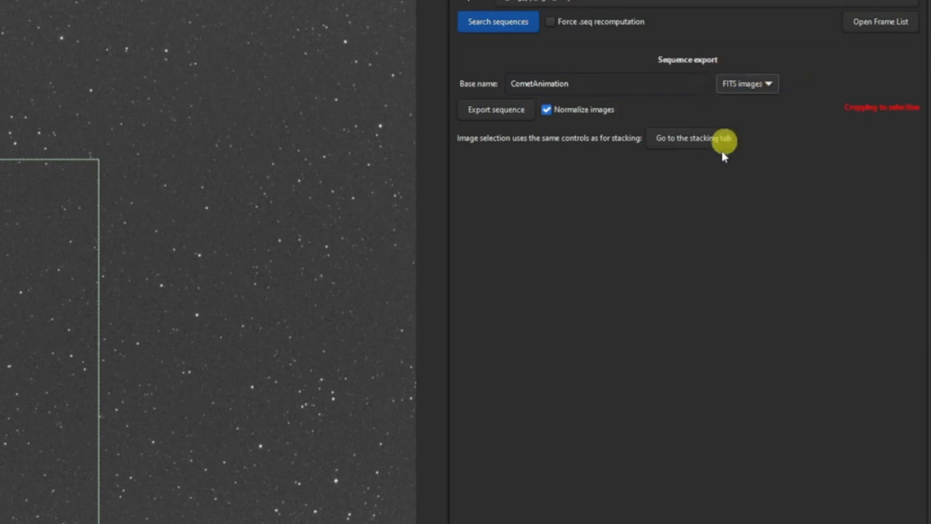
pyautogui.moveTo(494, 117)
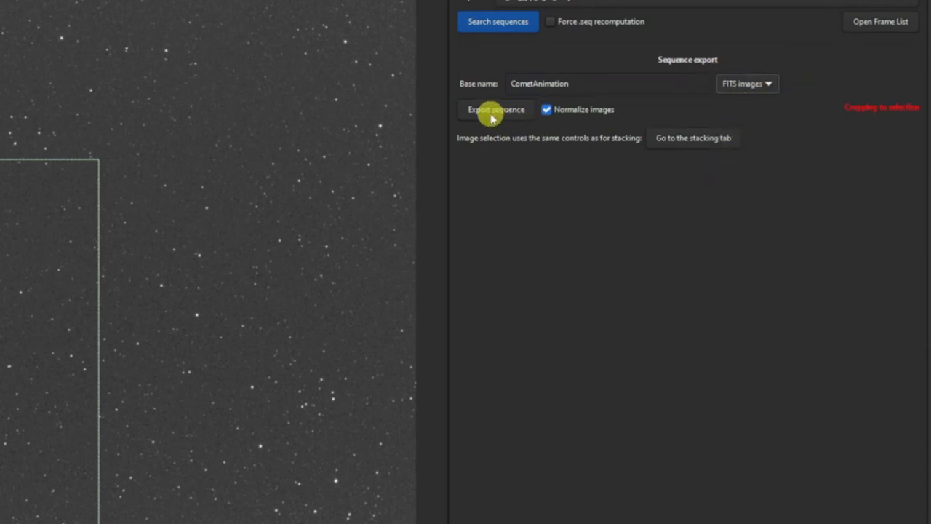
pyautogui.click(496, 110)
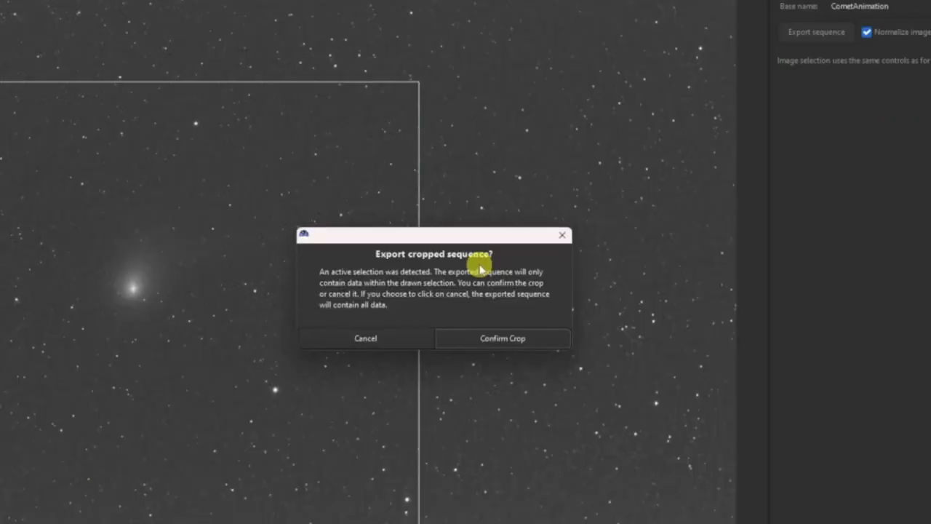
pyautogui.moveTo(484, 298)
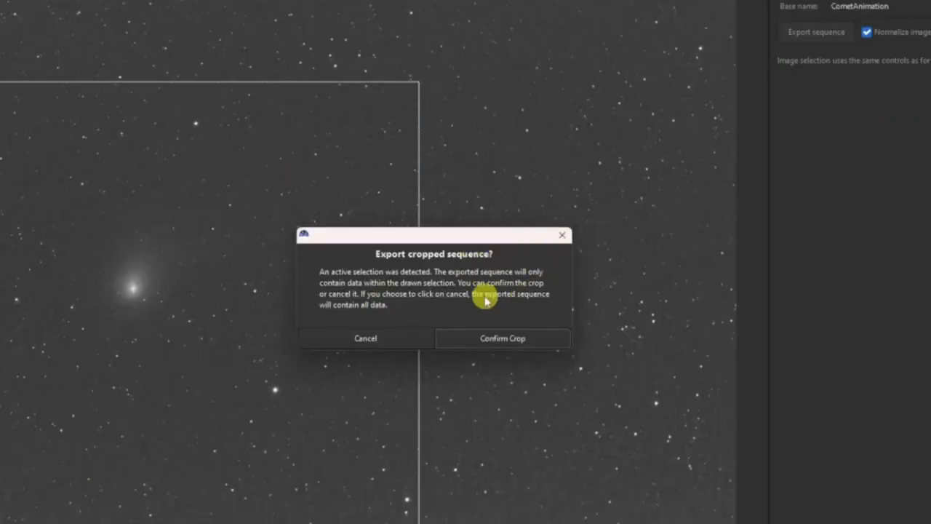
pyautogui.click(502, 338)
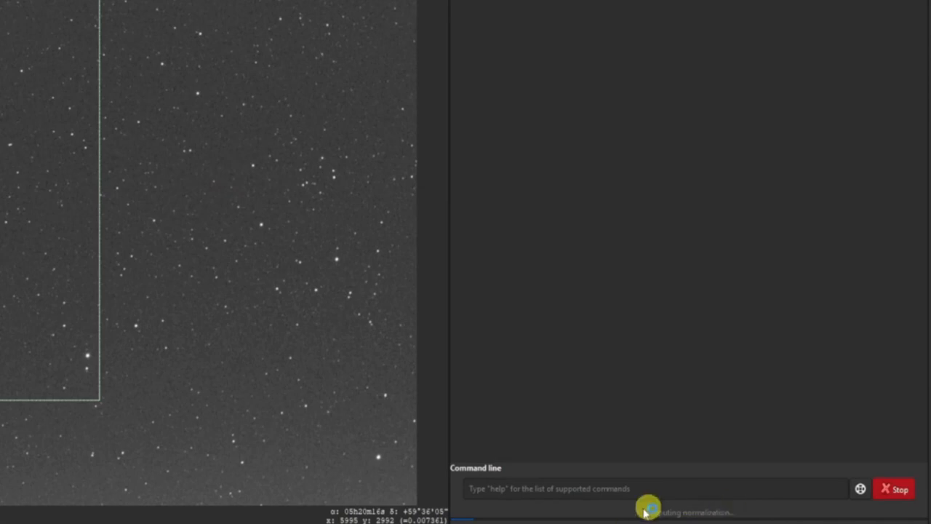
pyautogui.moveTo(650, 299)
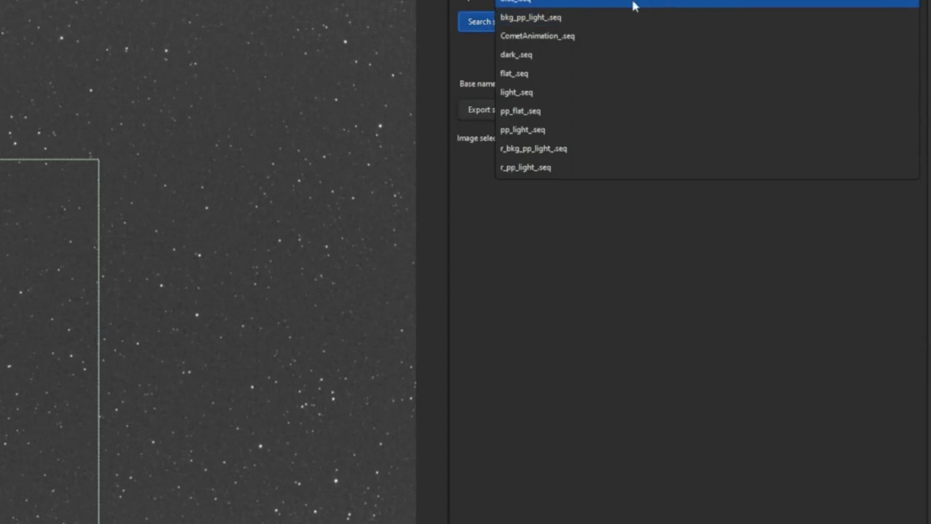
pyautogui.moveTo(596, 35)
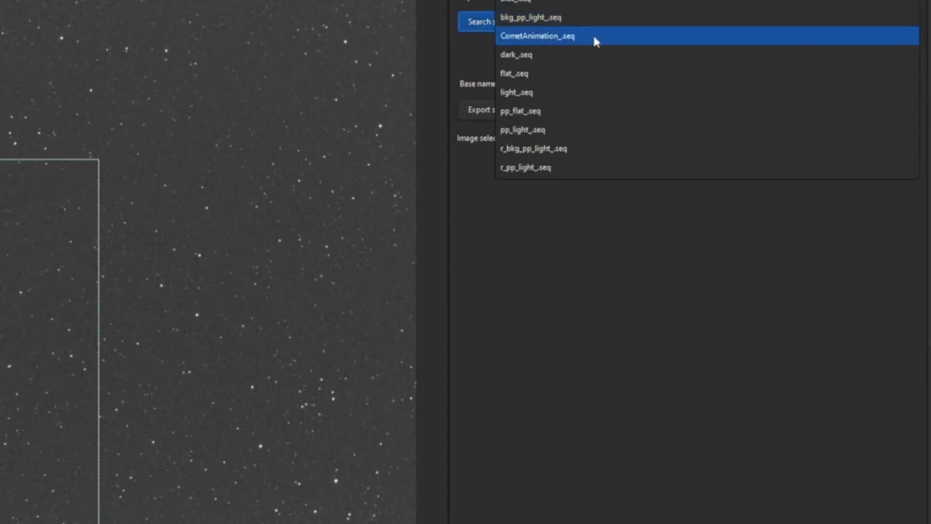
# Step: Load CometAnimation_.seq and brighten the display of the dark frame
pyautogui.click(536, 36)
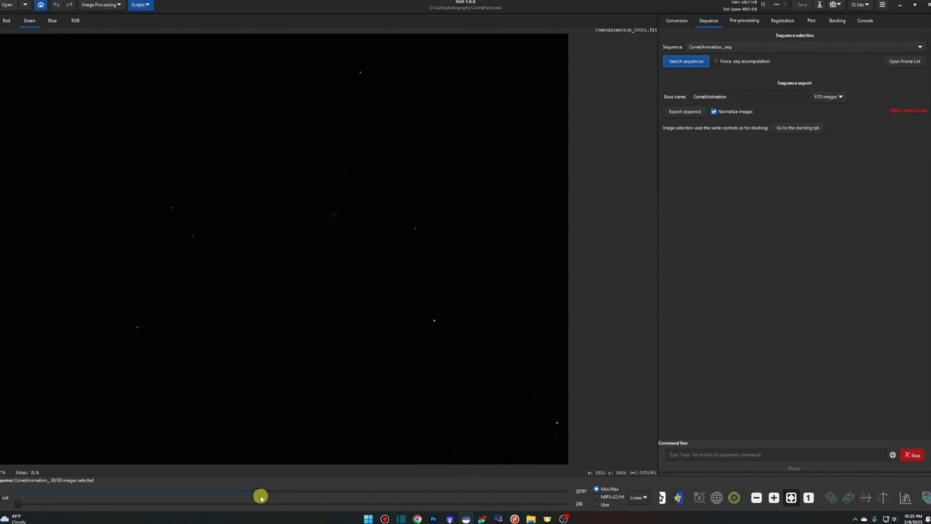
pyautogui.moveTo(261, 496); pyautogui.dragTo(376, 489)
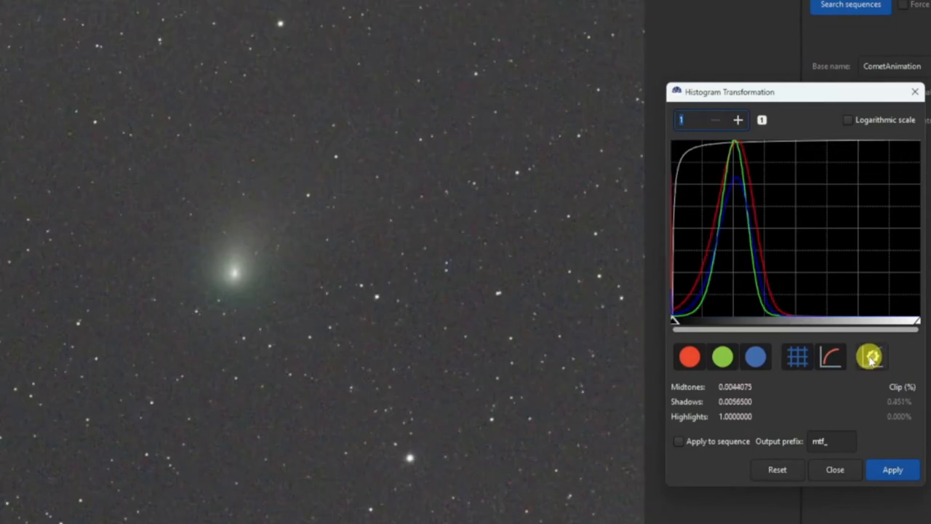
# Step: Autostretch, zoom histogram to 7, nudge shadows, and apply the stretch to all frames
pyautogui.click(871, 356)
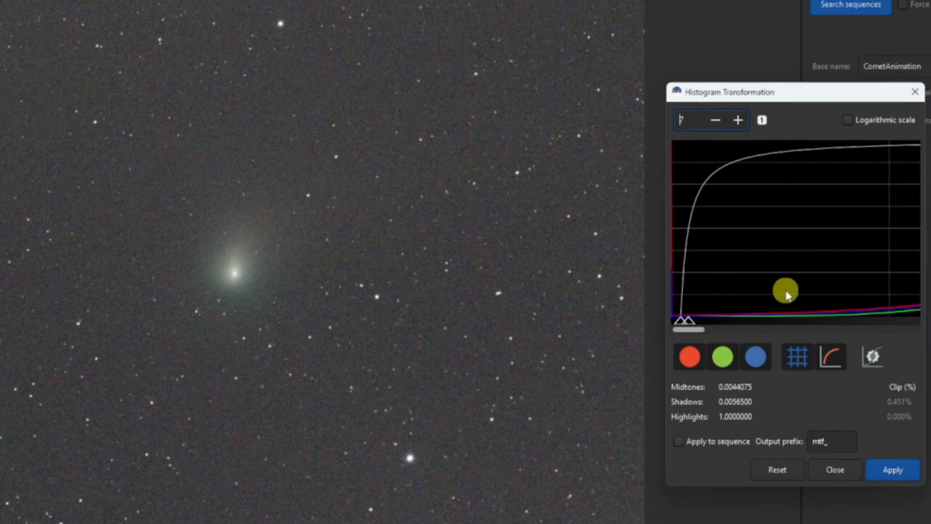
pyautogui.write('7')
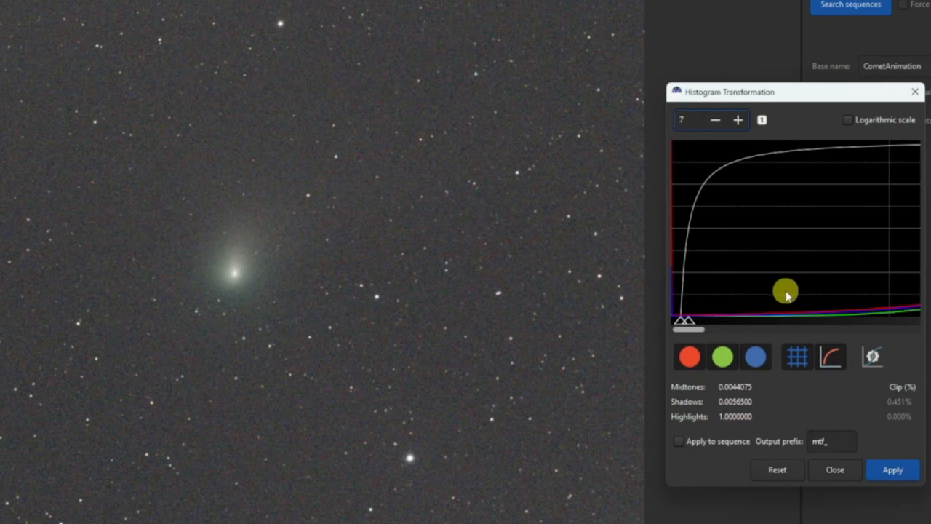
pyautogui.click(698, 120)
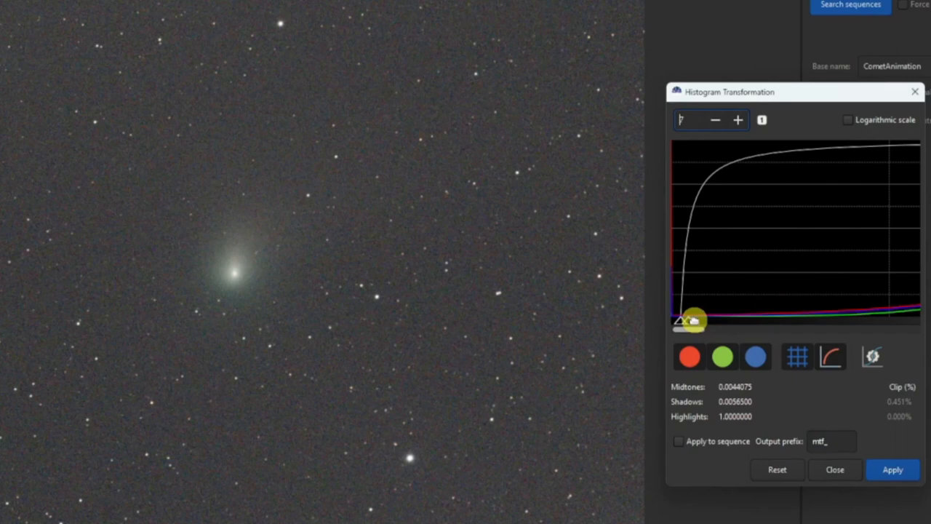
pyautogui.moveTo(688, 321); pyautogui.dragTo(696, 321)
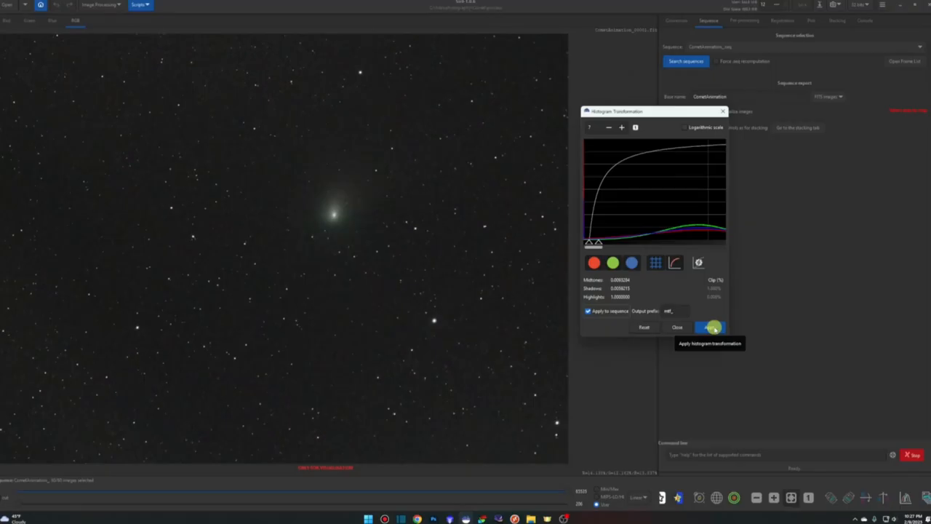
pyautogui.click(709, 327)
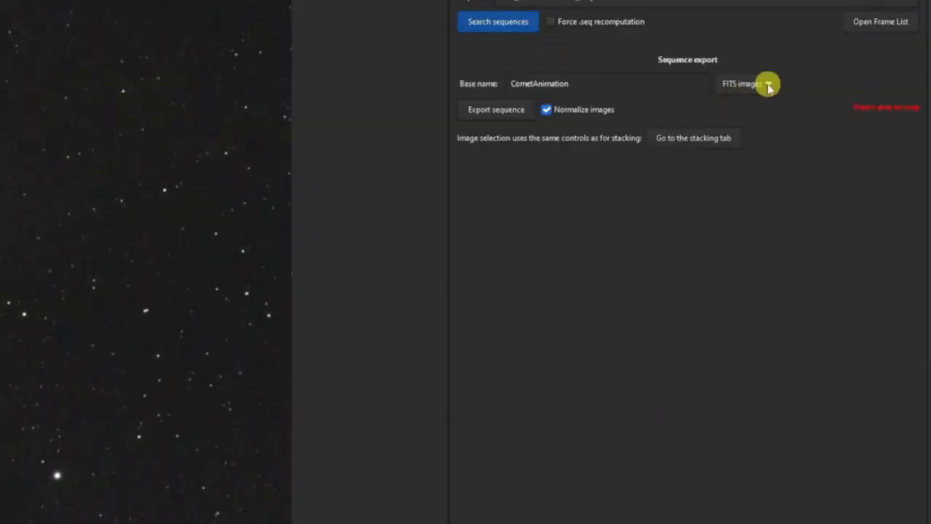
# Step: Export the stretched sequence as MP4 (h264) at 12 fps without normalization
pyautogui.click(746, 83)
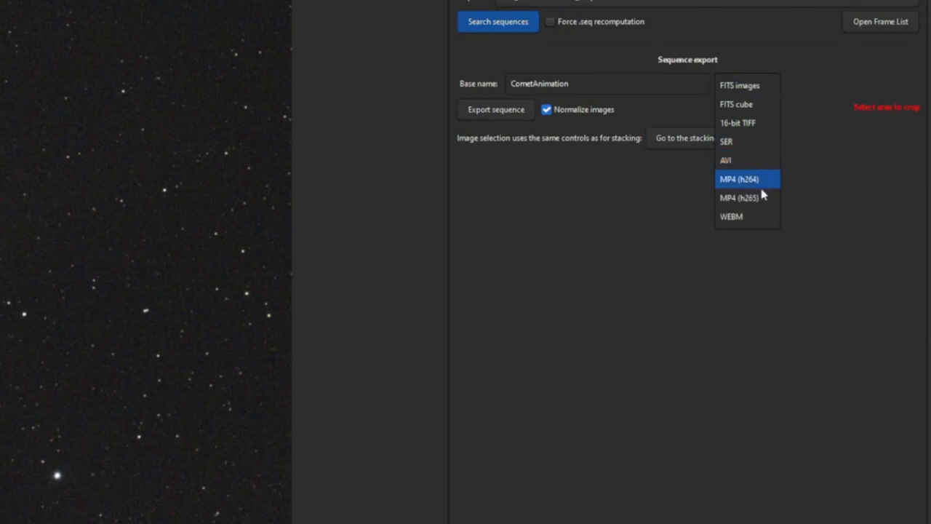
pyautogui.moveTo(763, 185)
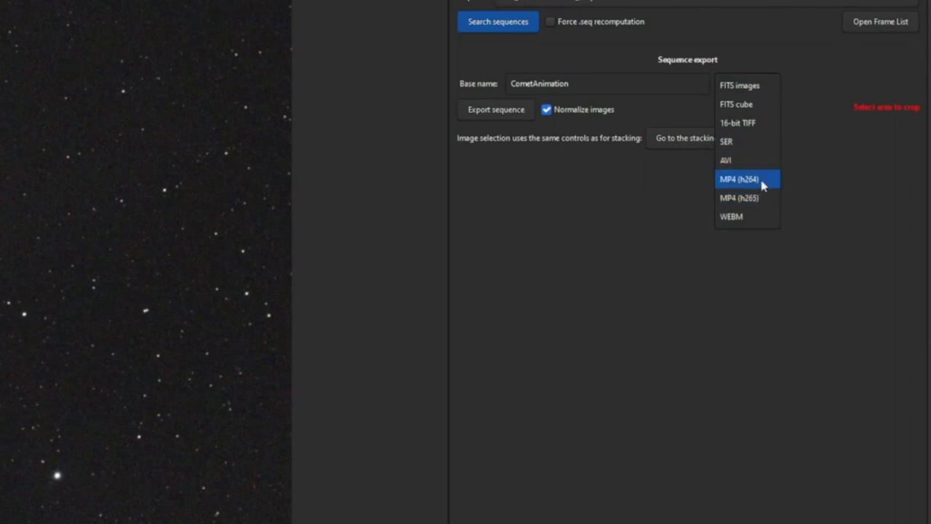
pyautogui.click(740, 179)
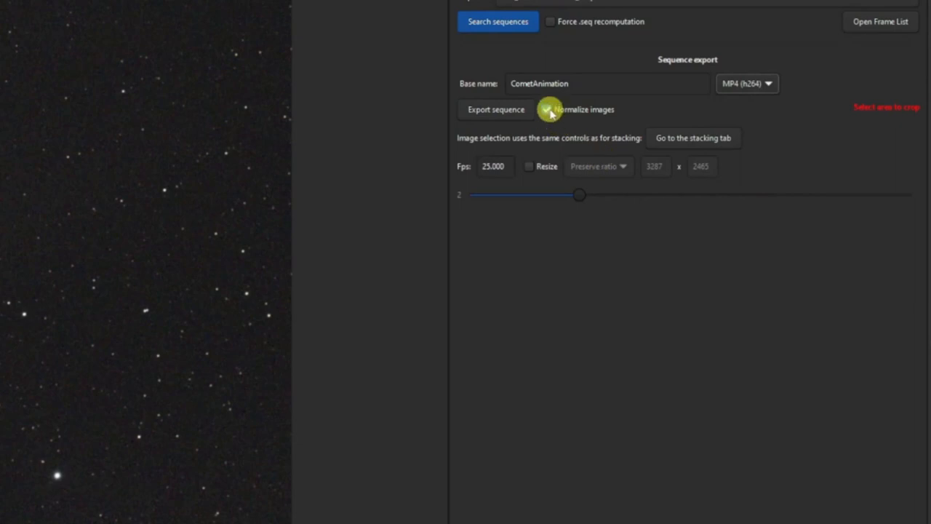
pyautogui.click(546, 109)
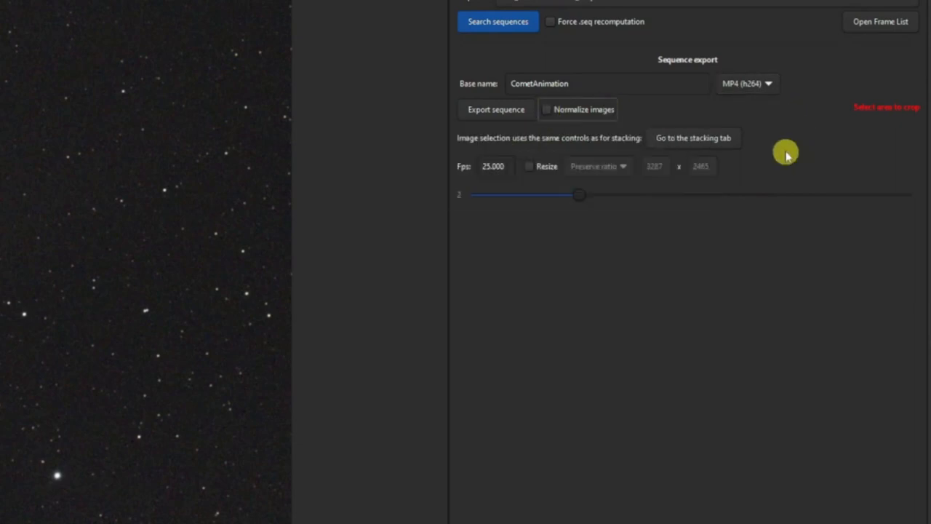
pyautogui.moveTo(458, 171)
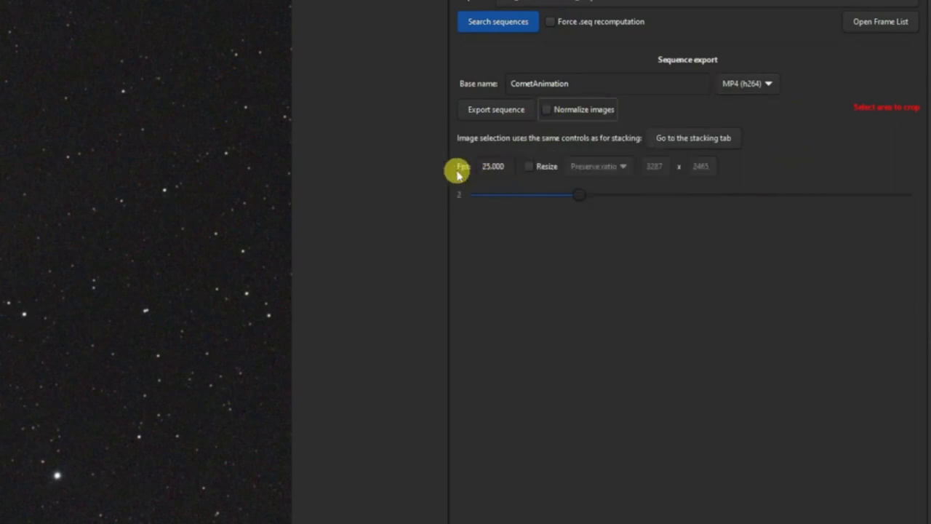
pyautogui.moveTo(600, 232)
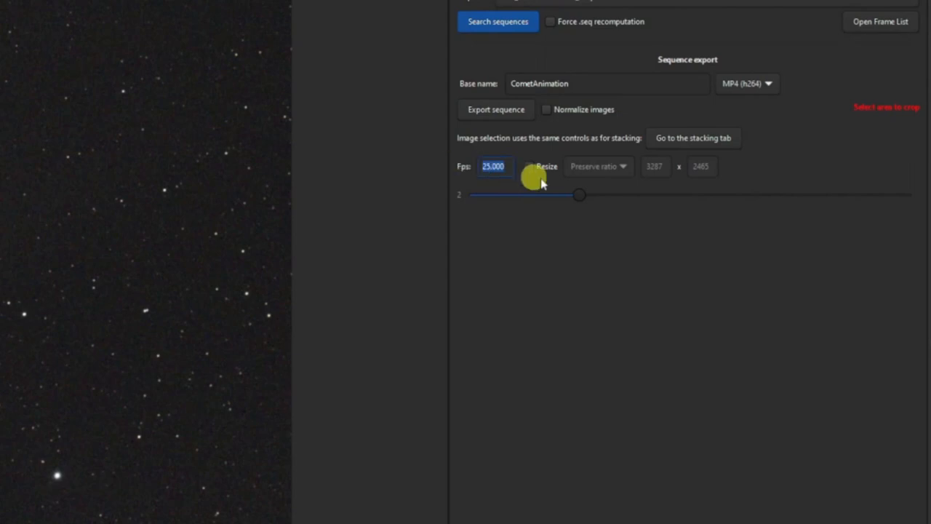
pyautogui.write('12')
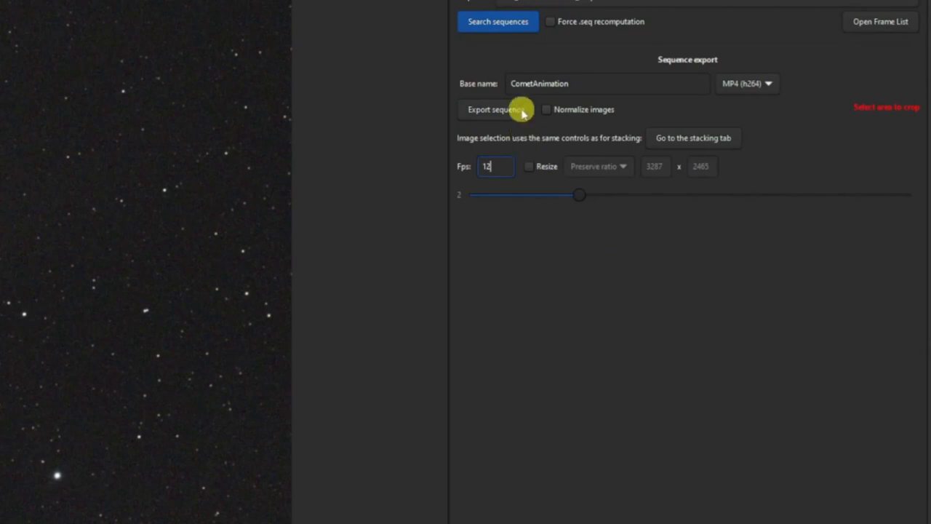
pyautogui.click(489, 109)
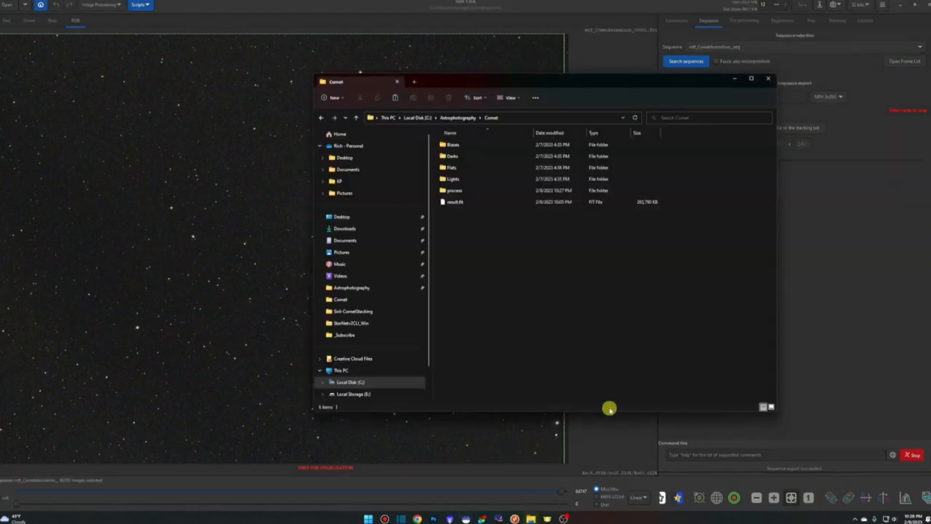
# Step: Open CometAnimation.mp4 from the process folder in Media Player and play it
pyautogui.doubleClick(454, 189)
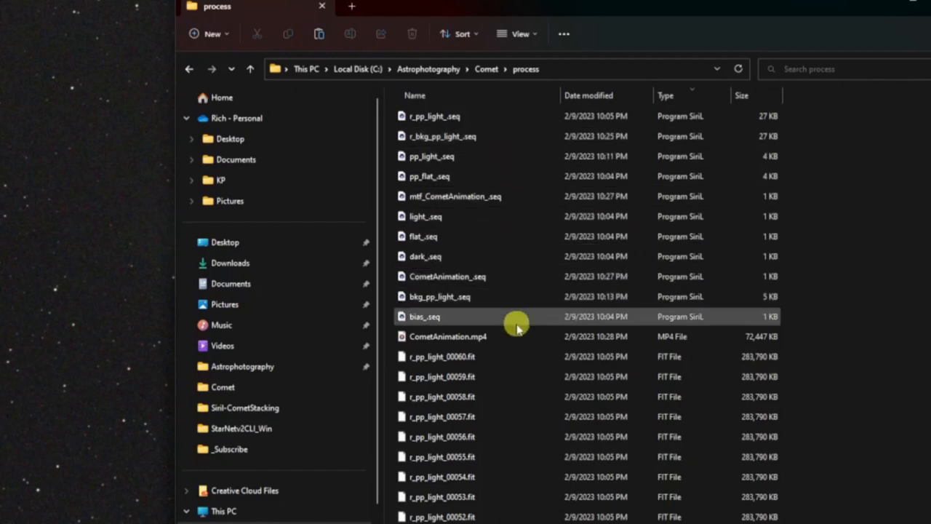
pyautogui.click(447, 336)
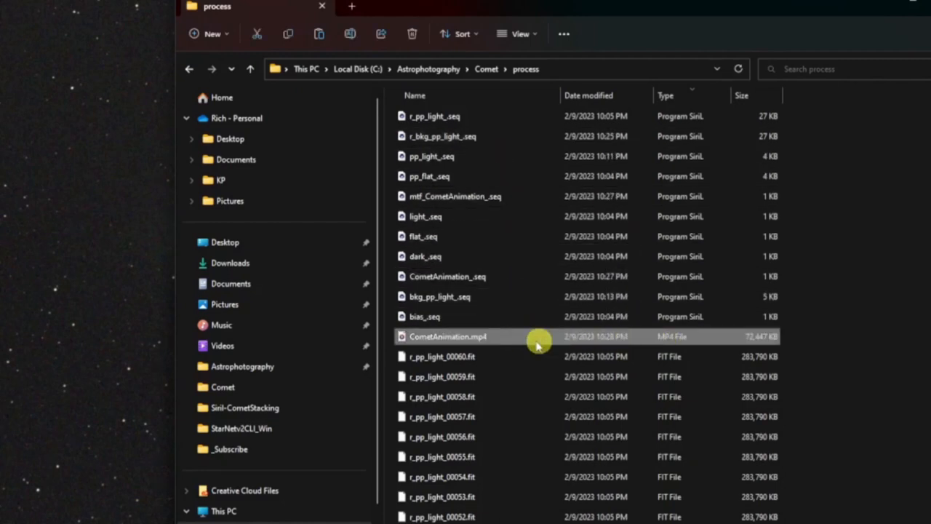
pyautogui.moveTo(527, 340)
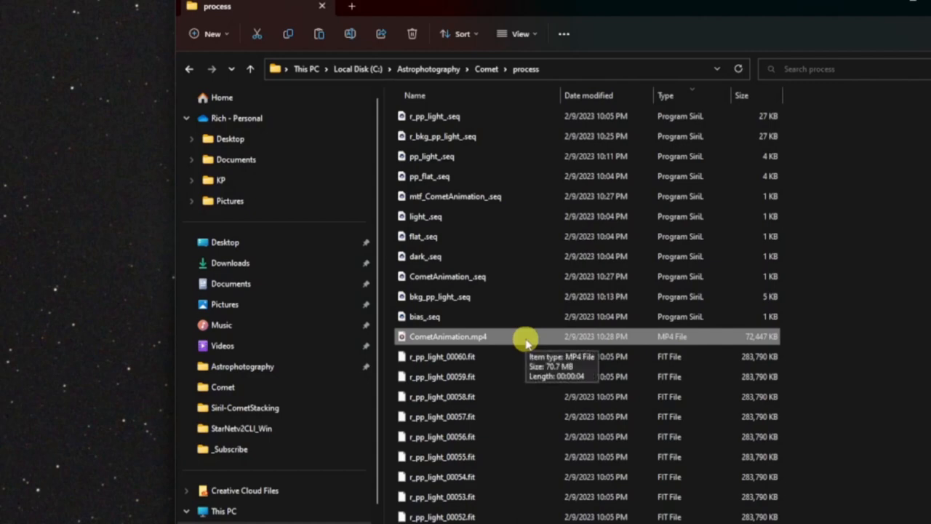
pyautogui.doubleClick(447, 335)
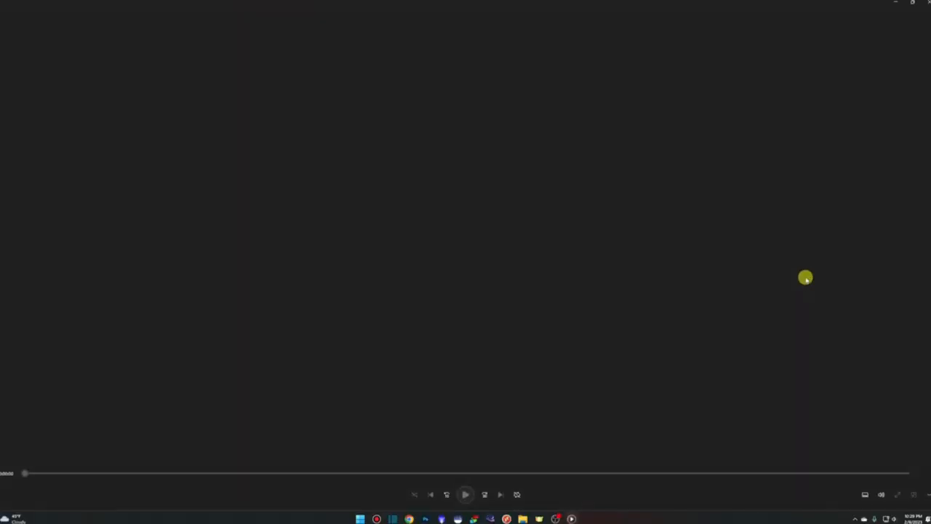
pyautogui.click(465, 495)
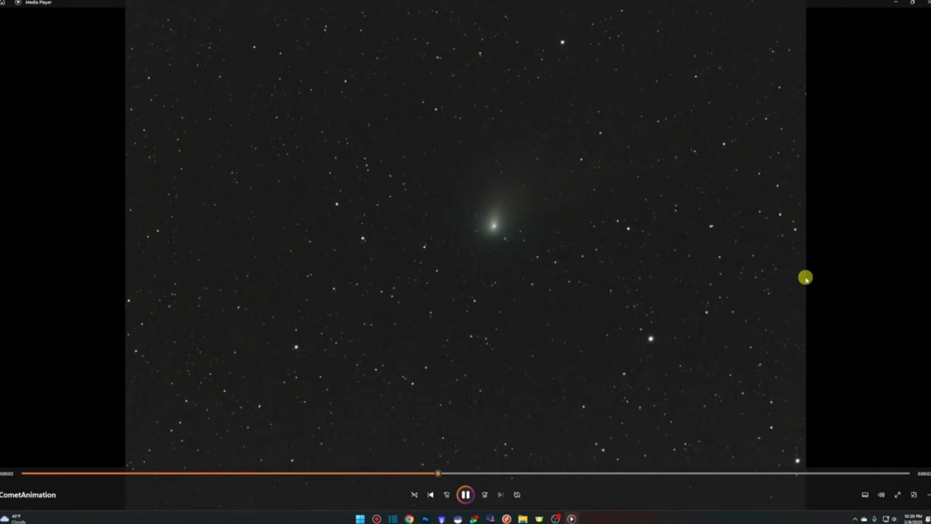